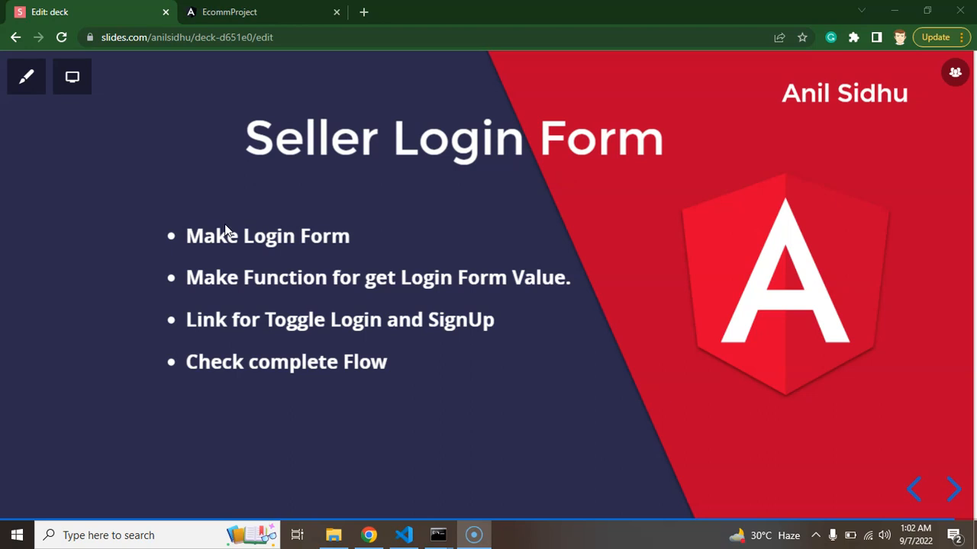
Step: Visit the shop's Home page and return to the Seller sign-up form
left_click(263, 12)
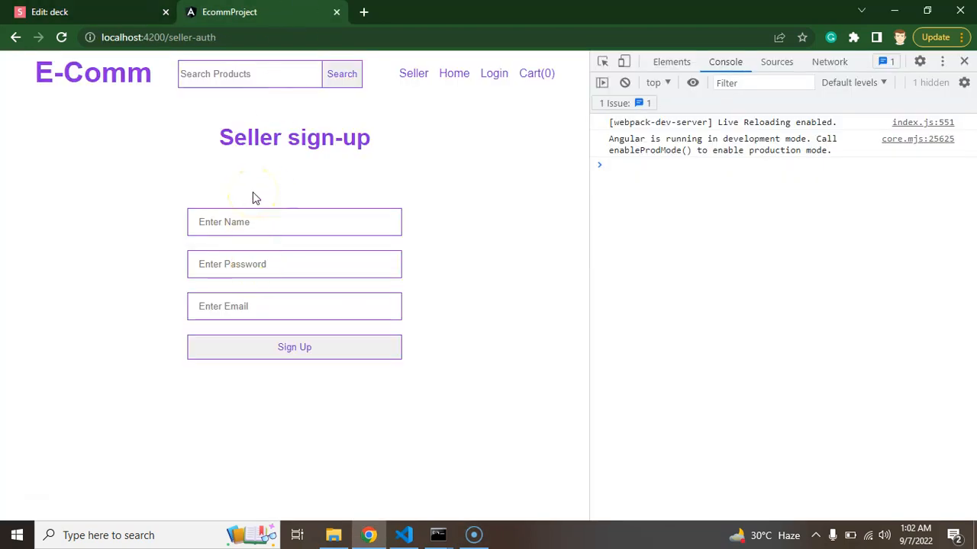
mouse_move(494, 73)
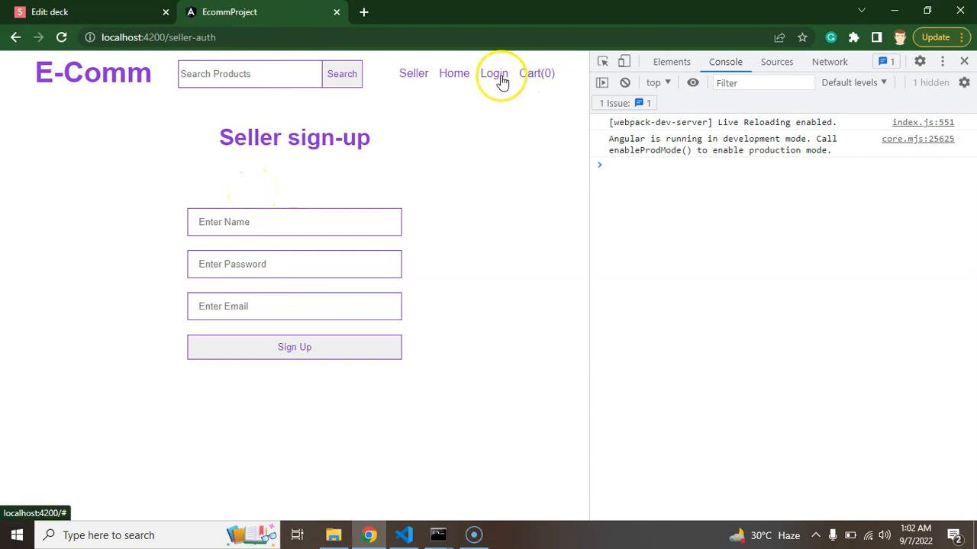
mouse_move(491, 79)
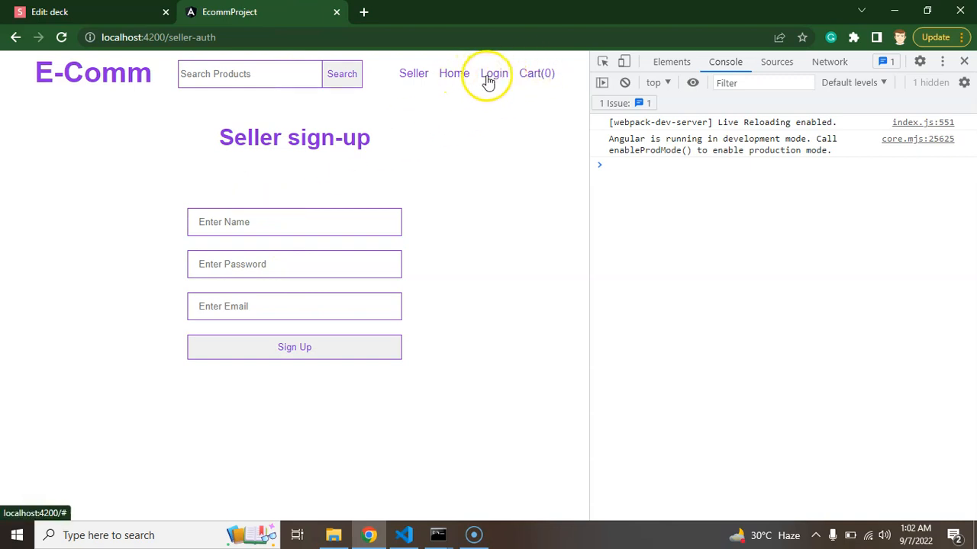
mouse_move(537, 79)
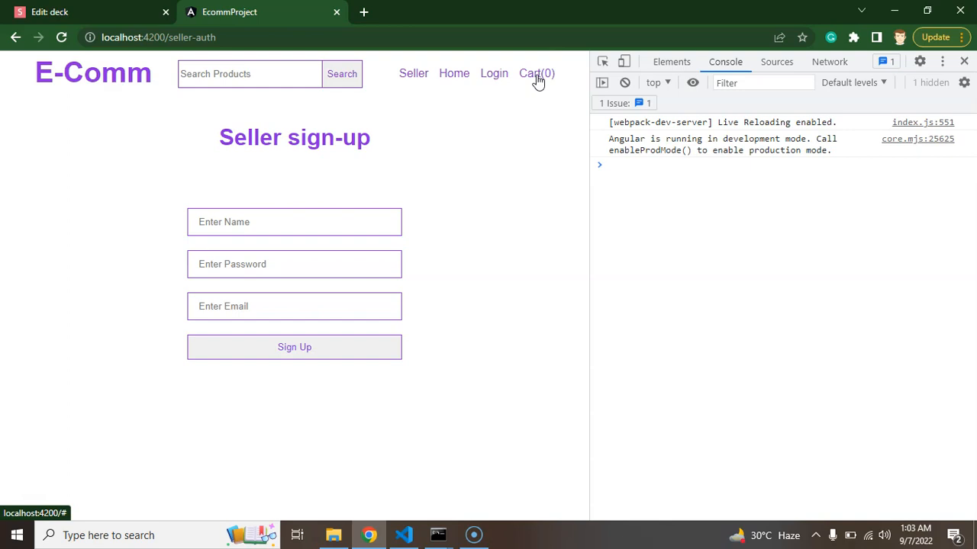
mouse_move(435, 83)
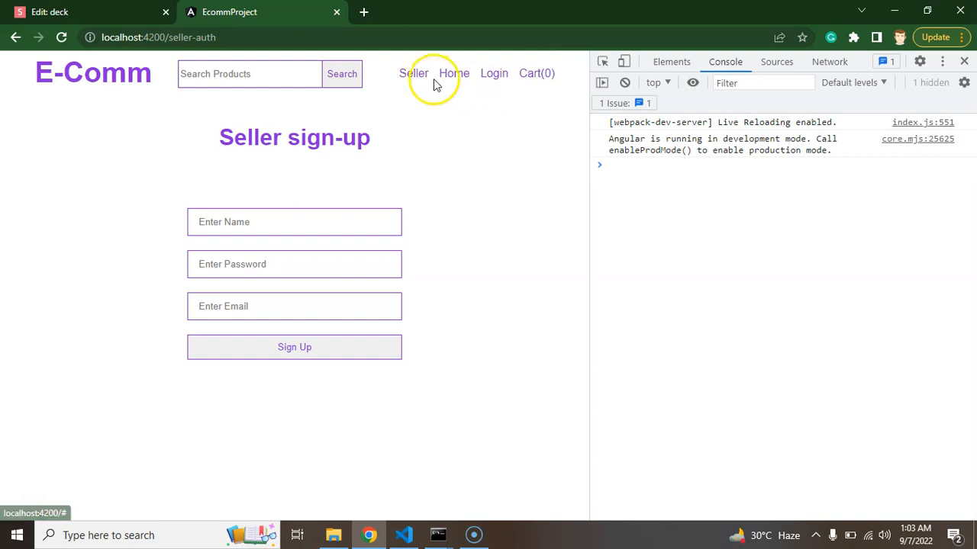
left_click(452, 73)
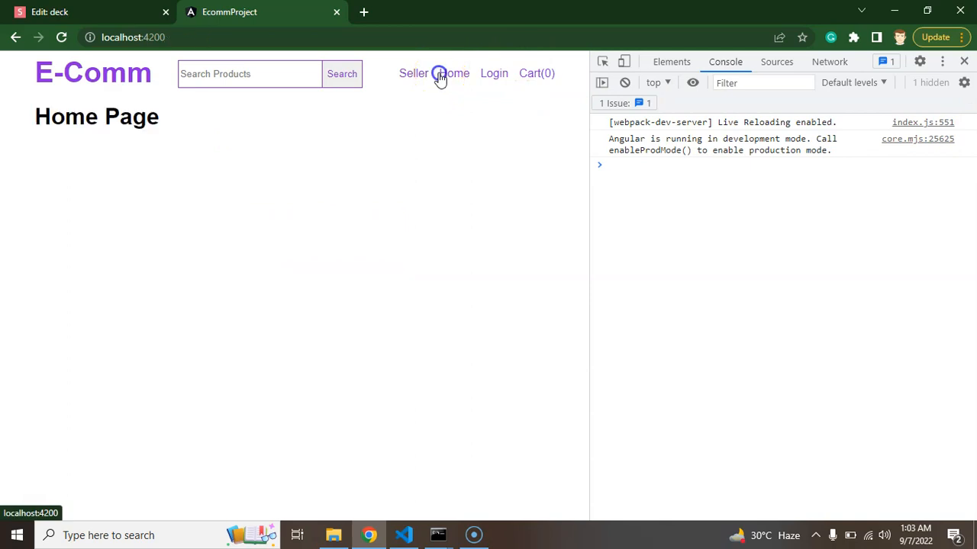
mouse_move(412, 73)
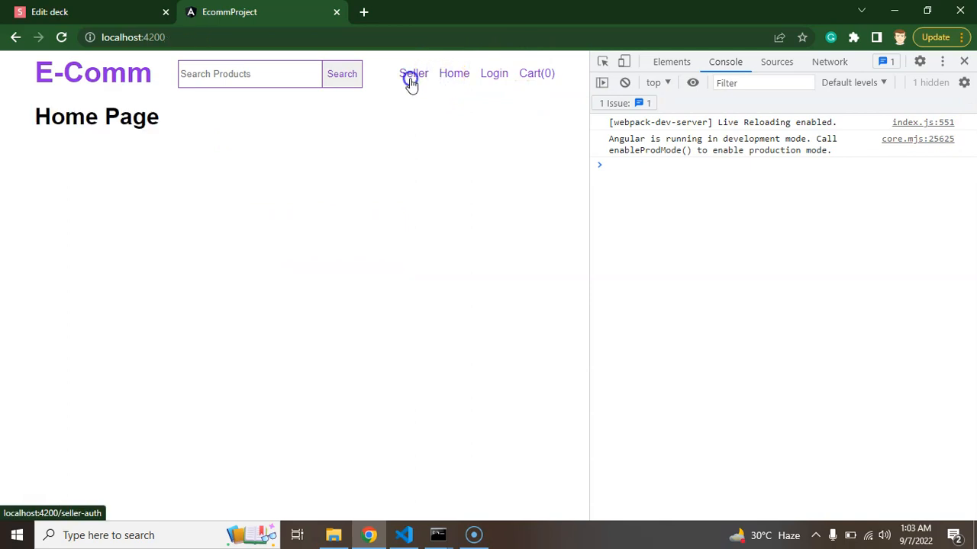
left_click(414, 74)
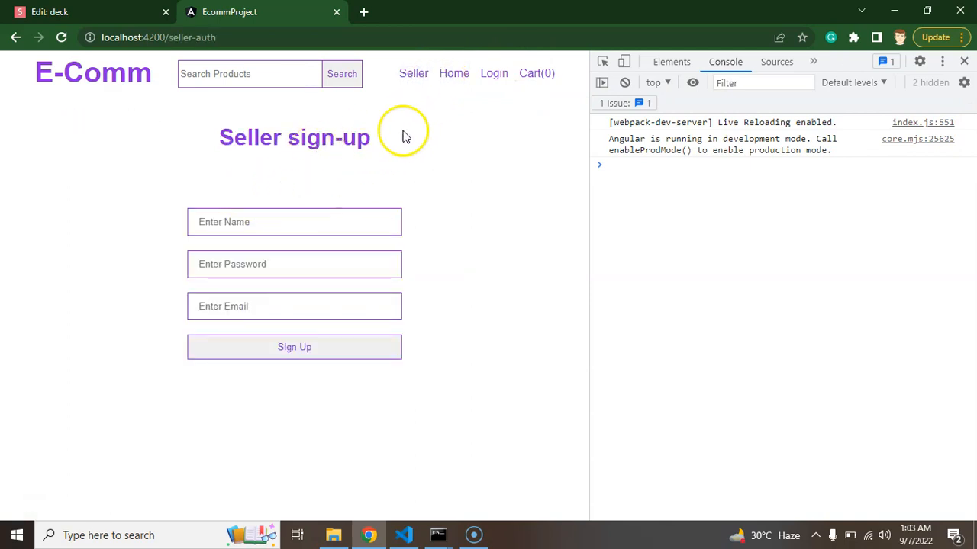
mouse_move(236, 140)
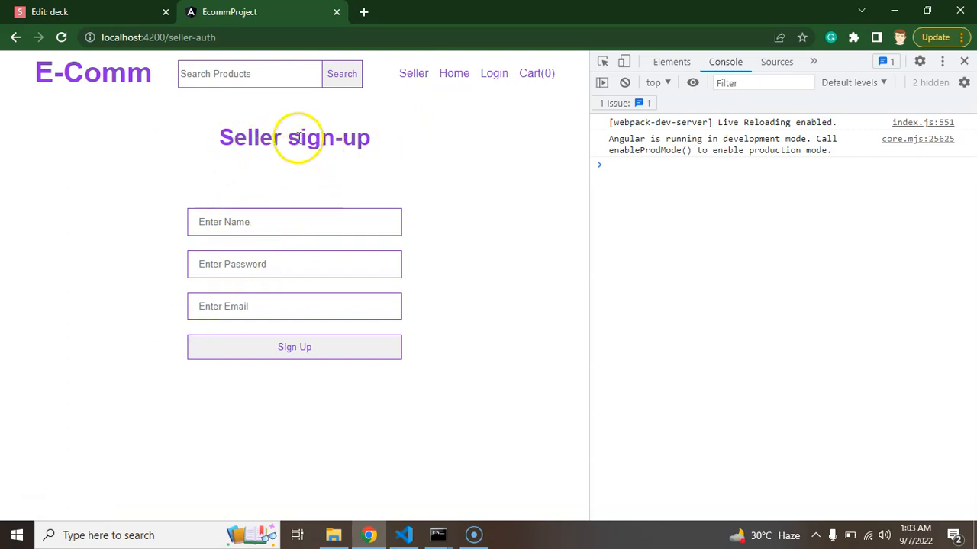
mouse_move(452, 330)
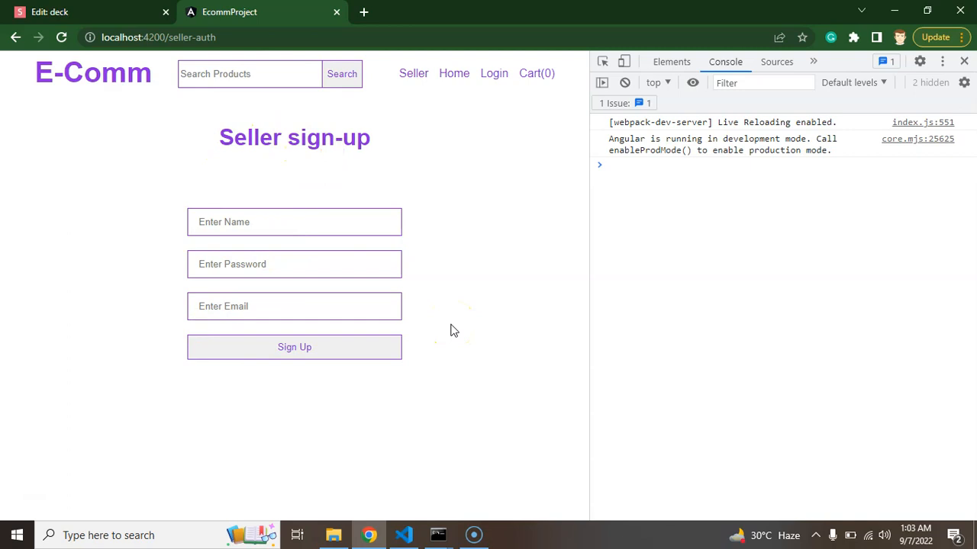
mouse_move(389, 395)
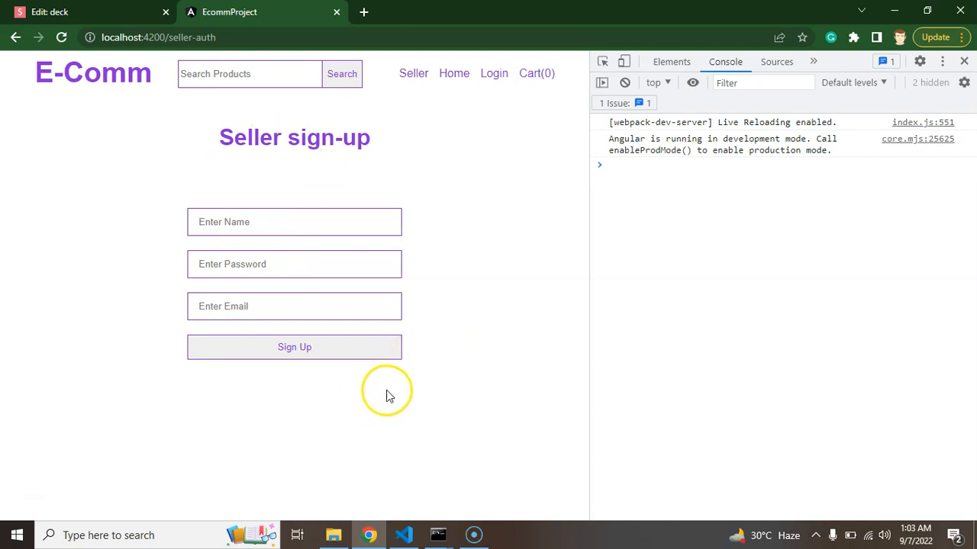
mouse_move(349, 391)
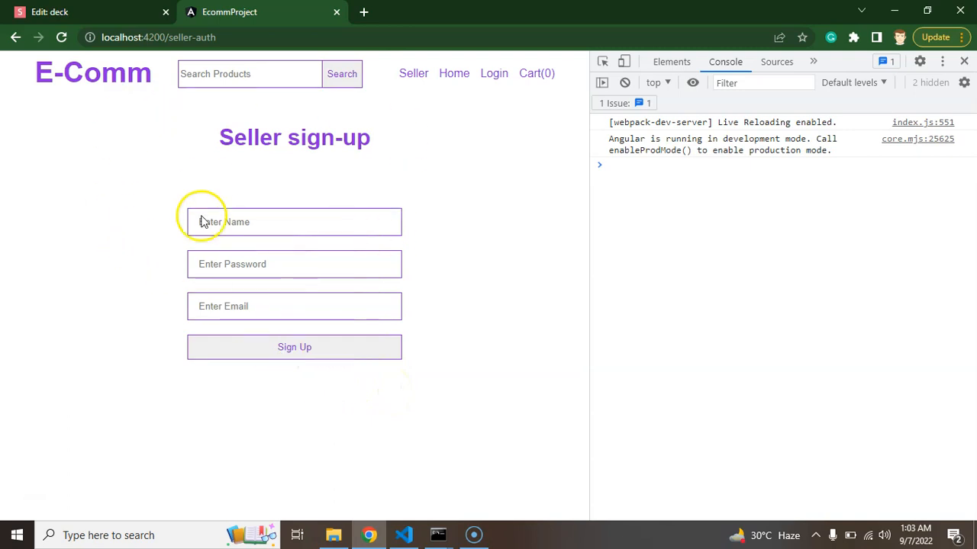
mouse_move(161, 258)
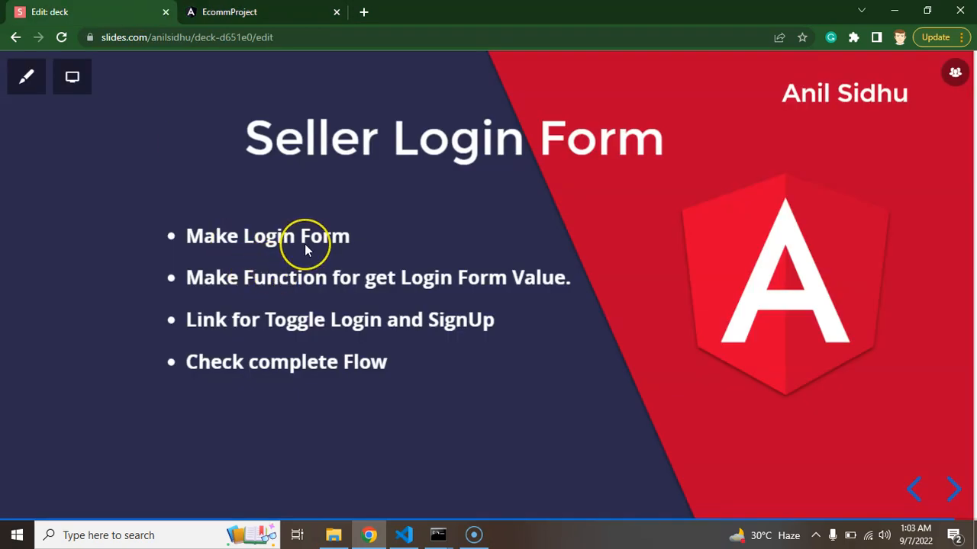
mouse_move(382, 296)
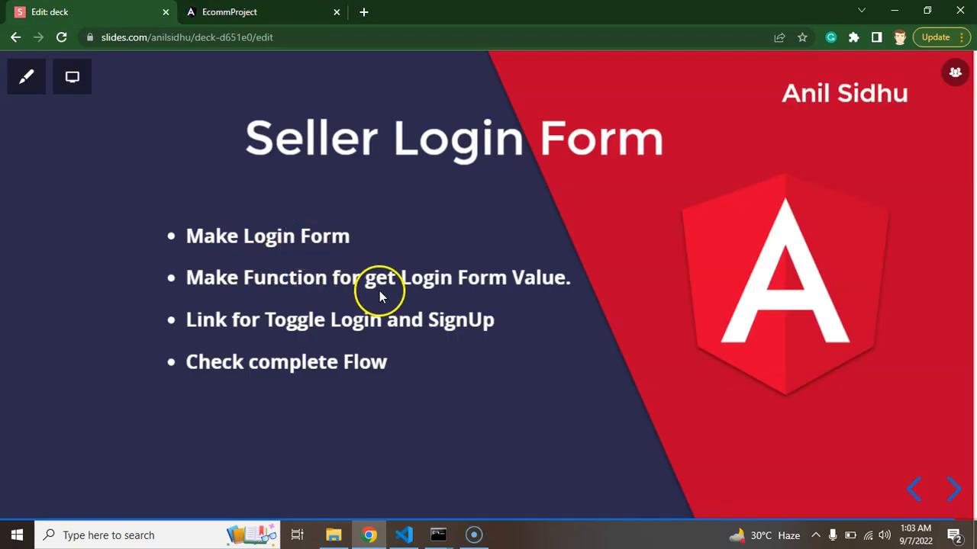
mouse_move(431, 287)
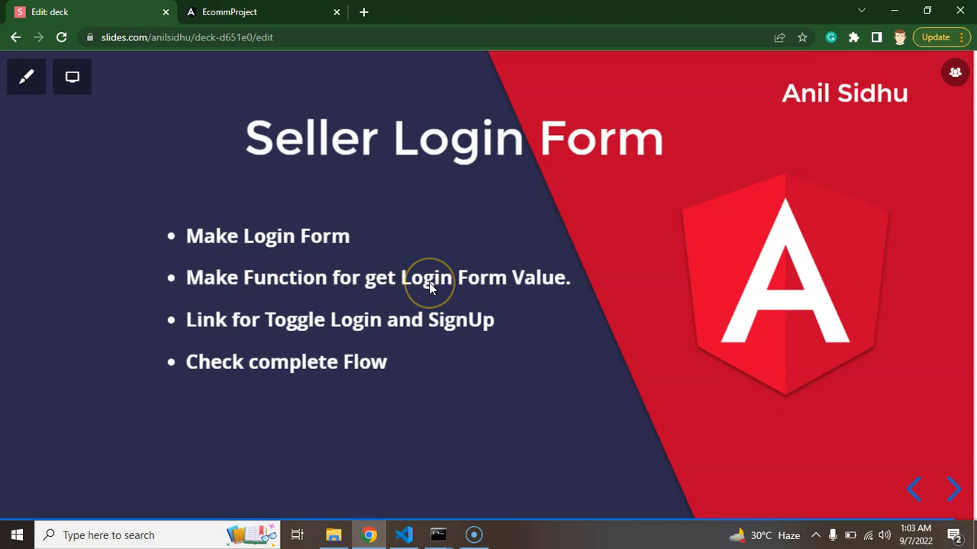
mouse_move(430, 289)
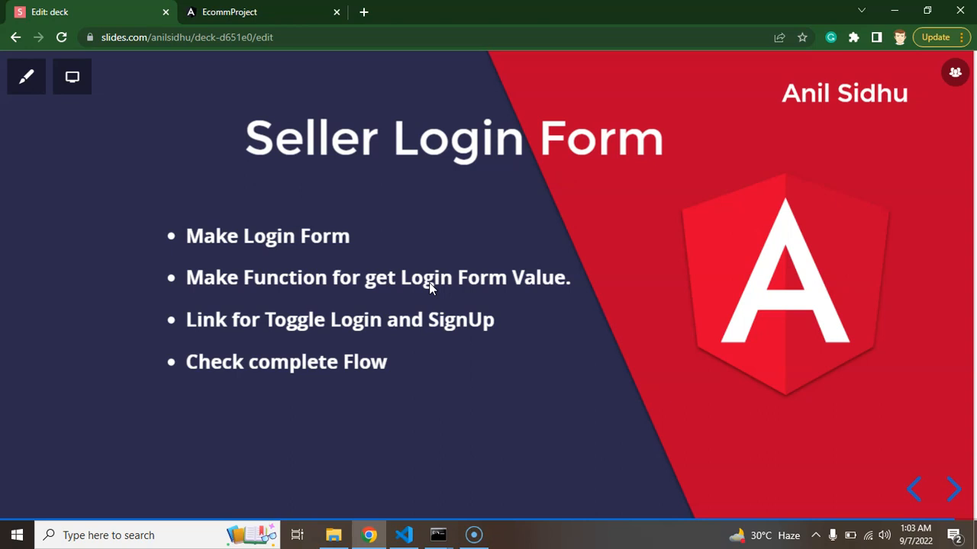
mouse_move(418, 298)
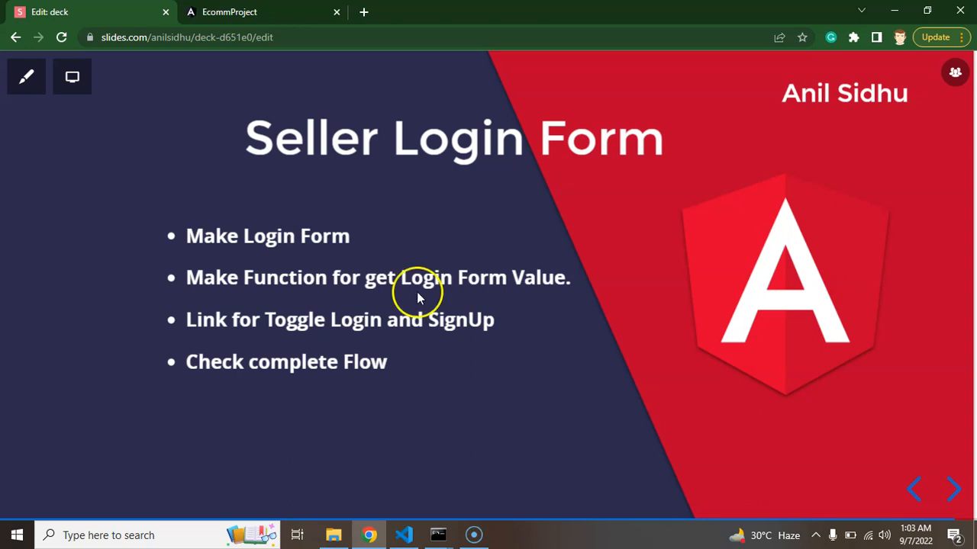
mouse_move(409, 296)
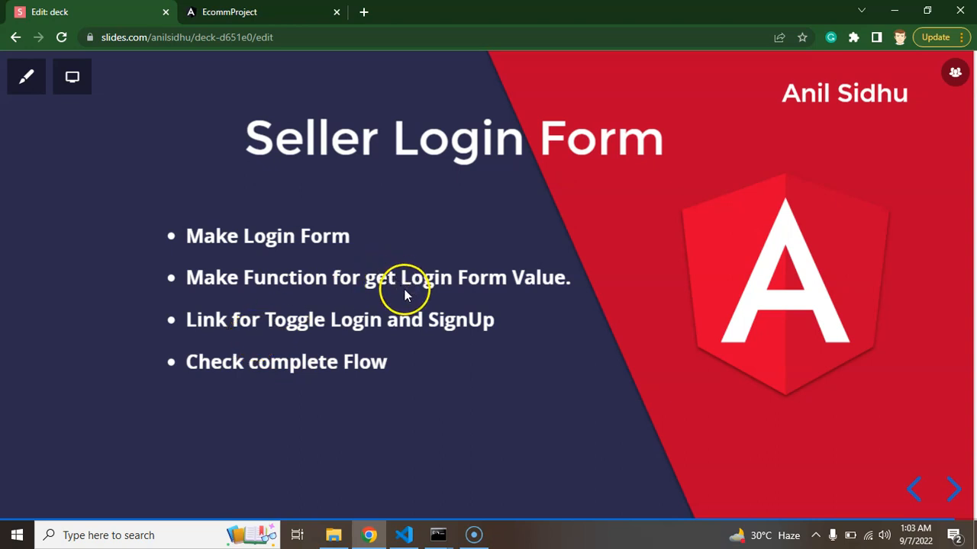
mouse_move(272, 333)
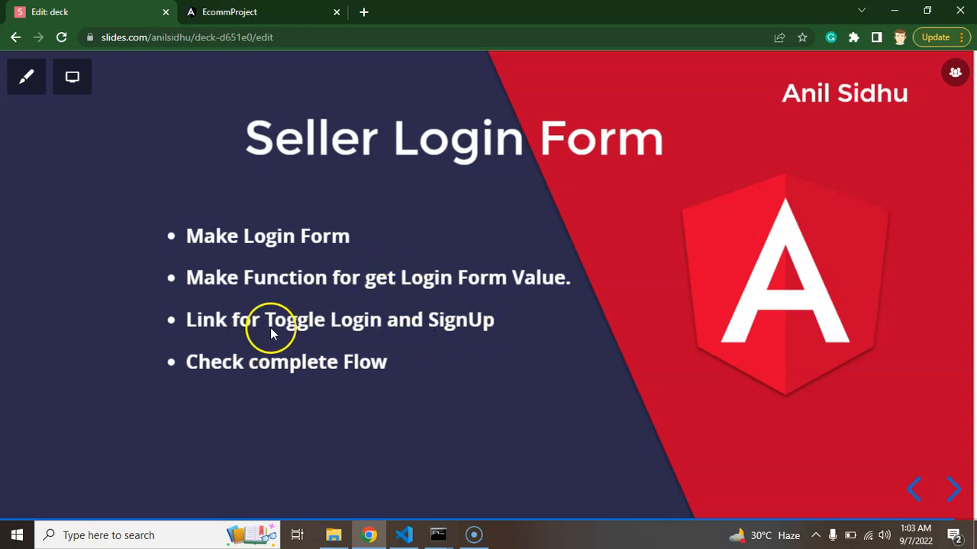
mouse_move(352, 333)
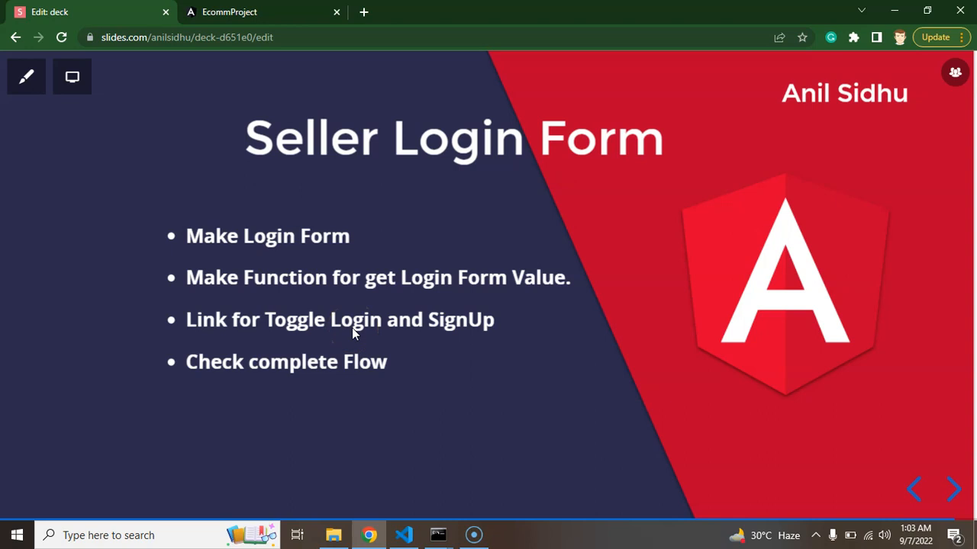
mouse_move(393, 489)
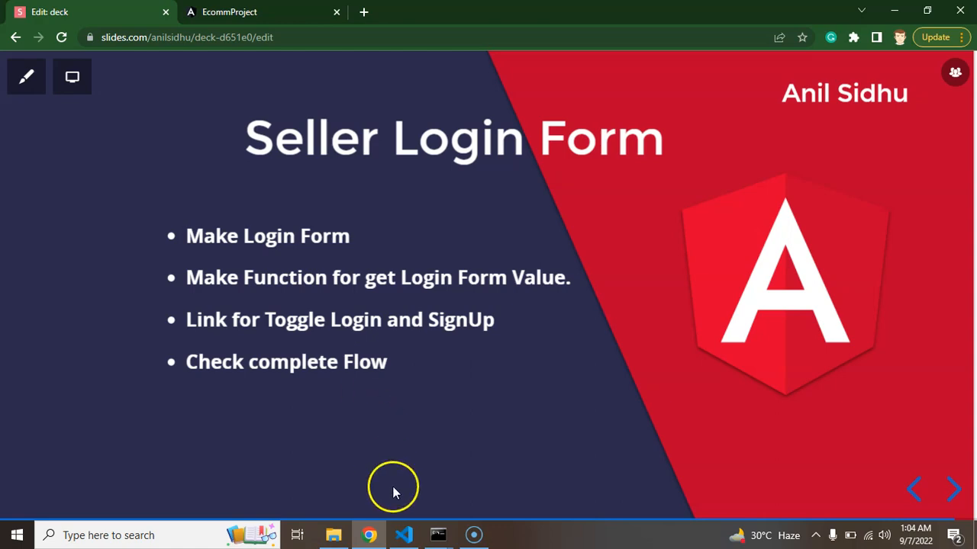
Step: Duplicate the sign-up div in seller-auth.component.html and retitle the copy Seller Login
left_click(403, 534)
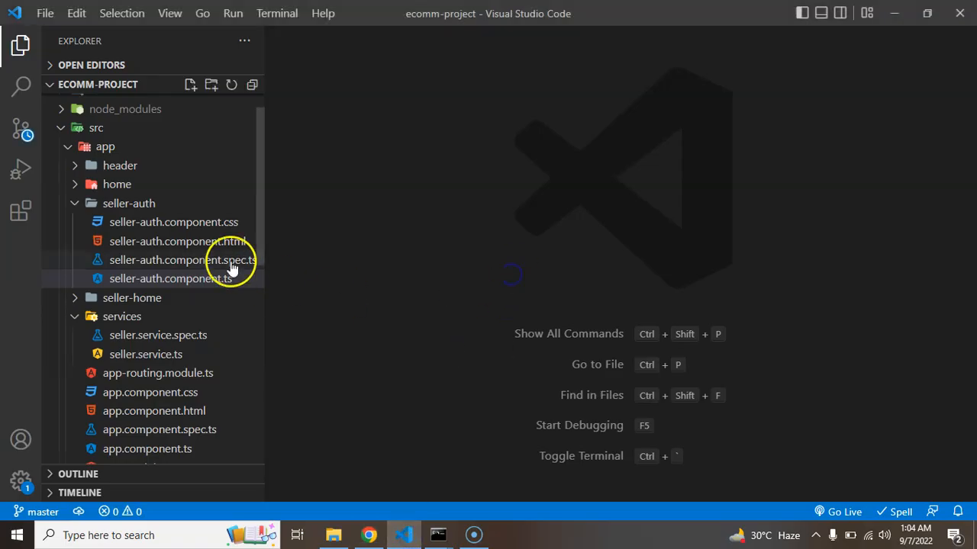
left_click(177, 241)
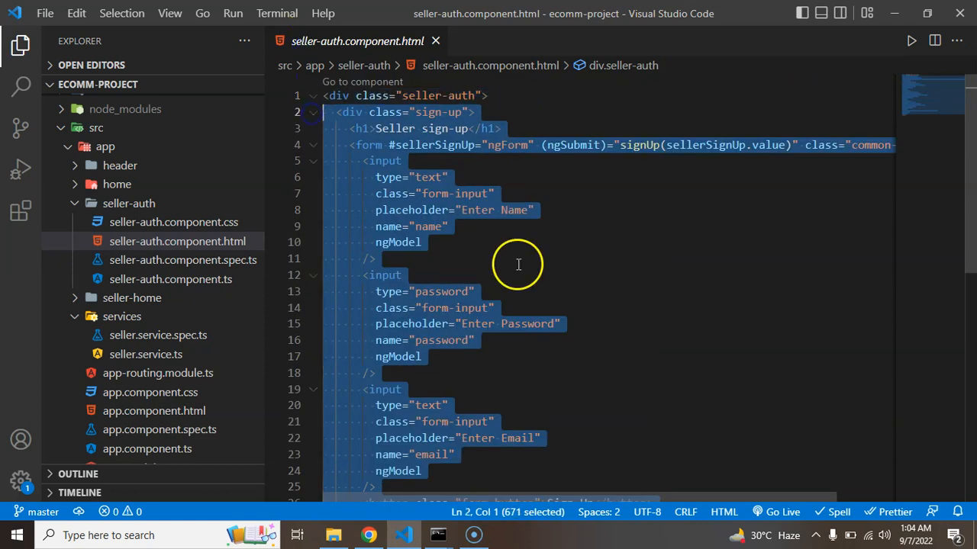
left_click(391, 288)
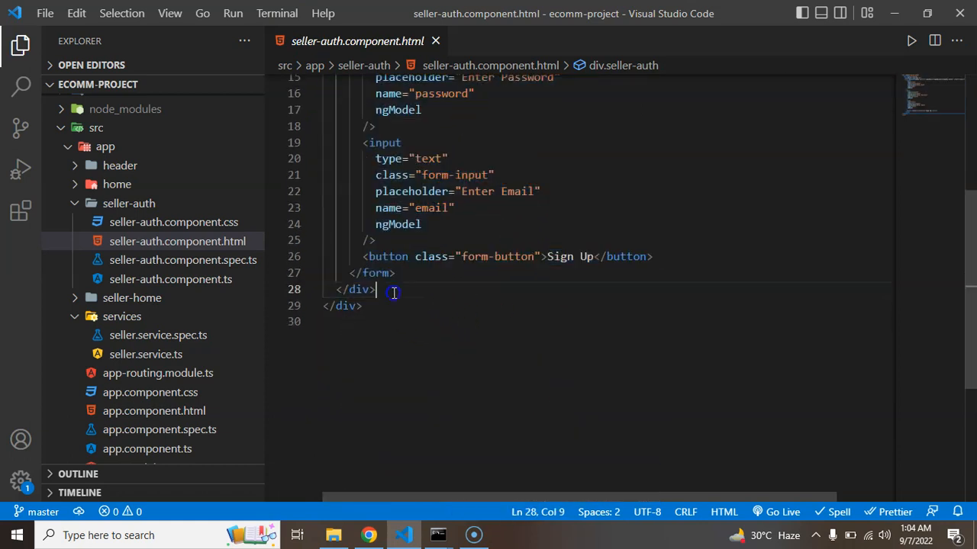
scroll("down", 3)
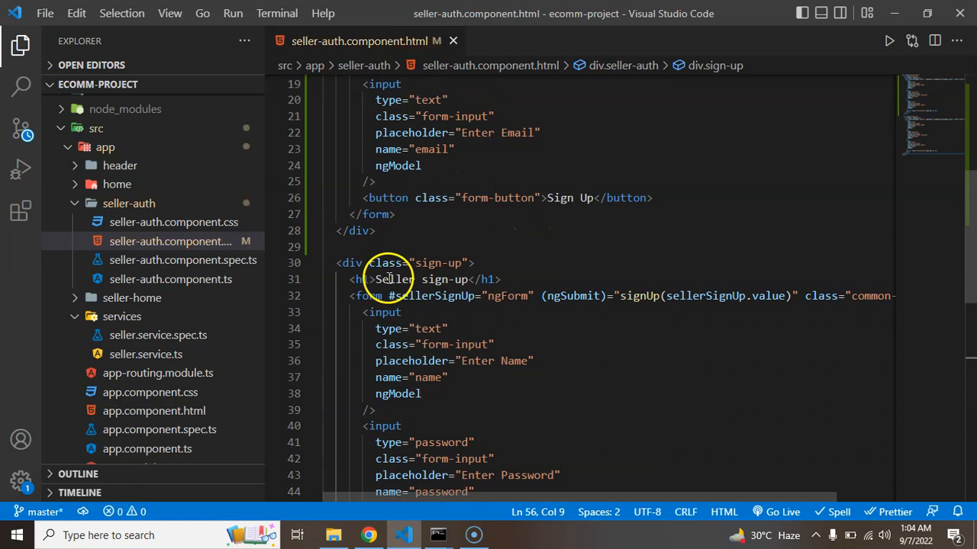
double_click(435, 280)
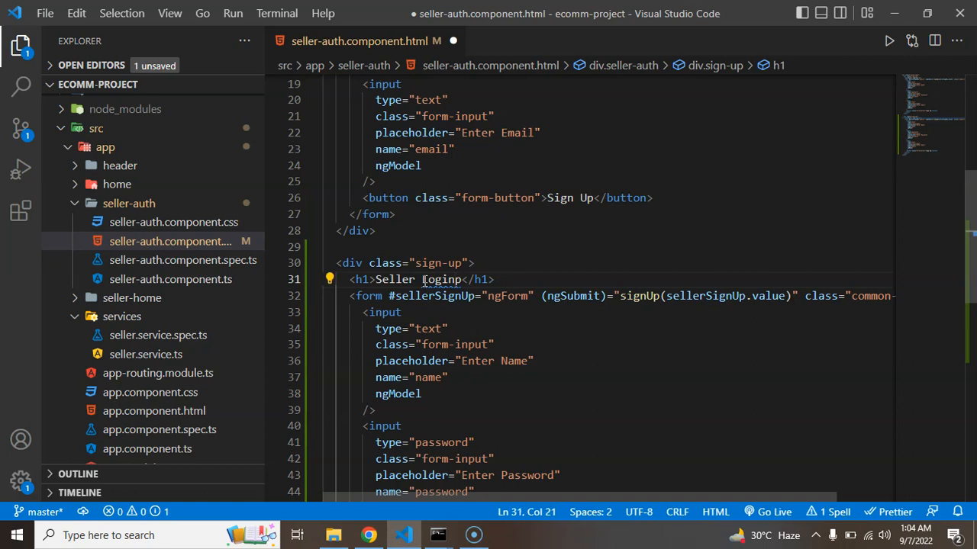
Step: Change the copied block's button label from Sign Up to Login
scroll("down", 3)
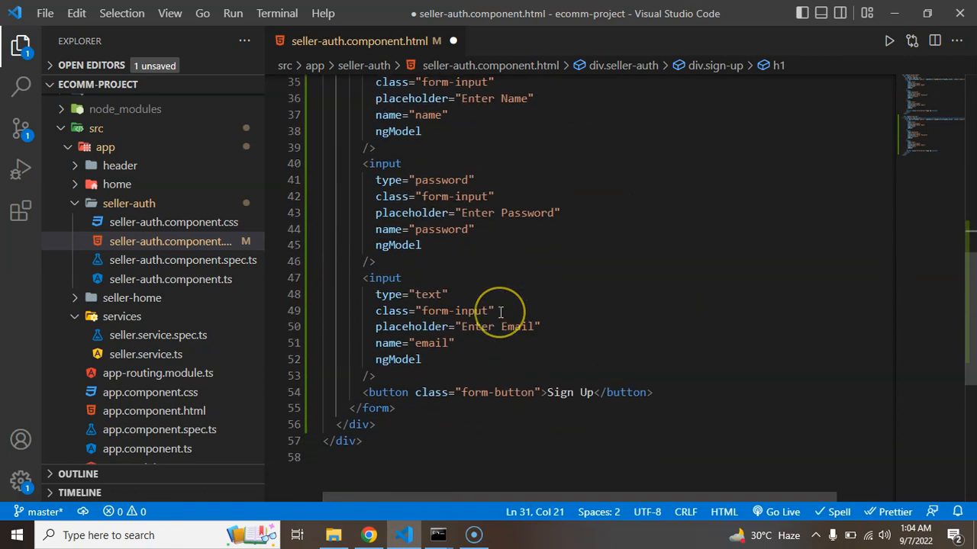
left_click(572, 331)
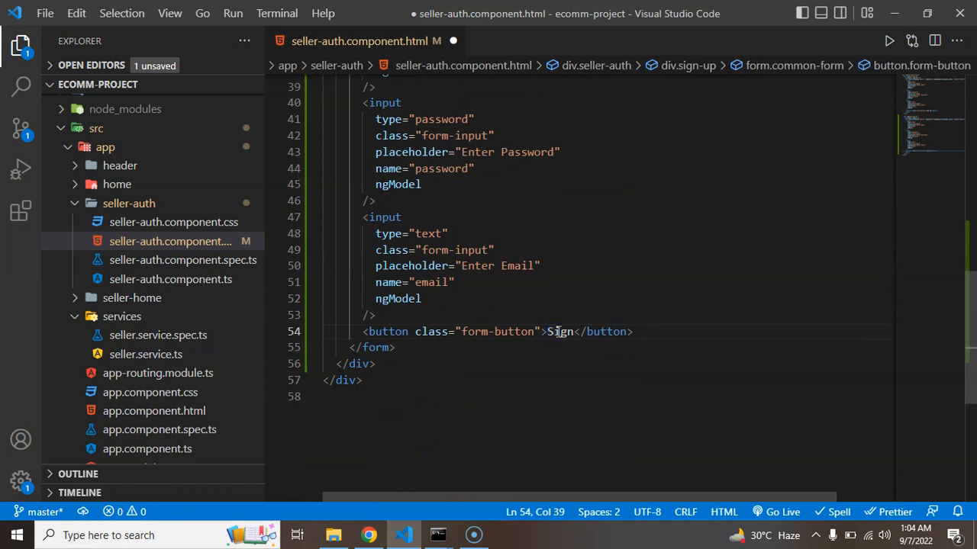
key("Backspace")
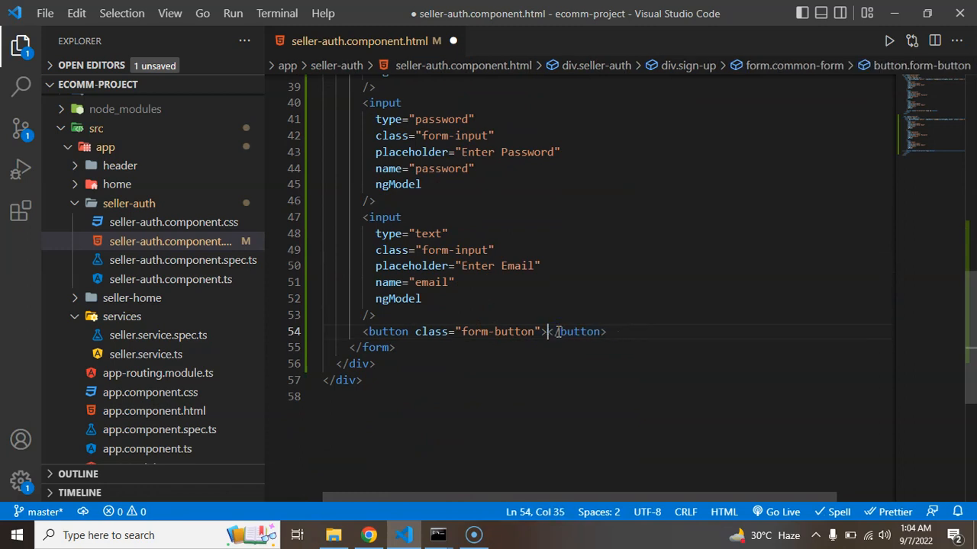
type("Login")
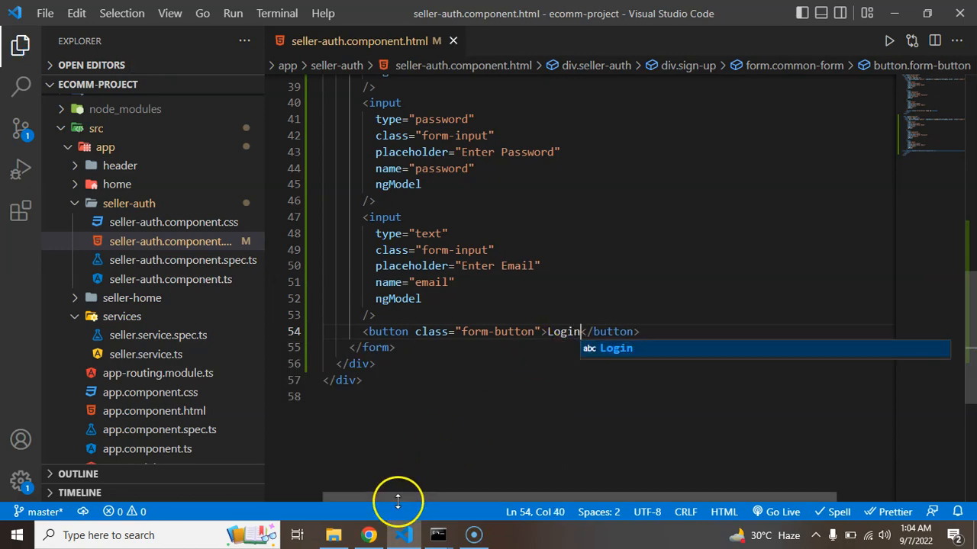
left_click(369, 534)
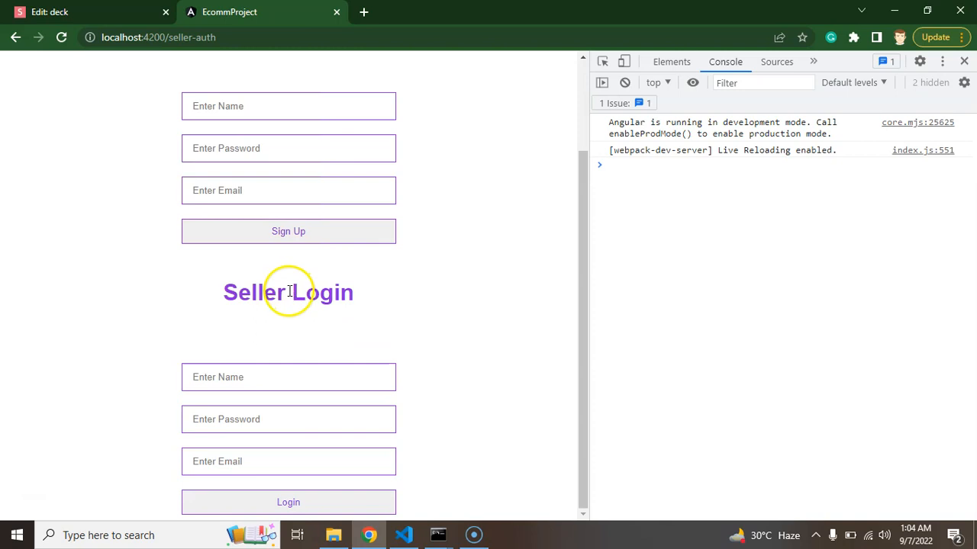
mouse_move(293, 334)
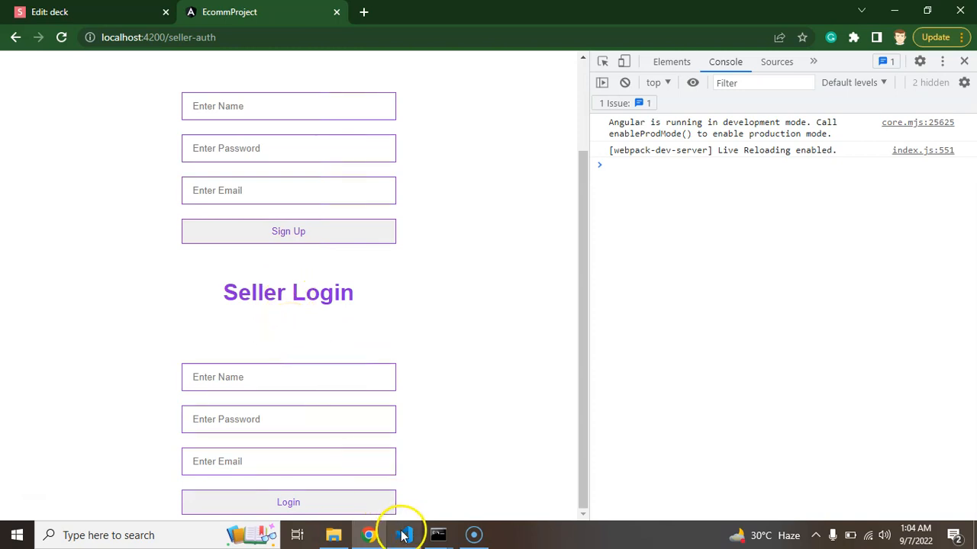
Step: Add a showLogin=true property in seller-auth.component.ts and save
left_click(403, 534)
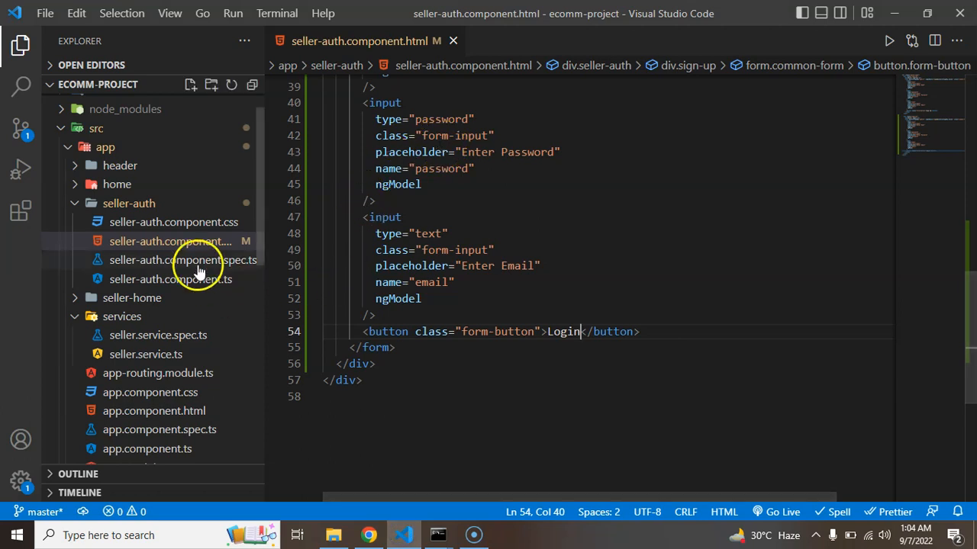
mouse_move(169, 278)
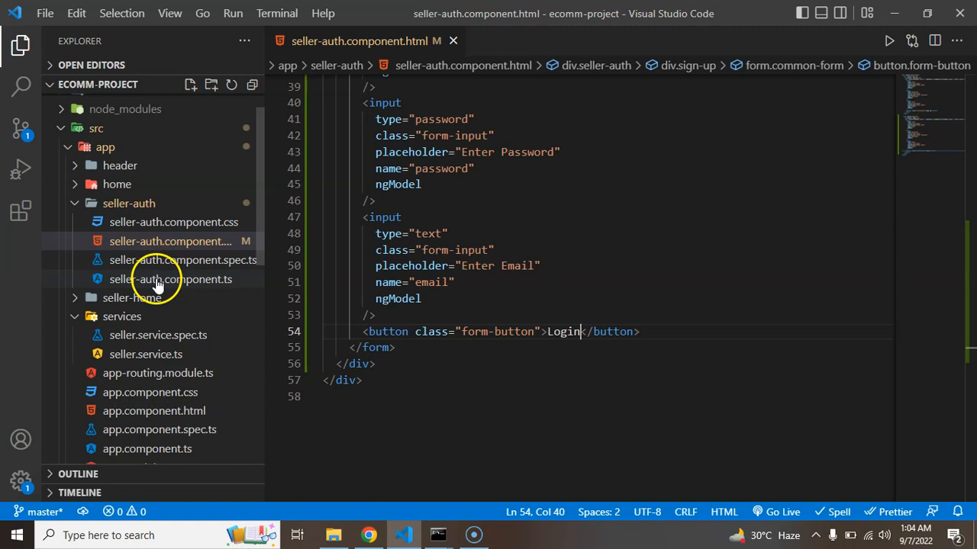
left_click(171, 278)
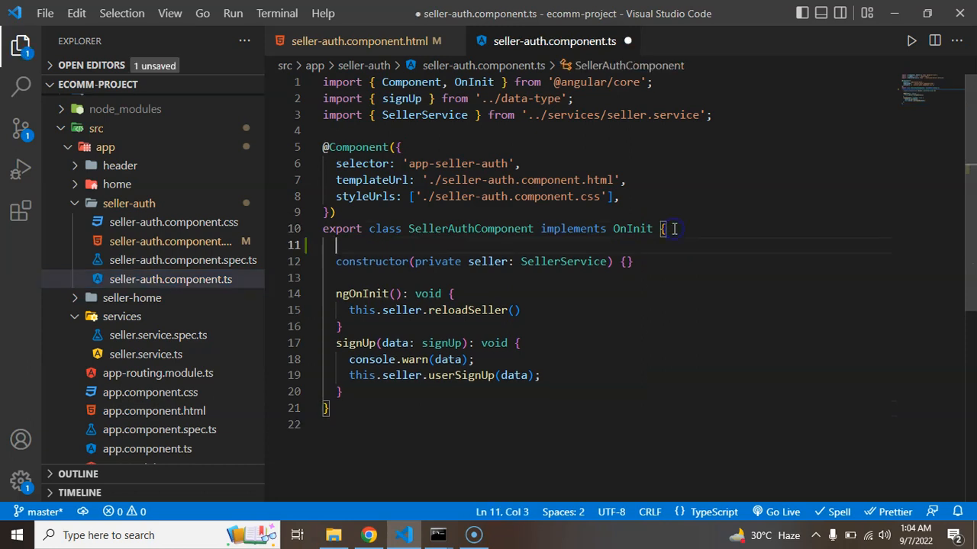
type("show")
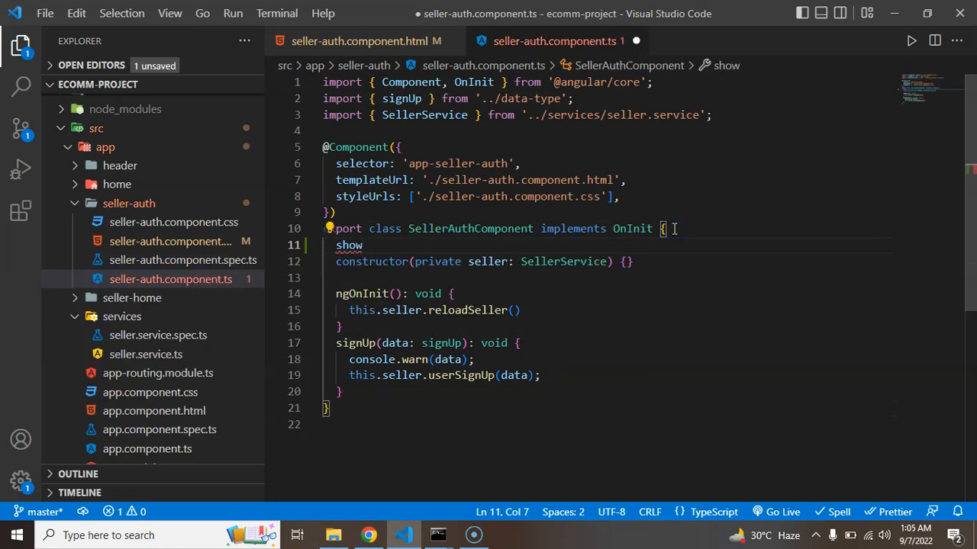
type("Login")
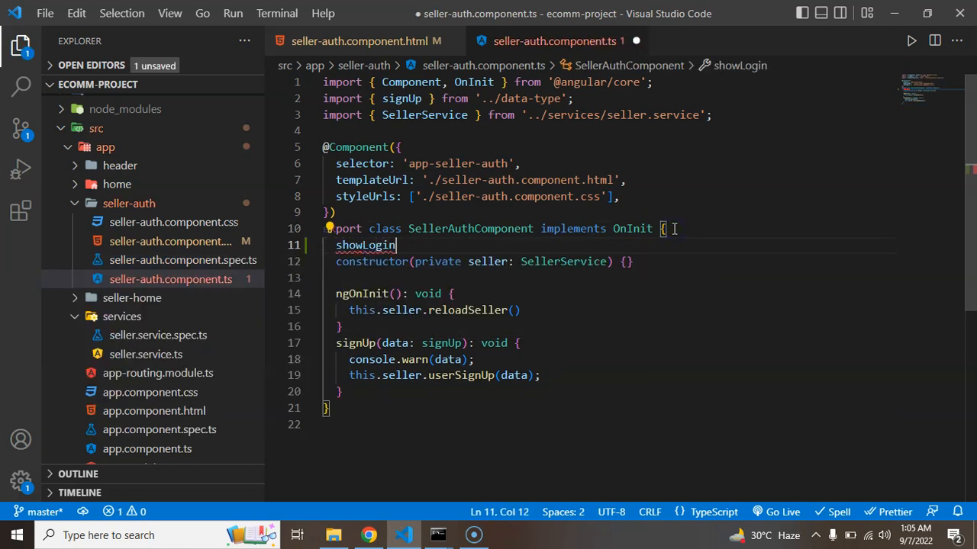
type("=true")
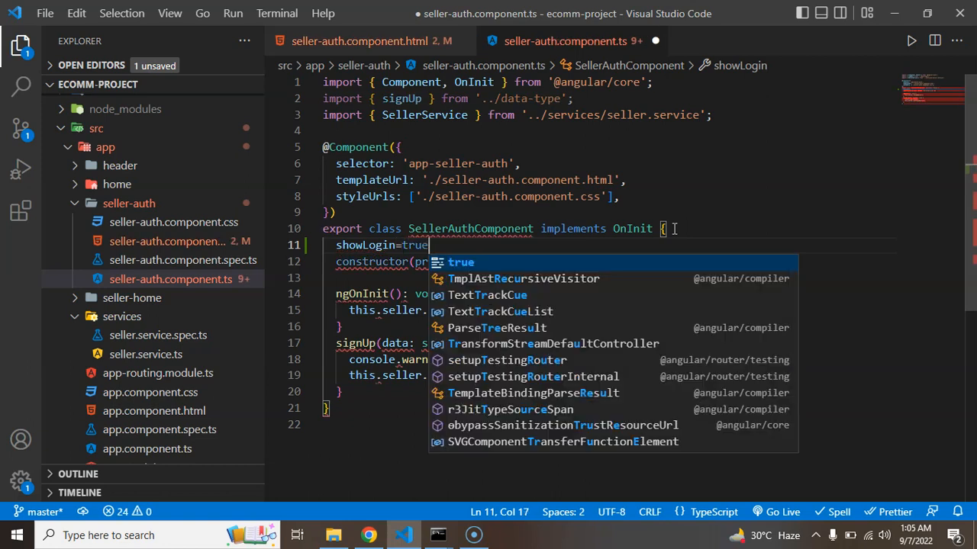
key("ctrl+s")
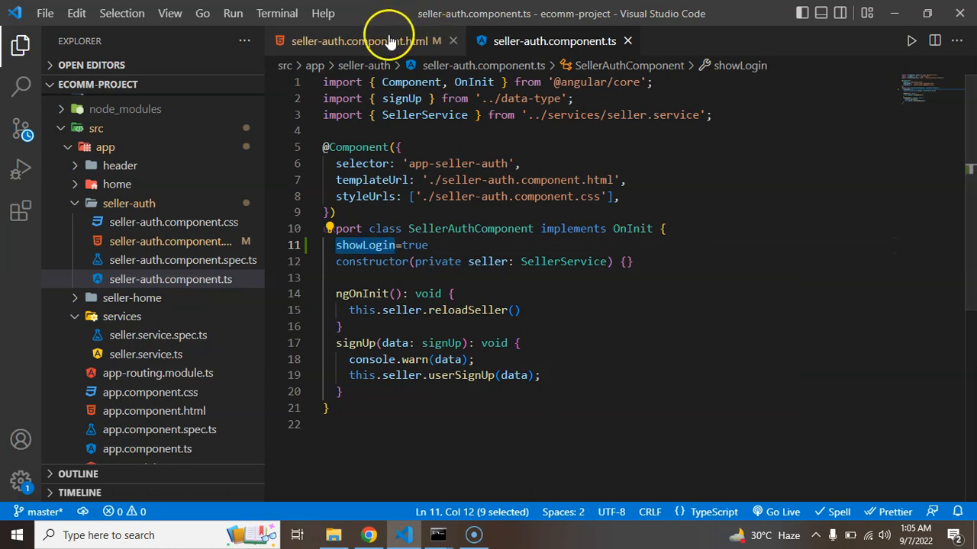
Step: Add *ngIf conditions on showLogin to the sign-up and login divs and save the template
left_click(363, 40)
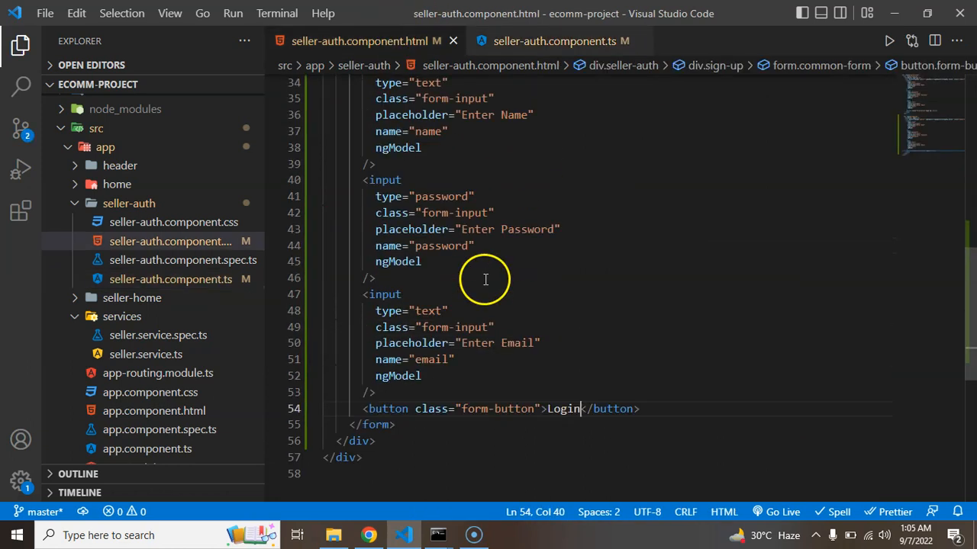
scroll("up", 3)
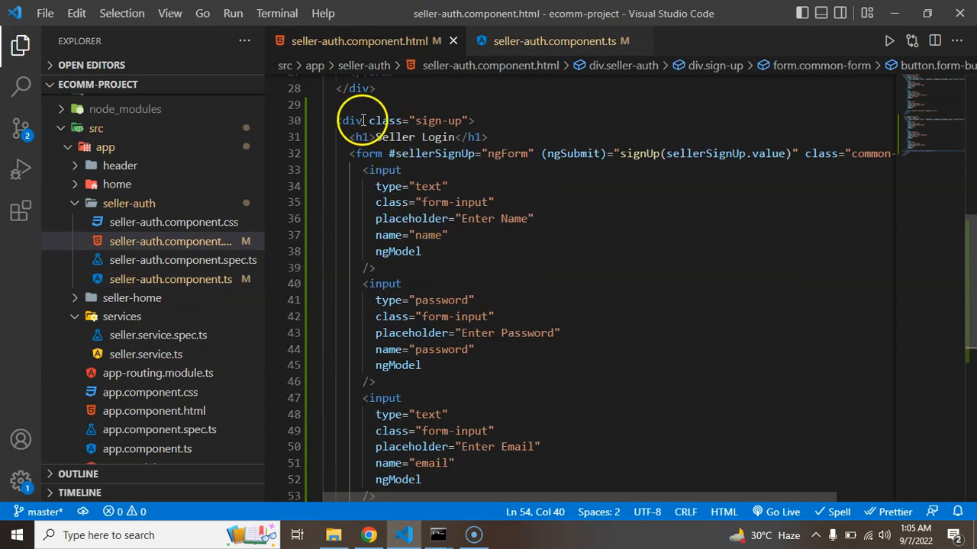
type("[")
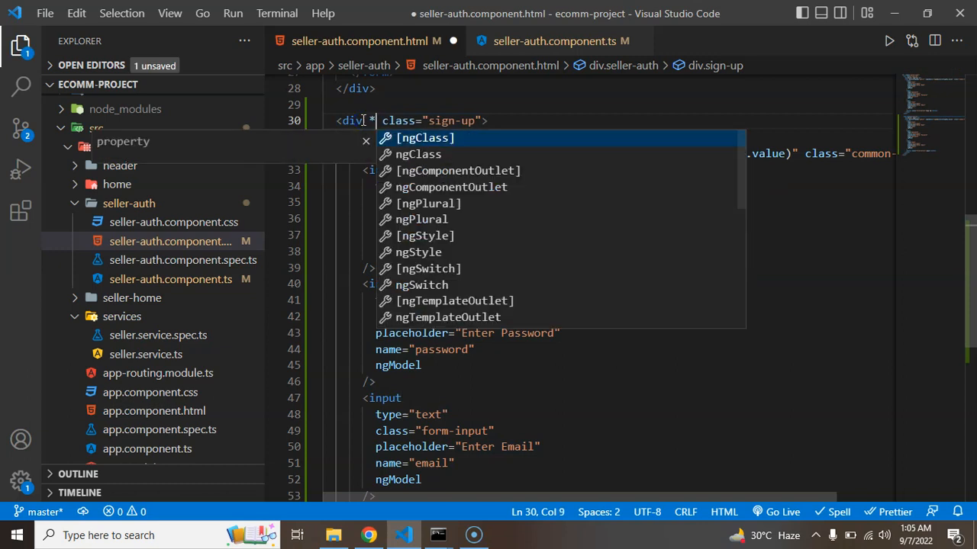
type("ngF")
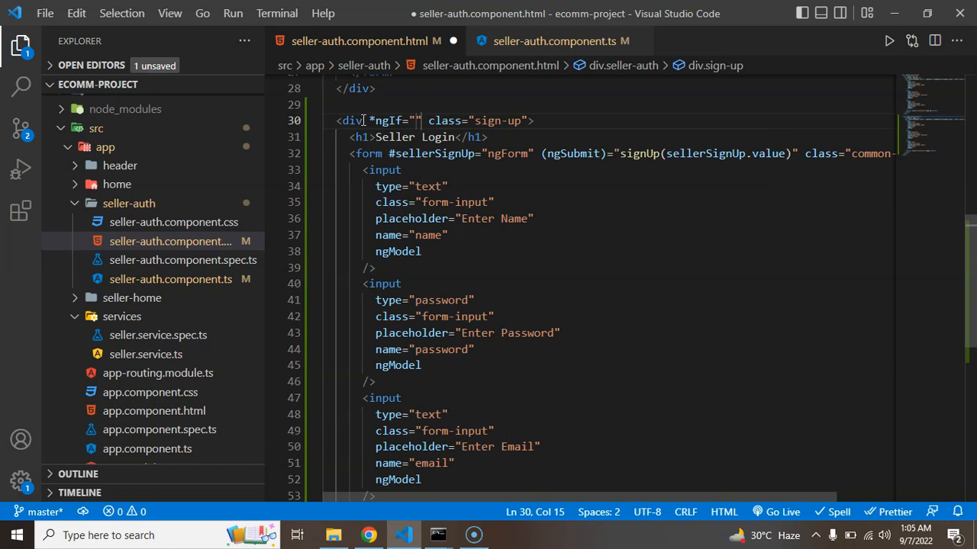
type("showLogin")
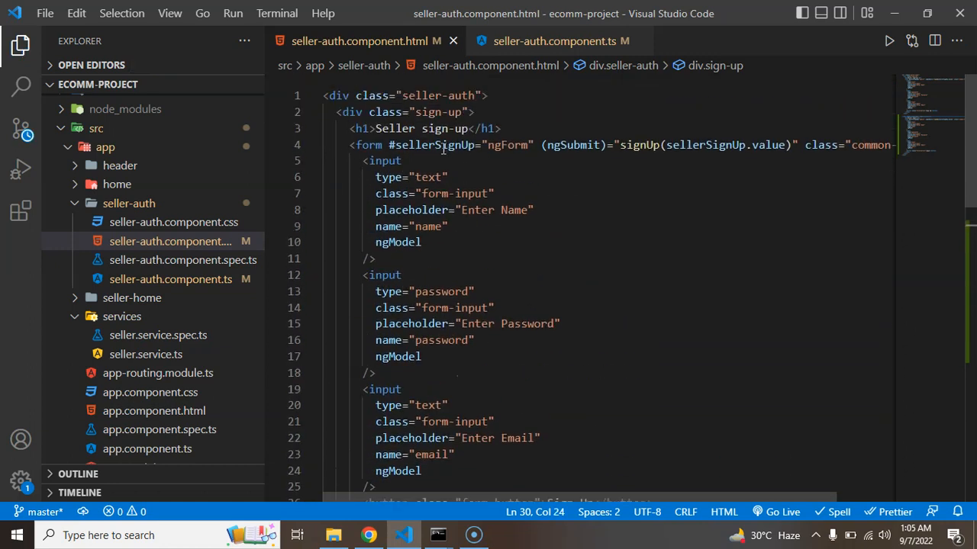
left_click(364, 129)
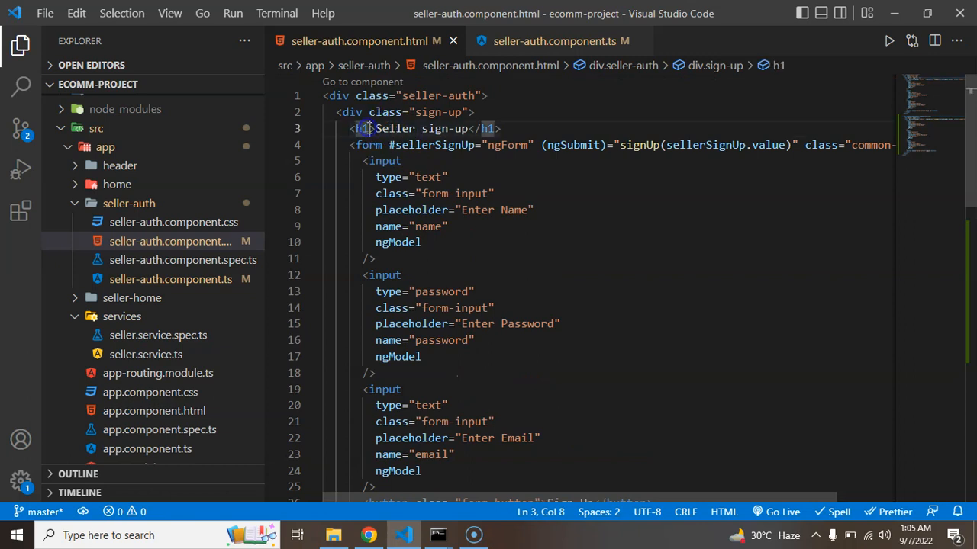
left_click(371, 112)
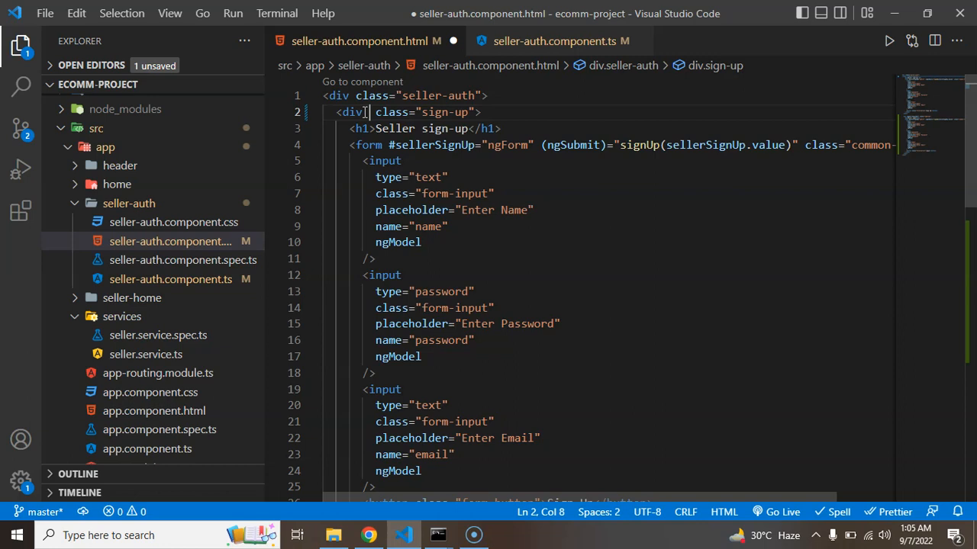
left_click(552, 39)
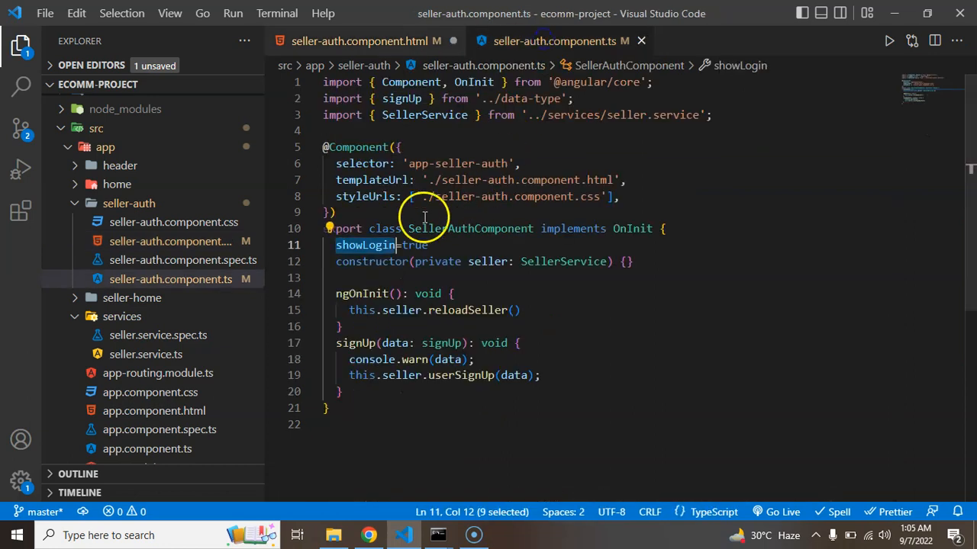
left_click(359, 40)
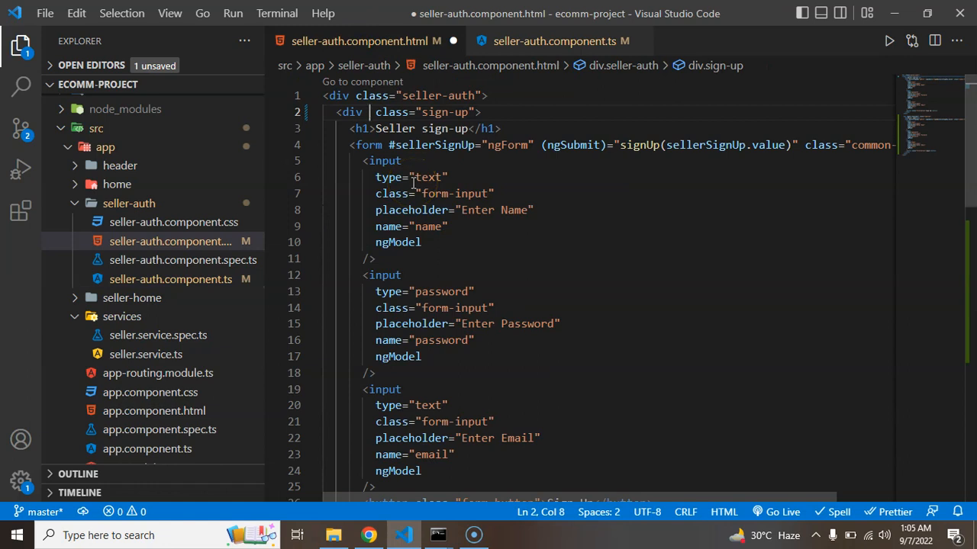
type("*")
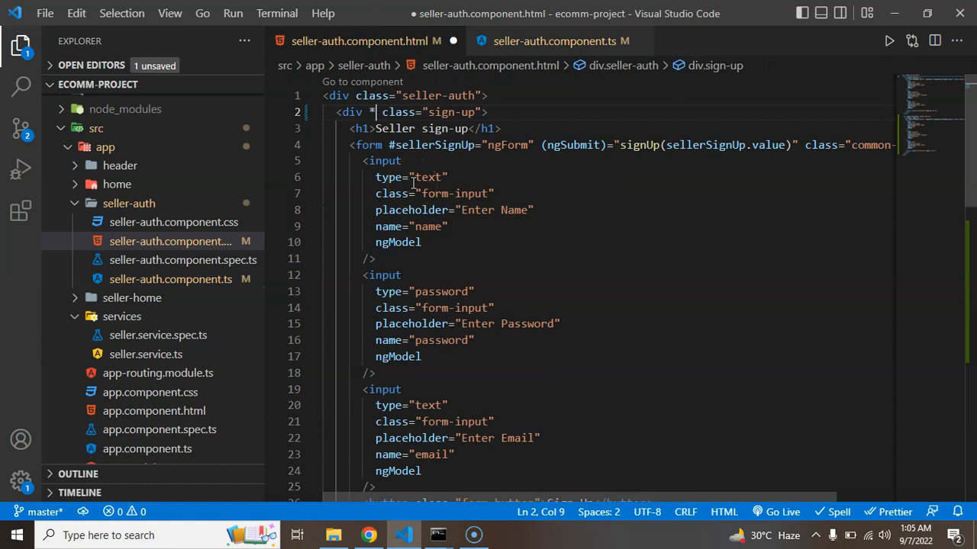
type("ngif")
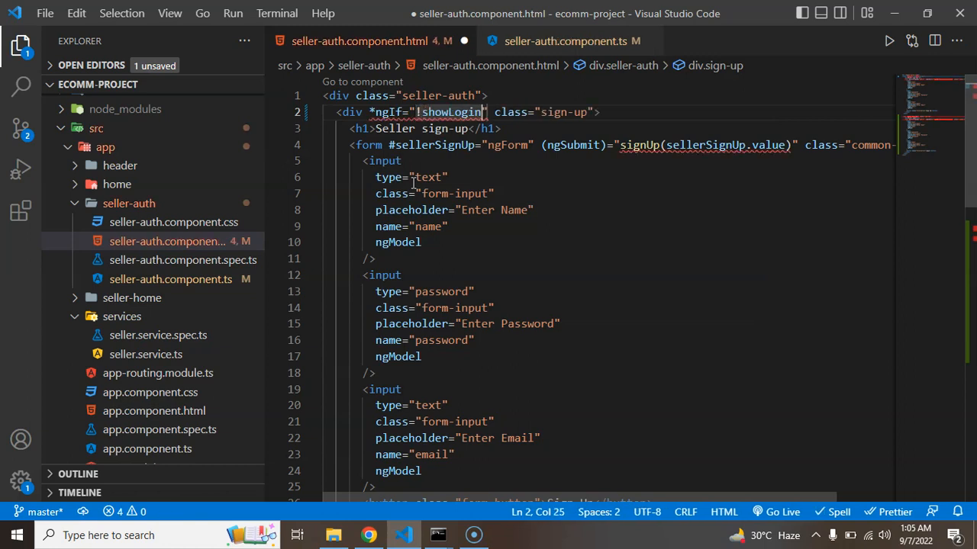
key("ctrl+s")
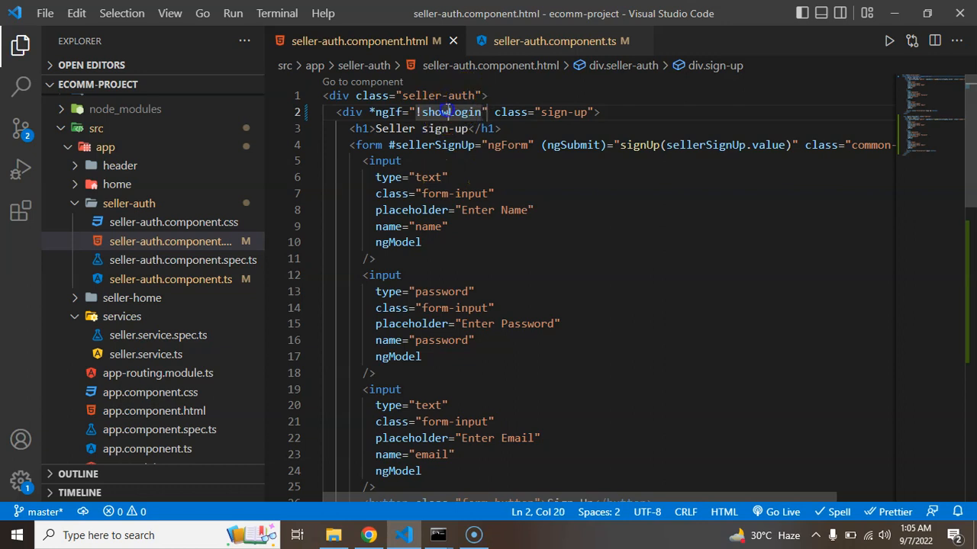
double_click(451, 113)
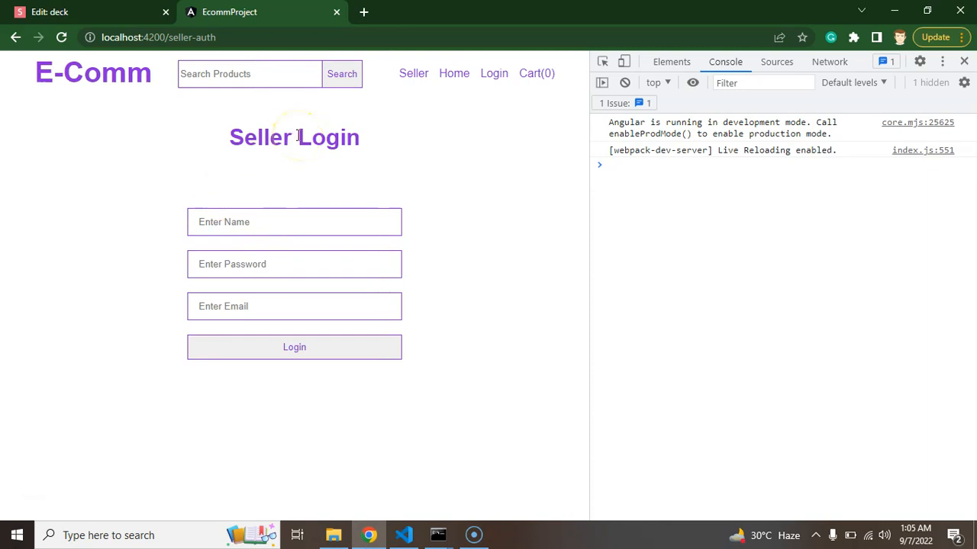
Step: Change showLogin to false in seller-auth.component.ts so only the sign-up form shows
left_click(404, 534)
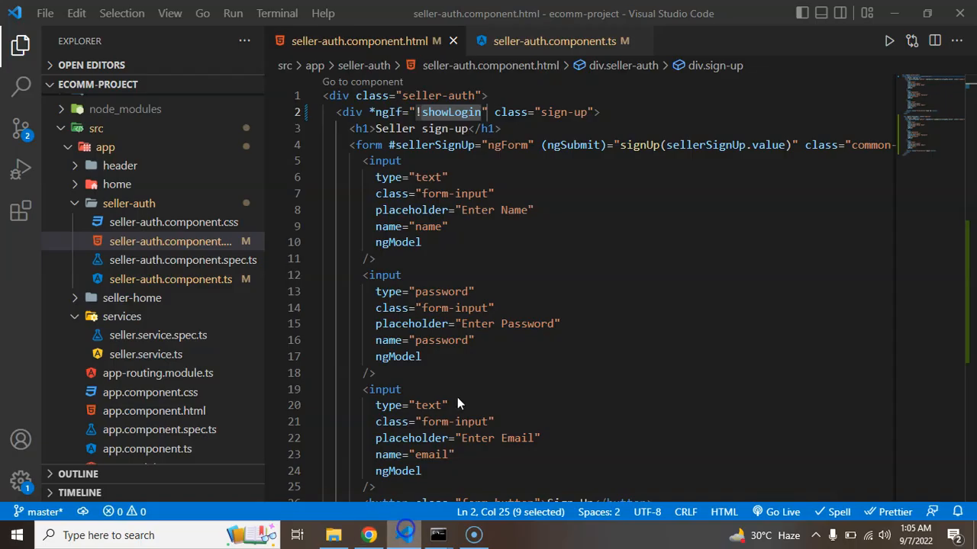
left_click(557, 40)
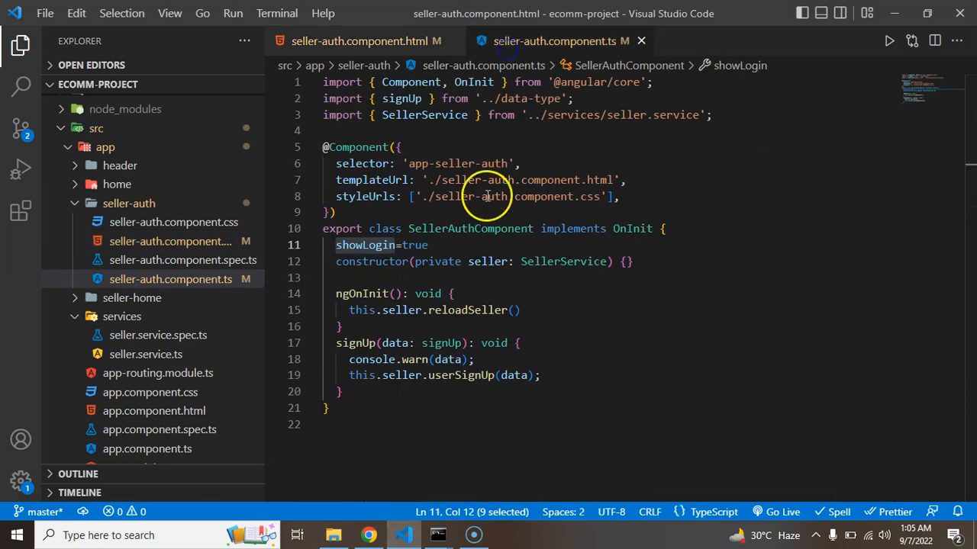
type("flag")
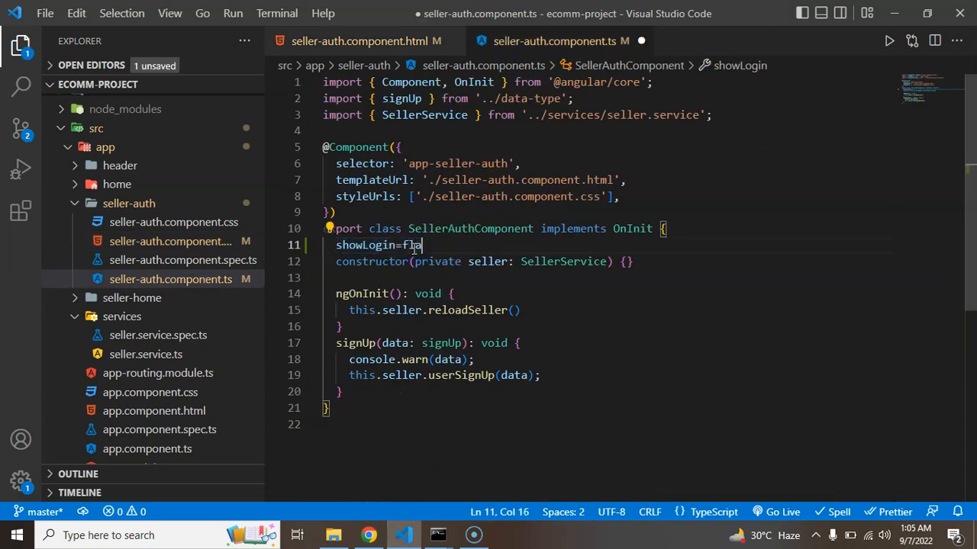
type("lse")
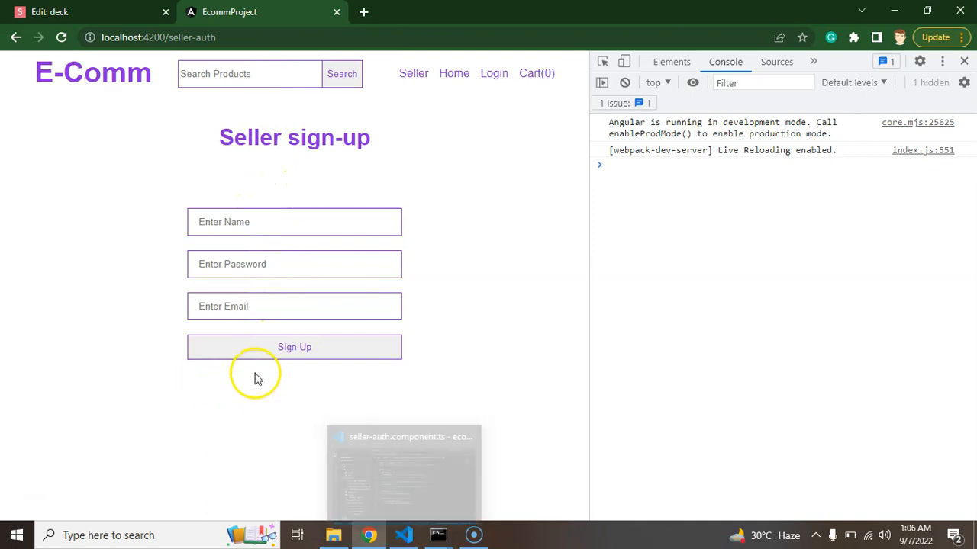
mouse_move(294, 348)
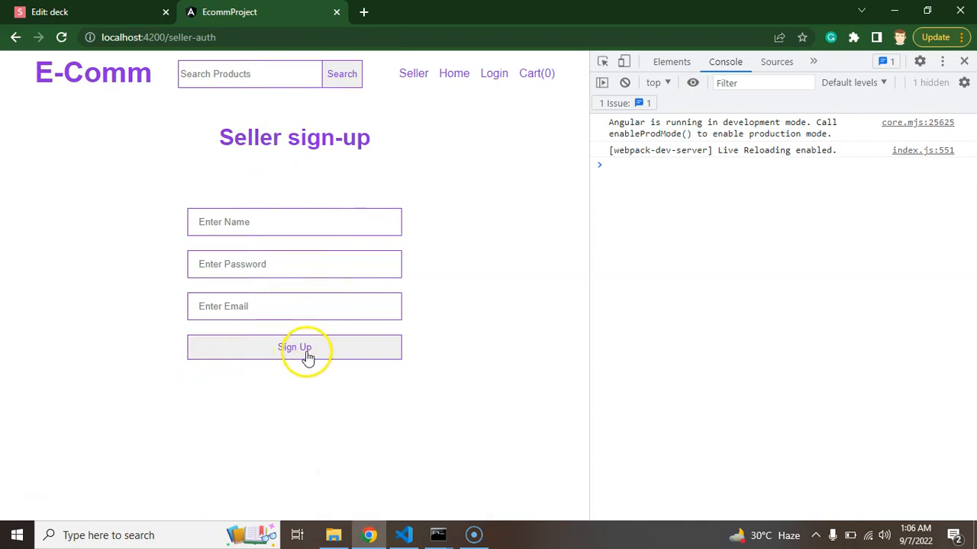
mouse_move(396, 522)
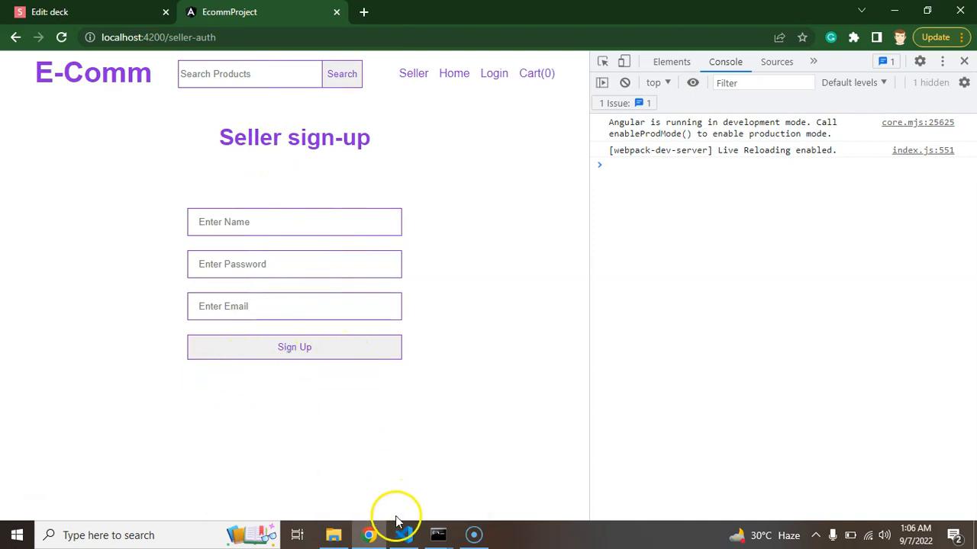
Step: Add an 'Already have account? Click for Login' anchor below the Sign Up button
left_click(403, 534)
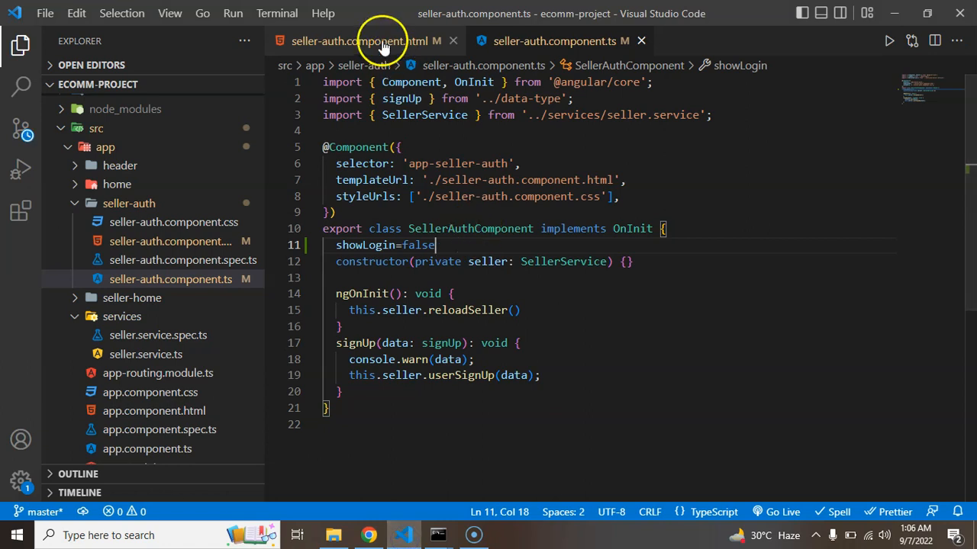
left_click(358, 39)
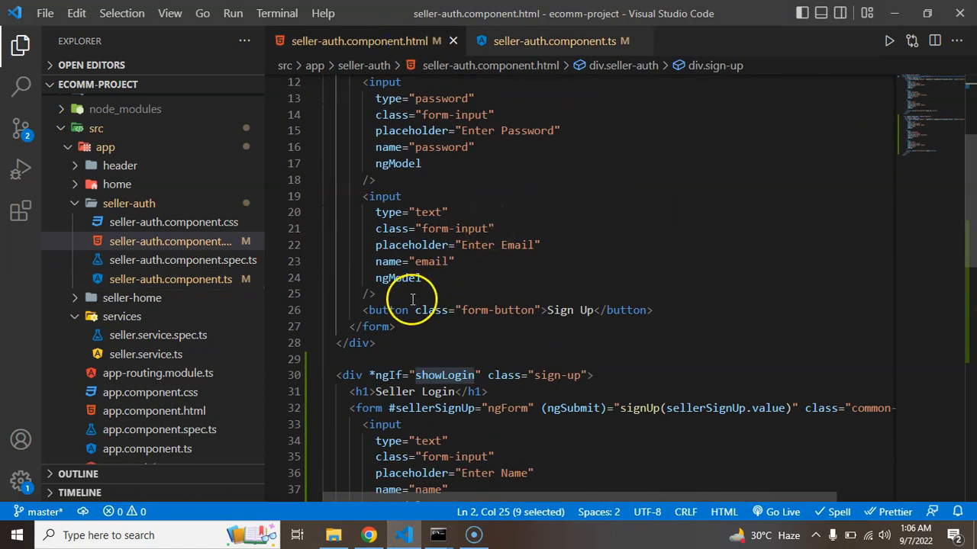
key("Enter")
type("<a></a>")
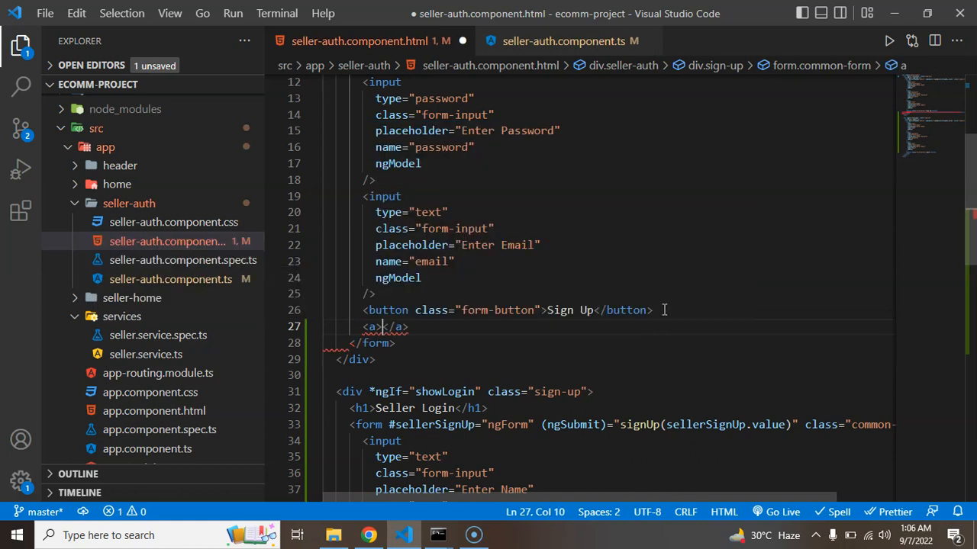
type("Already have accou")
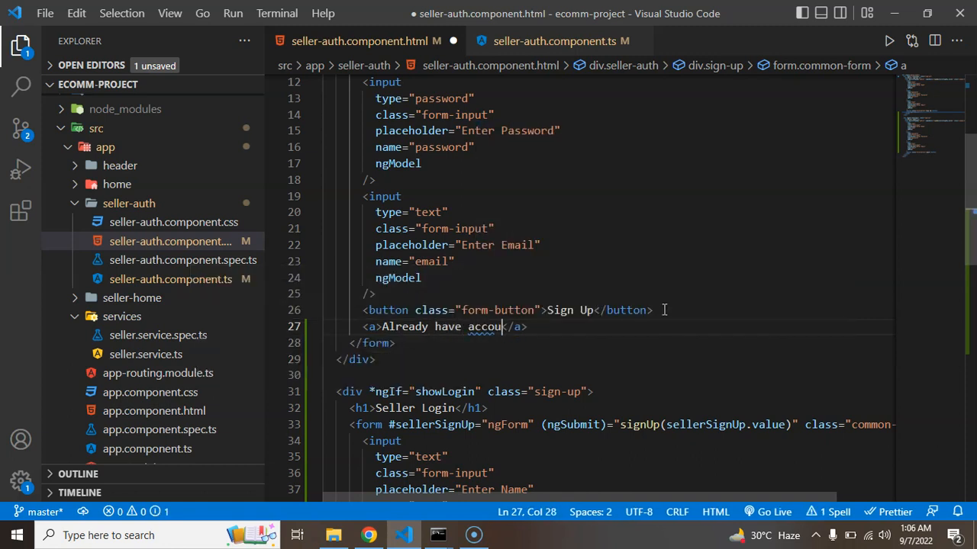
type("nt? C")
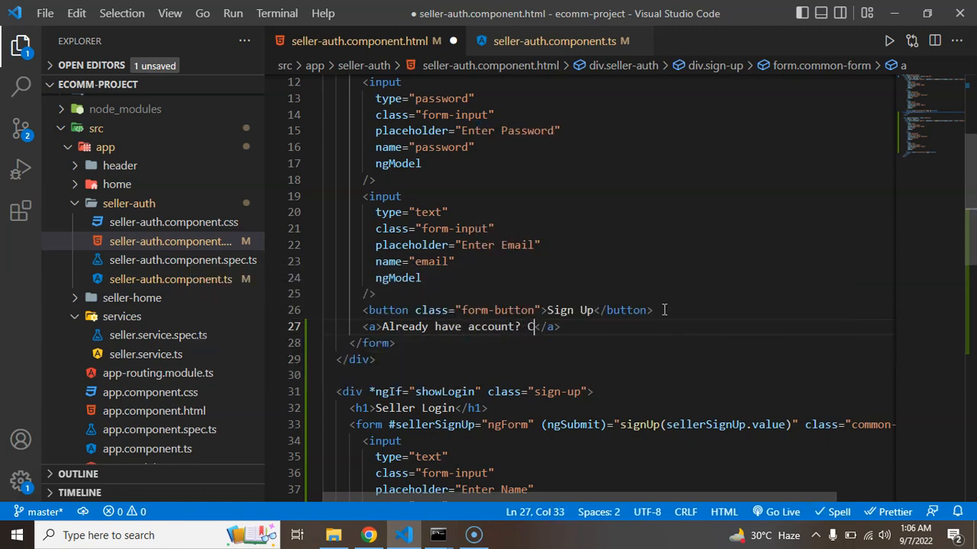
type("lick")
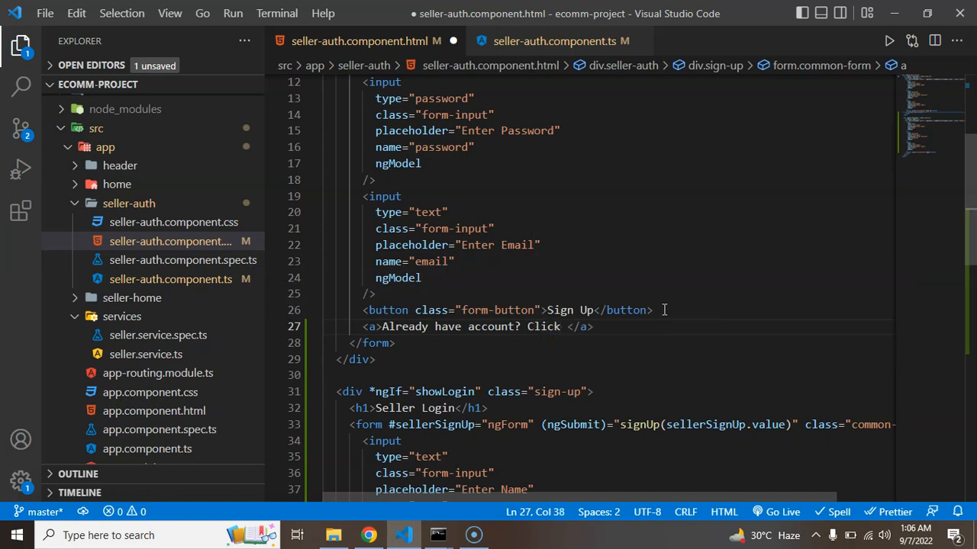
type("for L")
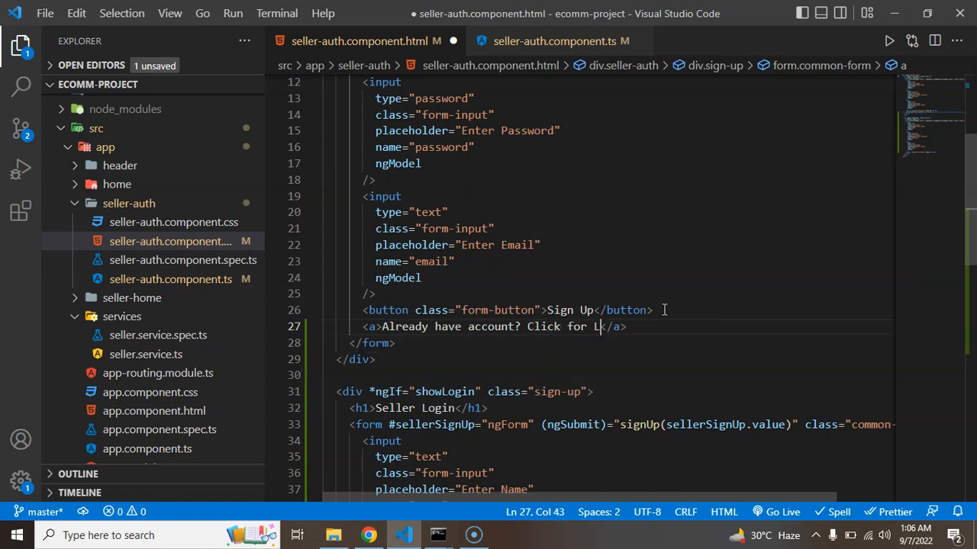
type("ogin")
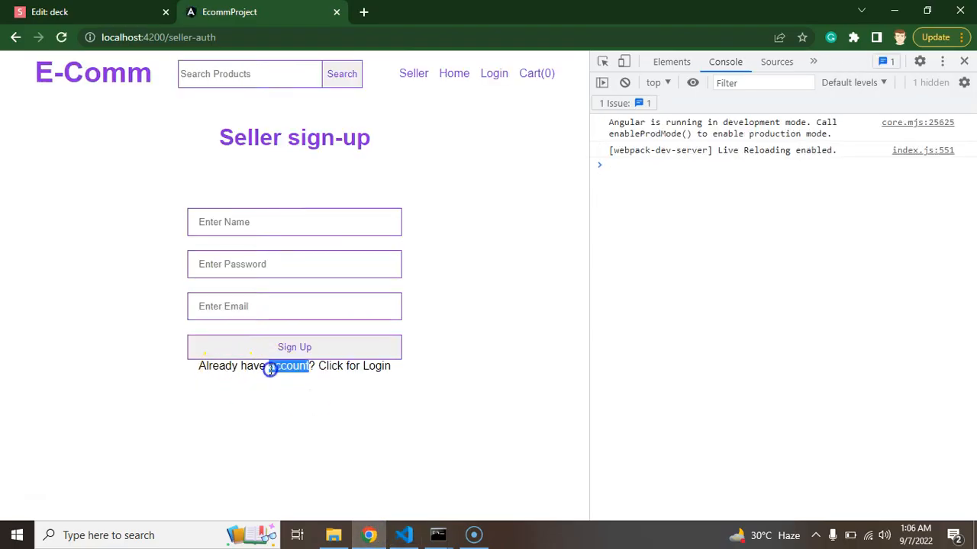
left_click(403, 534)
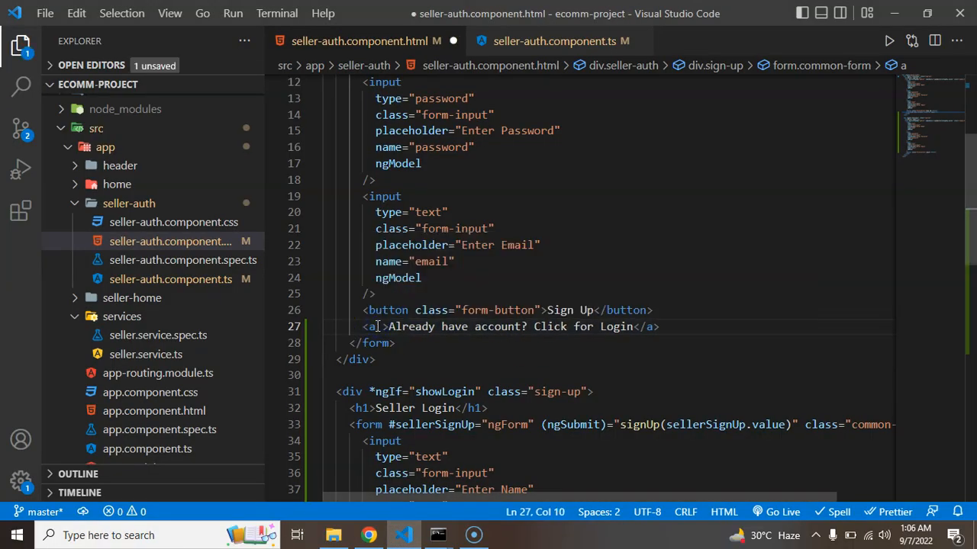
Step: Bind the anchor's click event to an openLogin handler
type("(click)=\"")
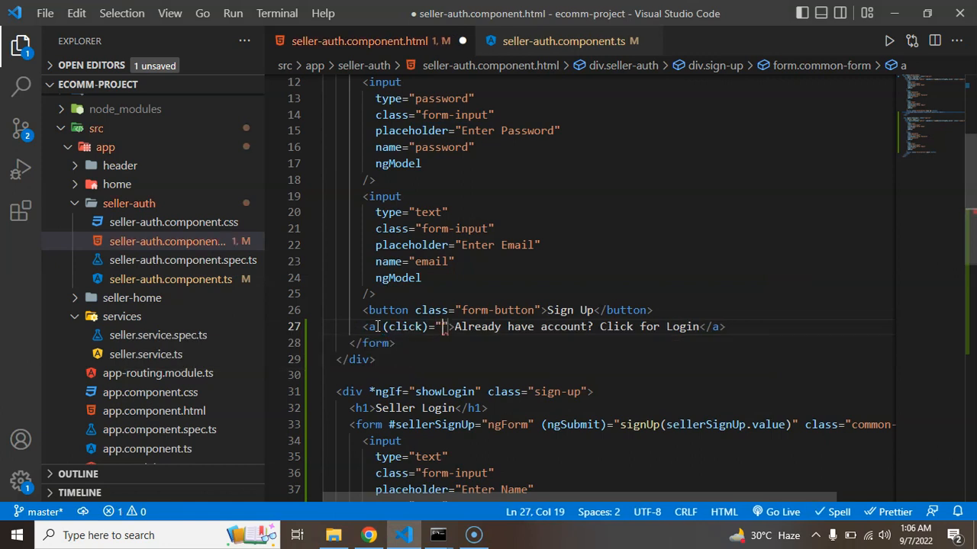
type("open")
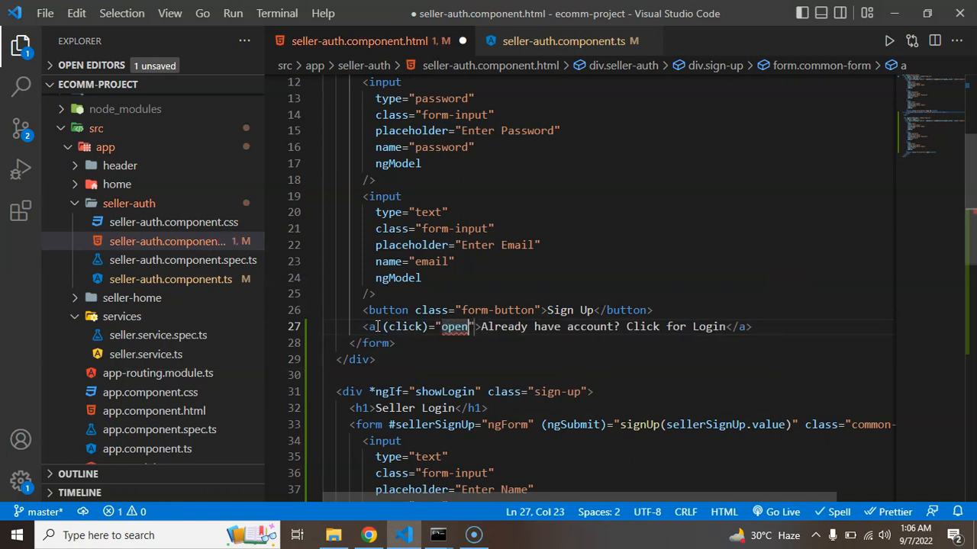
type("Login")
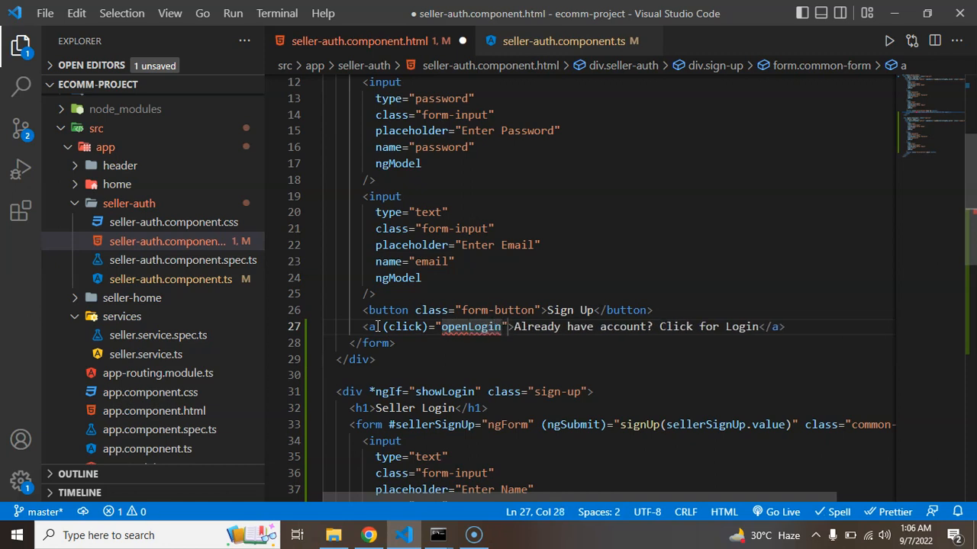
double_click(470, 327)
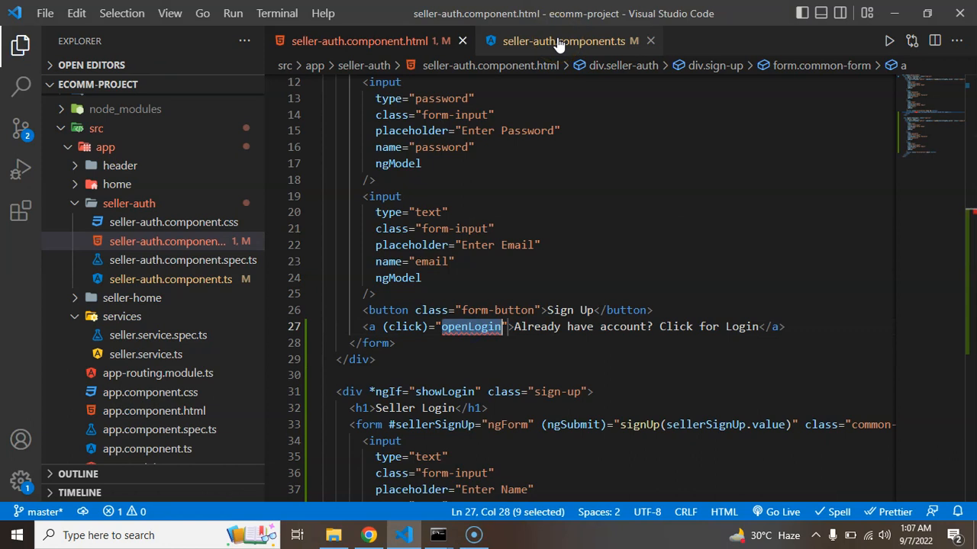
Step: Create an openLogin() method in the component that sets this.showLogin=true
left_click(564, 40)
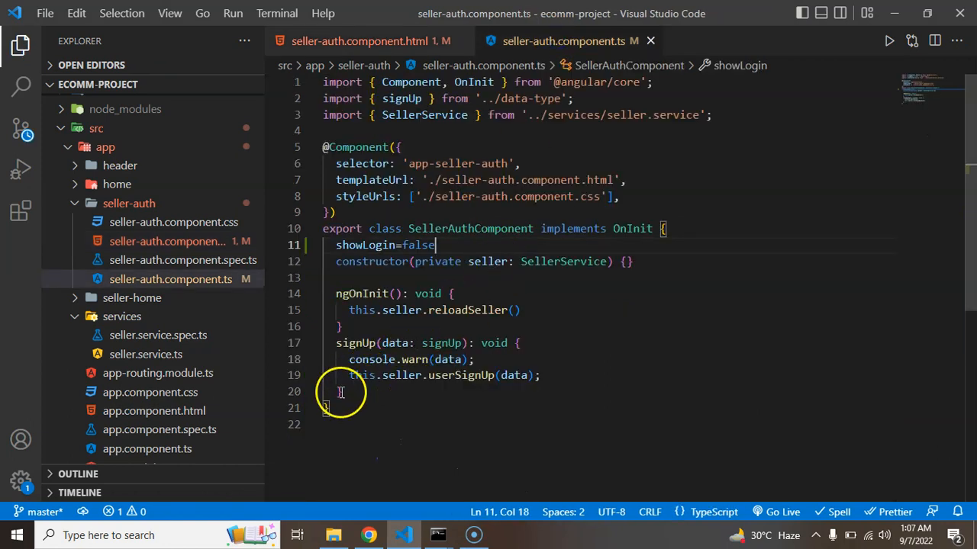
type("openLogin")
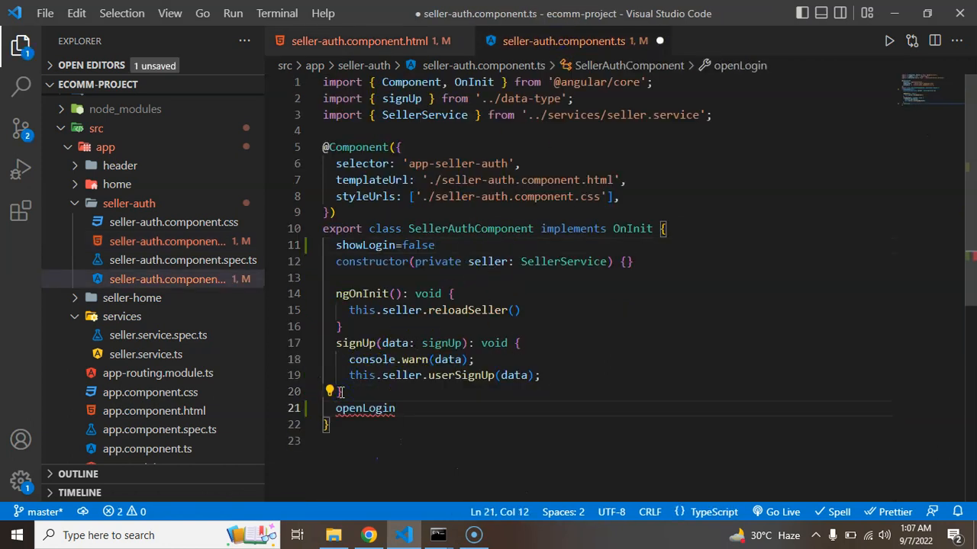
type("(){")
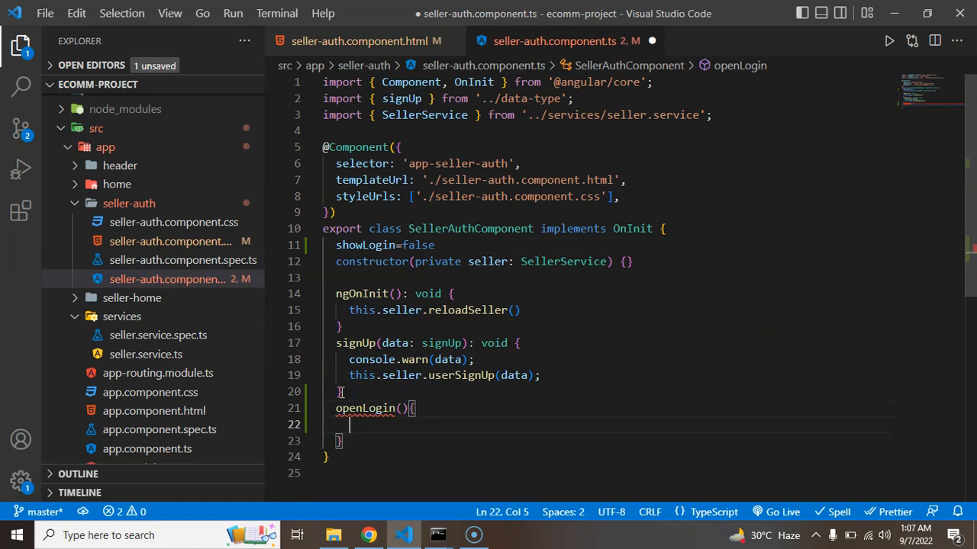
type("this")
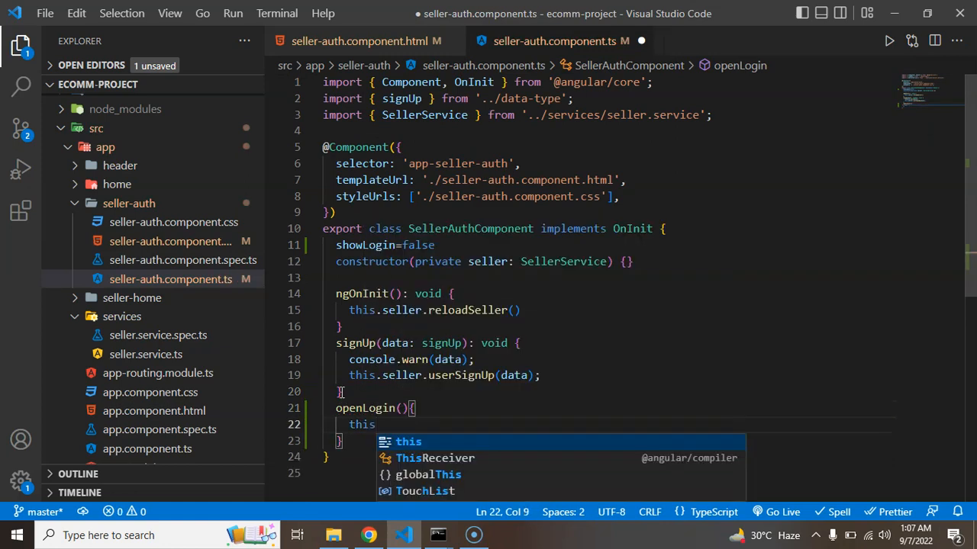
type(".showLogin=")
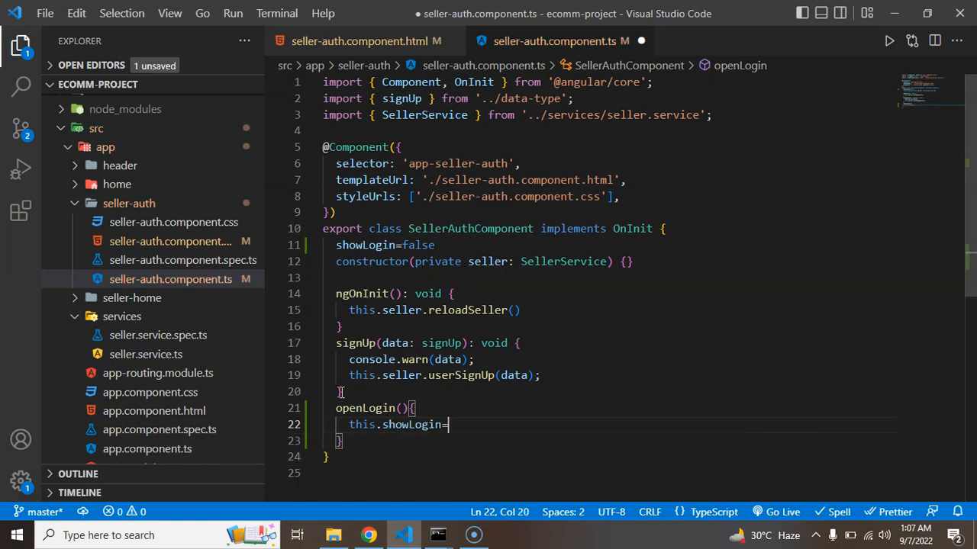
type("true")
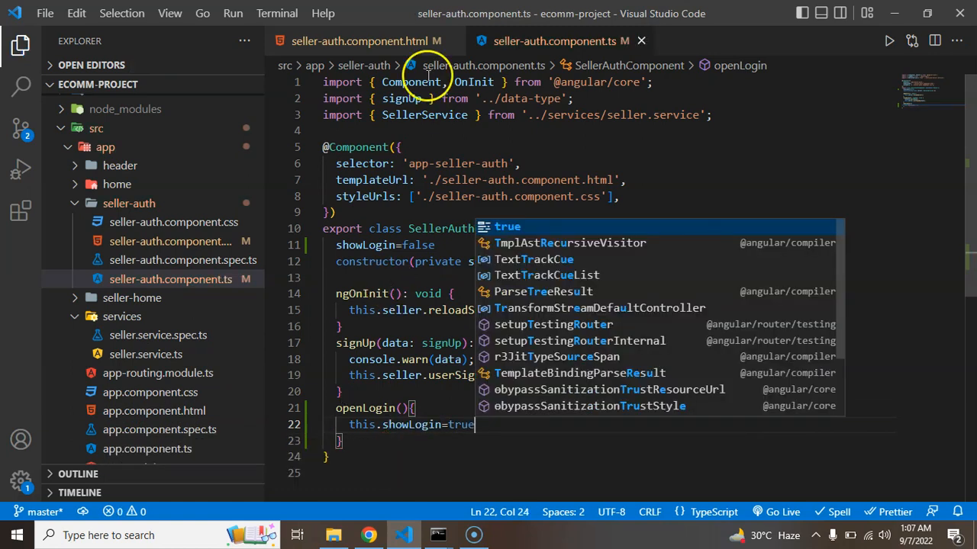
Step: Give the login link the class auth-toggle-link and save the template
left_click(365, 40)
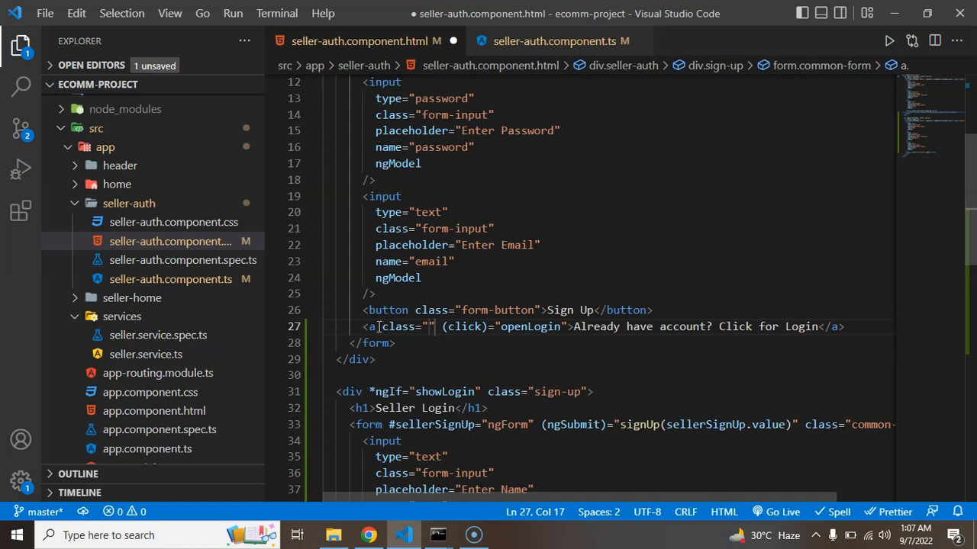
type("auth-")
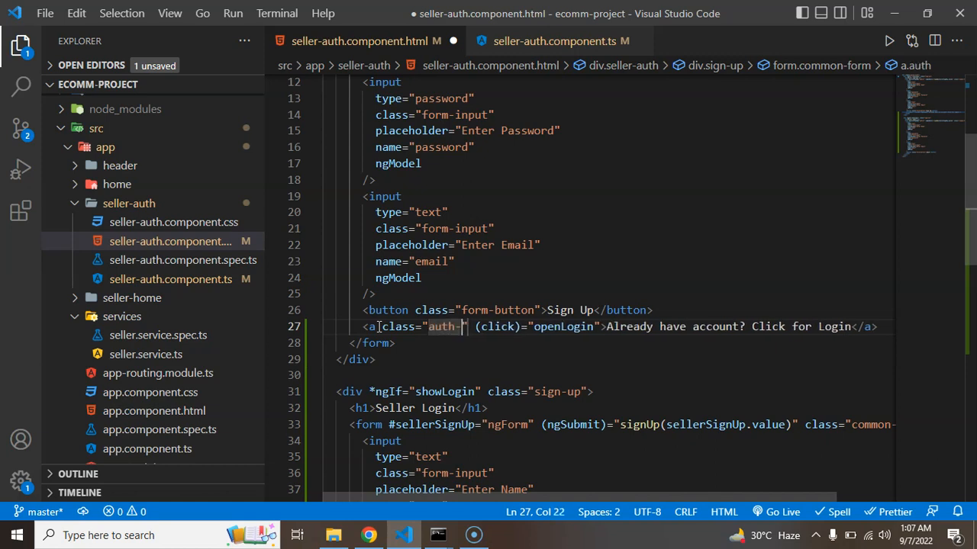
type("oggl")
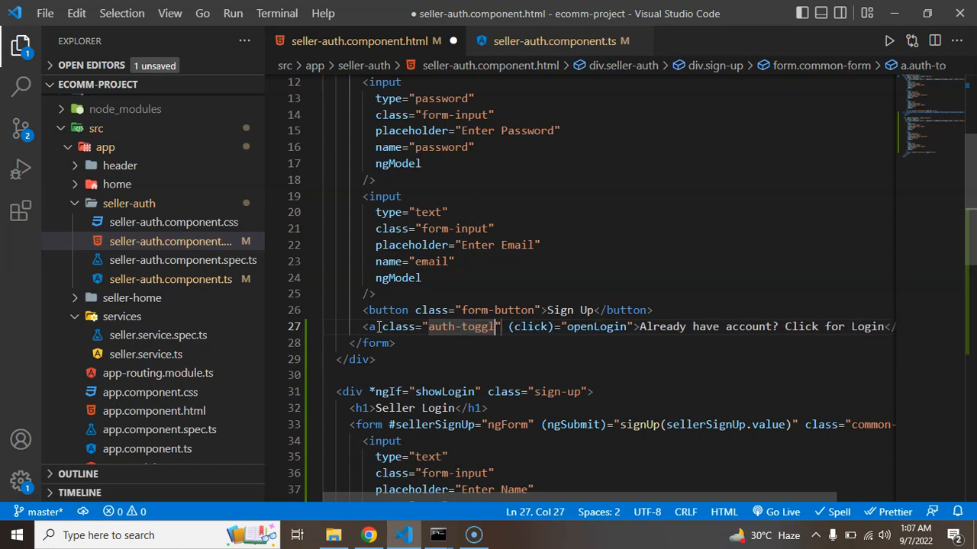
type("-link")
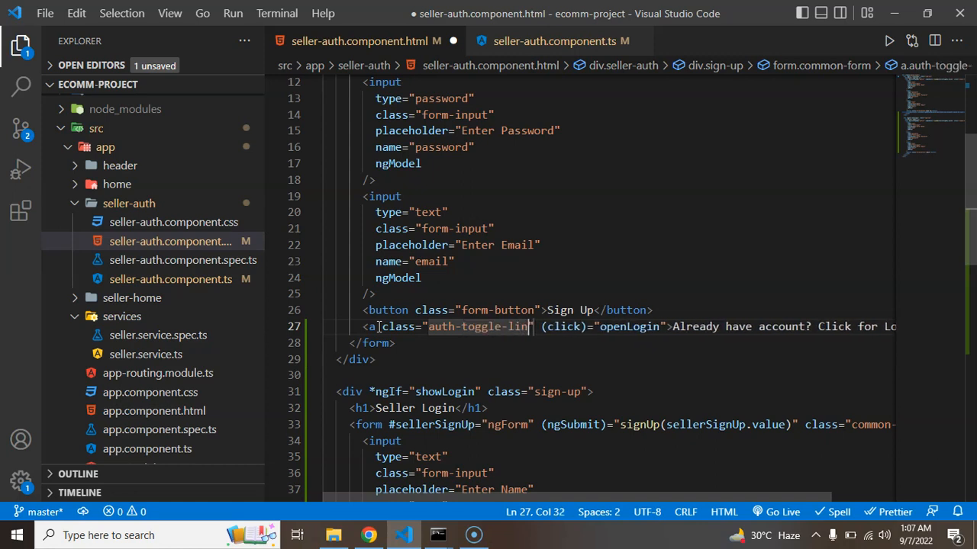
double_click(480, 326)
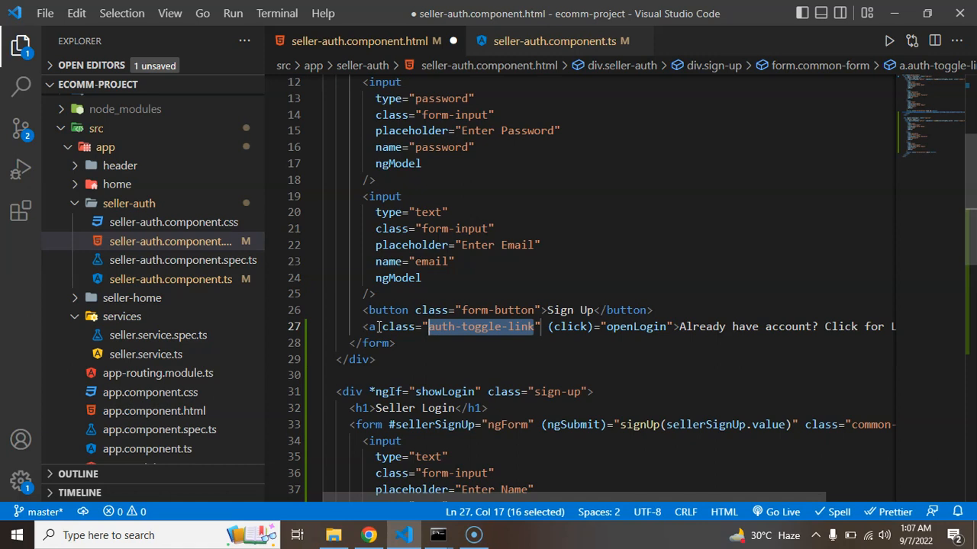
key("ctrl+s")
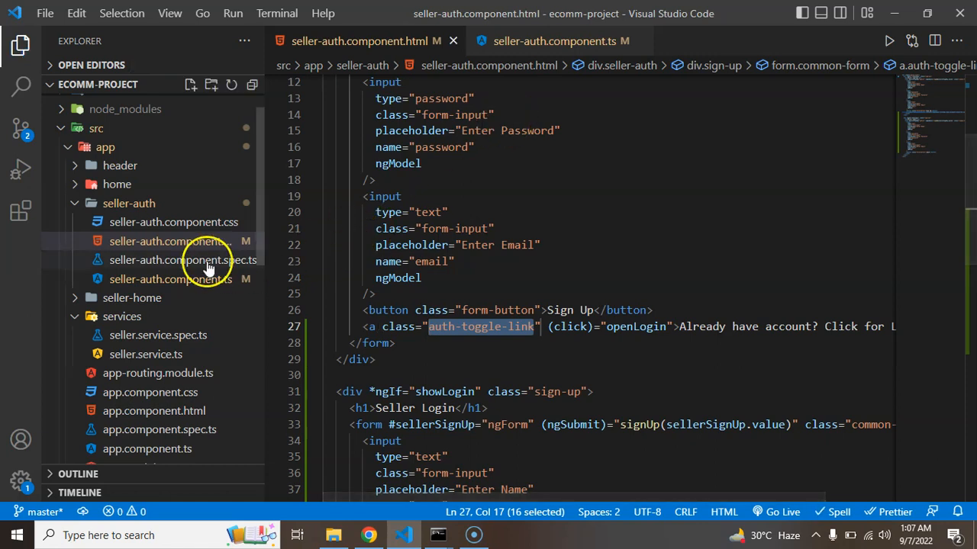
Step: Add an .auth-toggle-link CSS rule with blueviolet colour, 14px font, margin-top 20px and left text alignment
left_click(174, 223)
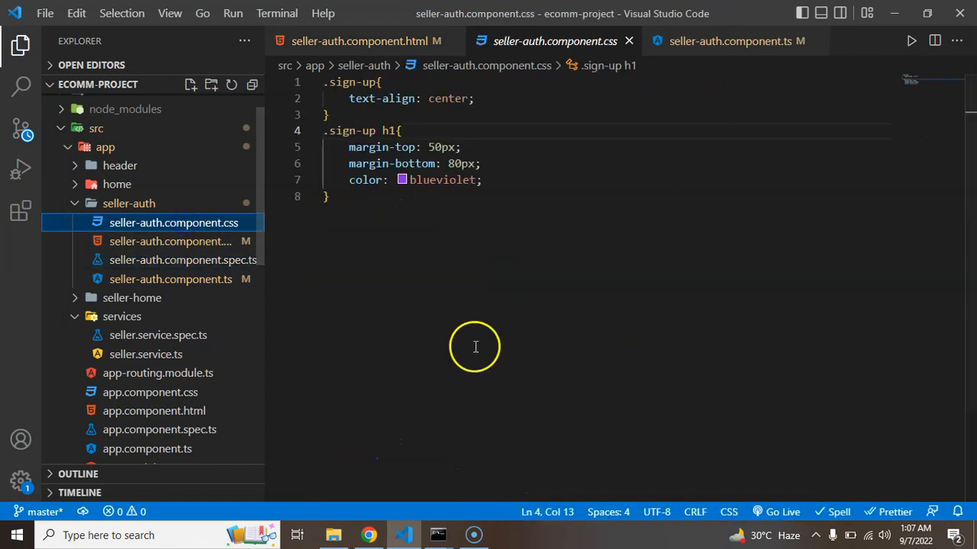
key("Enter")
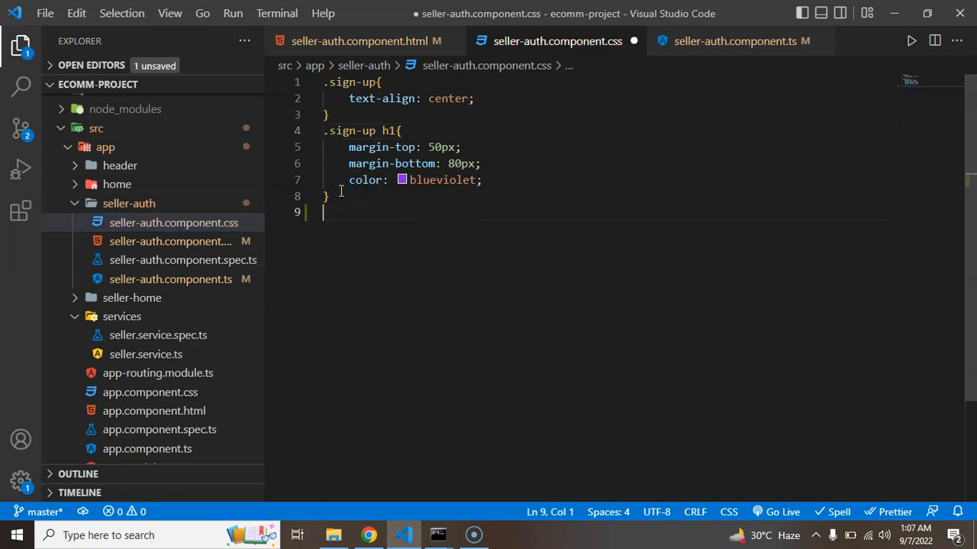
type(".auth-toggle-link{")
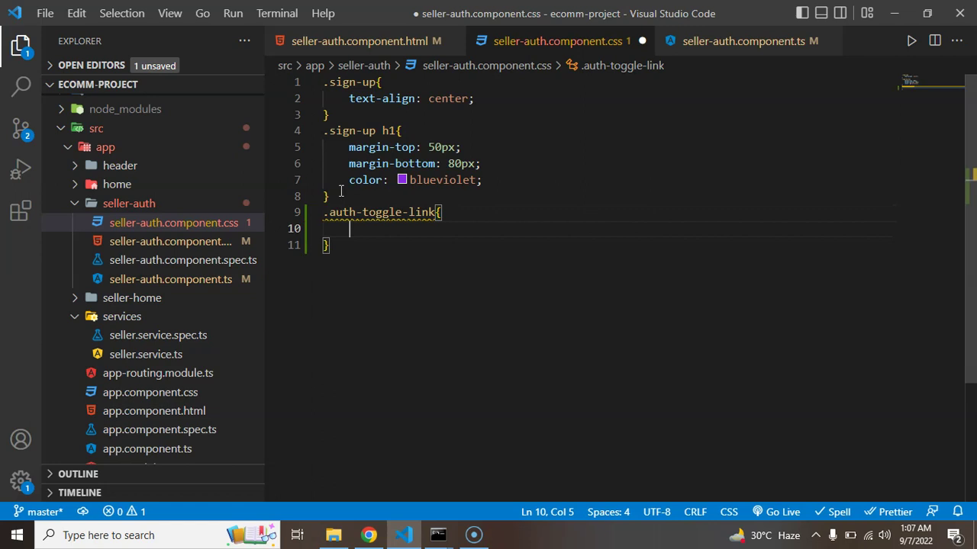
type("color: blueviolet;")
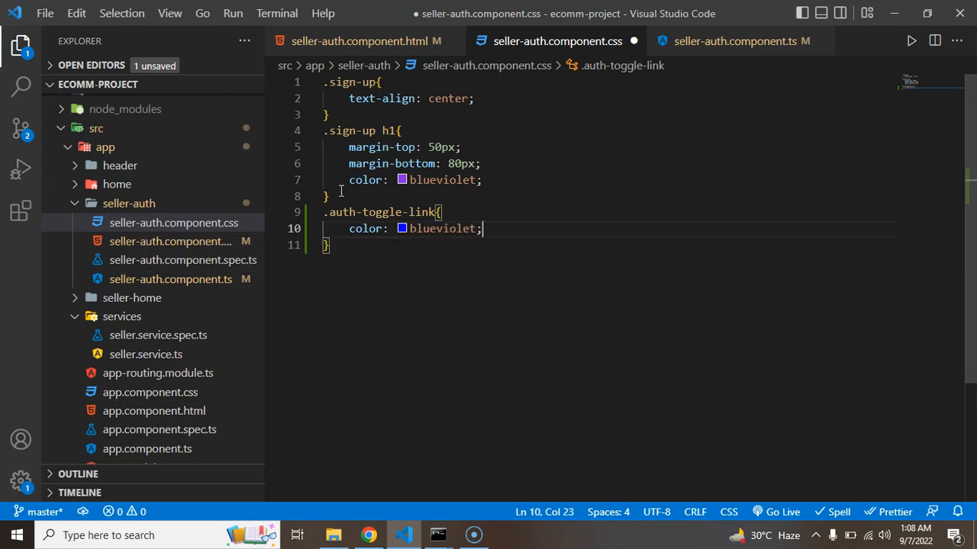
type("font-size: 14px;")
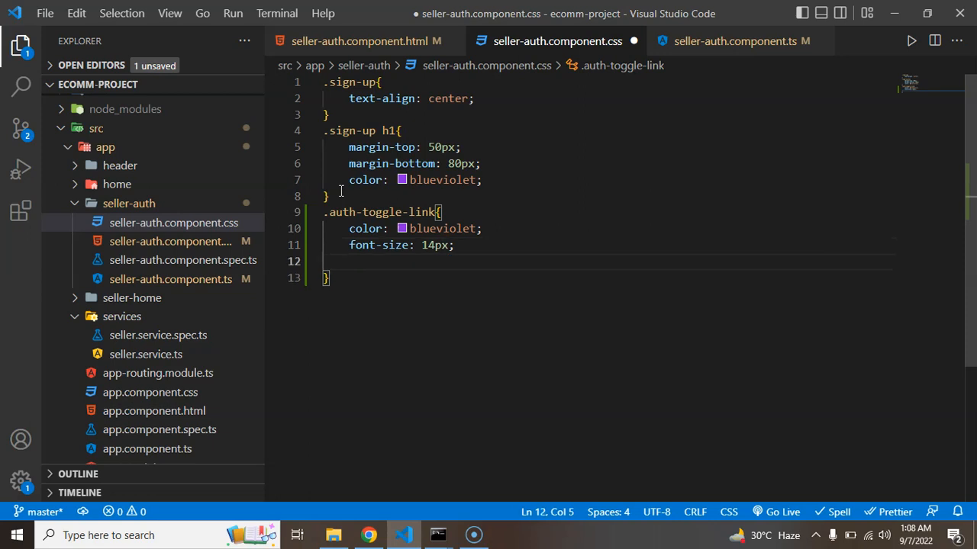
type("margin-top: ;")
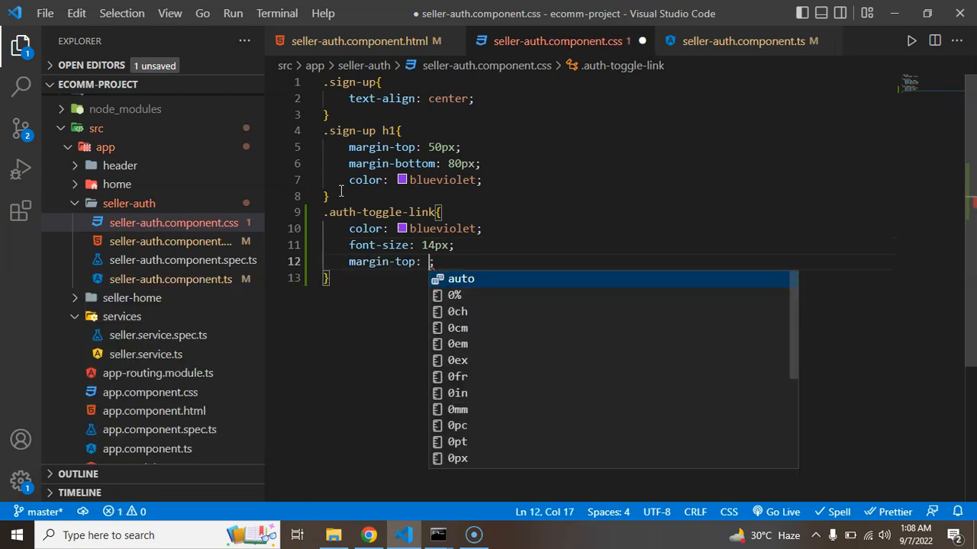
type("20px;")
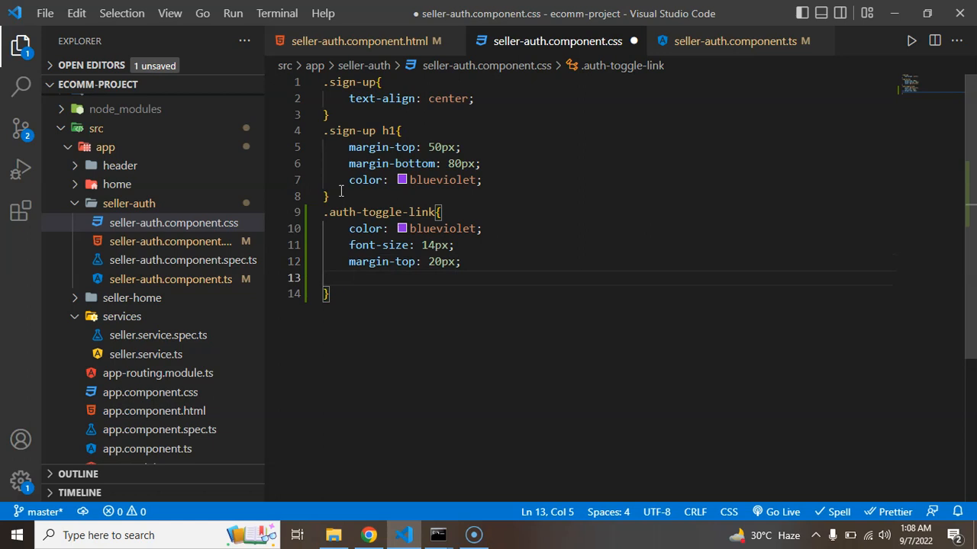
type("text-align: left;")
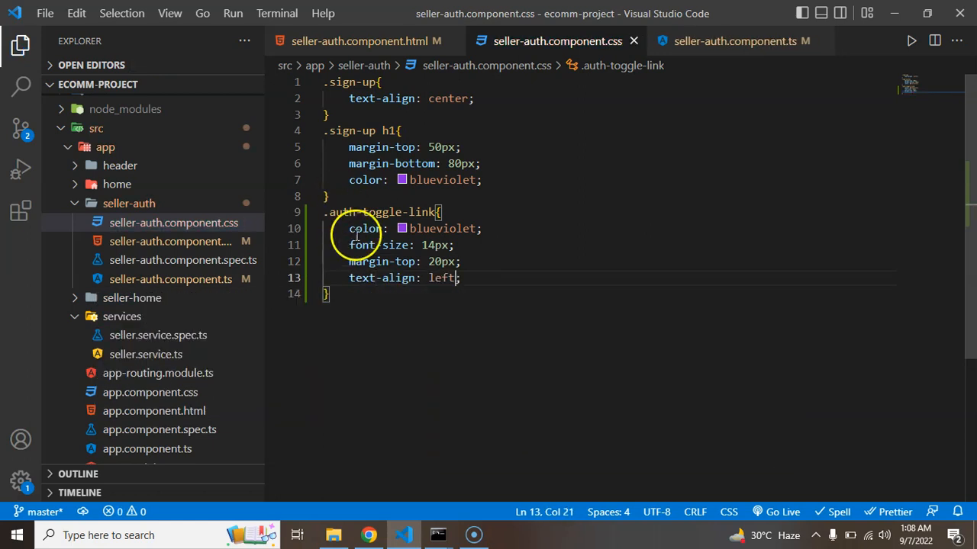
double_click(374, 212)
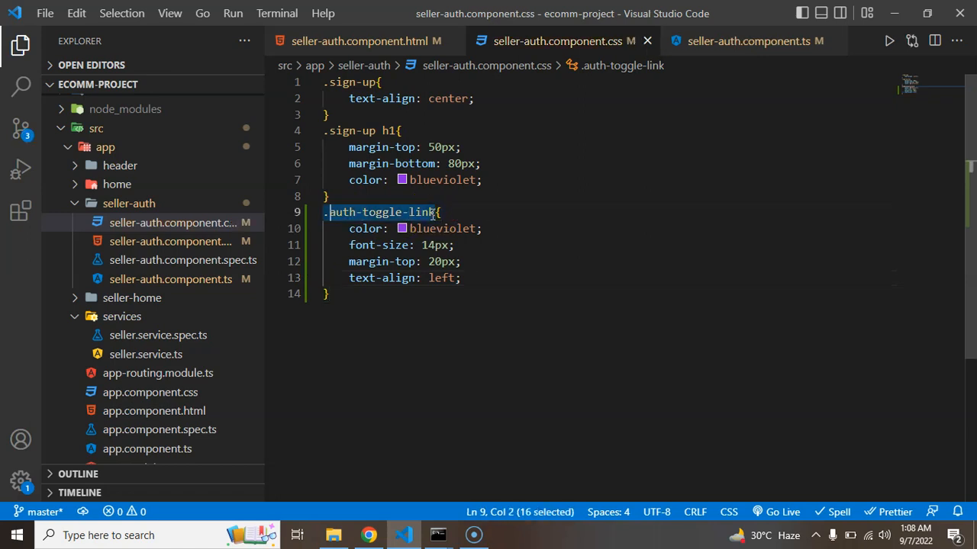
mouse_move(359, 40)
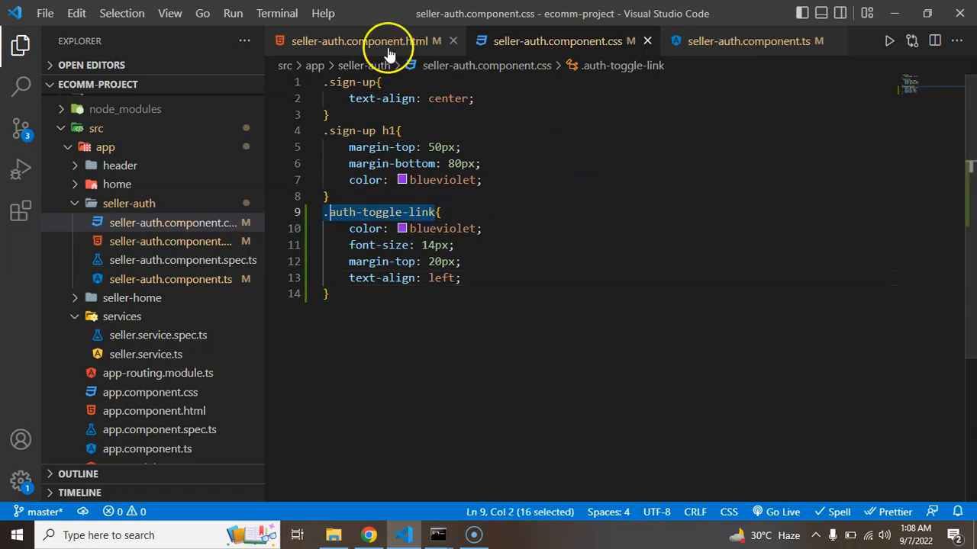
Step: Return to the template and try the login link in the browser
left_click(359, 39)
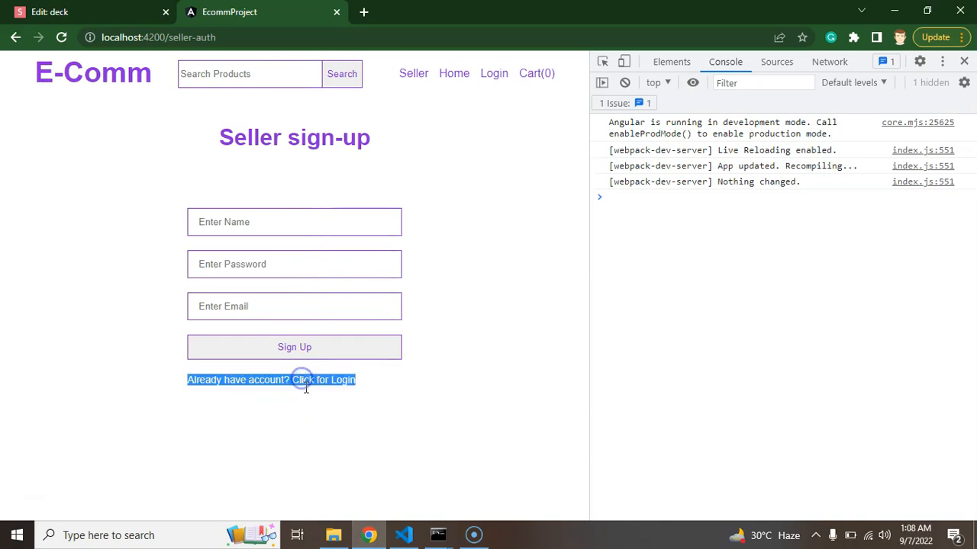
left_click(402, 535)
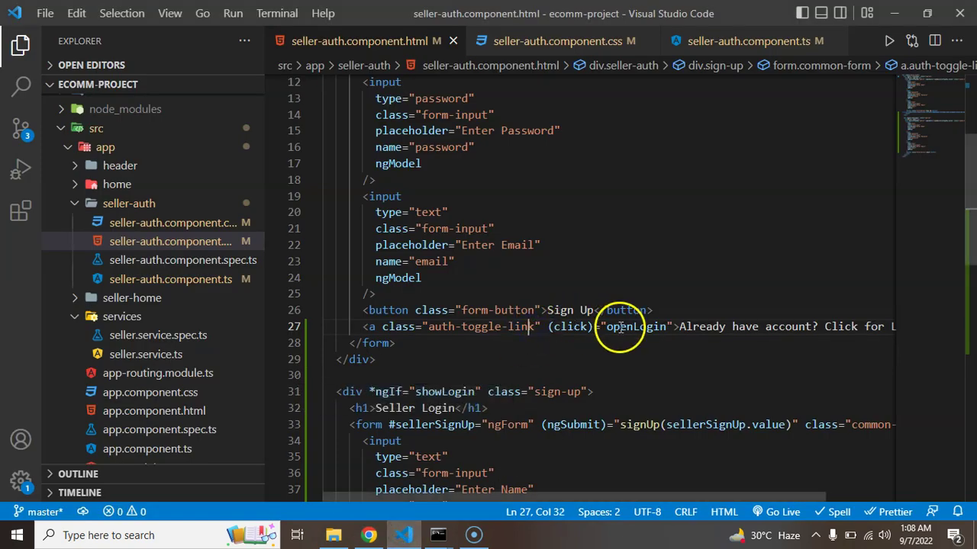
Step: Confirm openLogin sets showLogin true, then complete the click binding as openLogin()
left_click(557, 39)
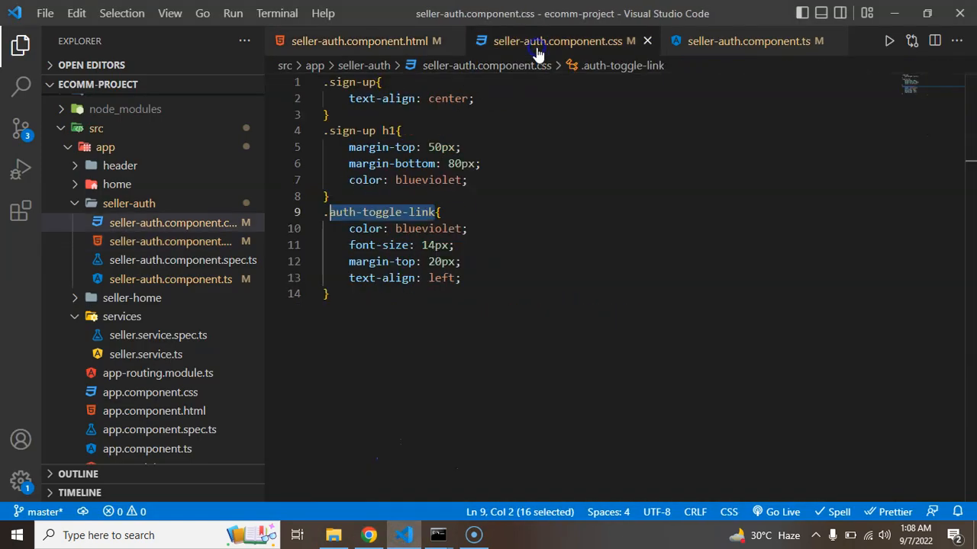
left_click(754, 40)
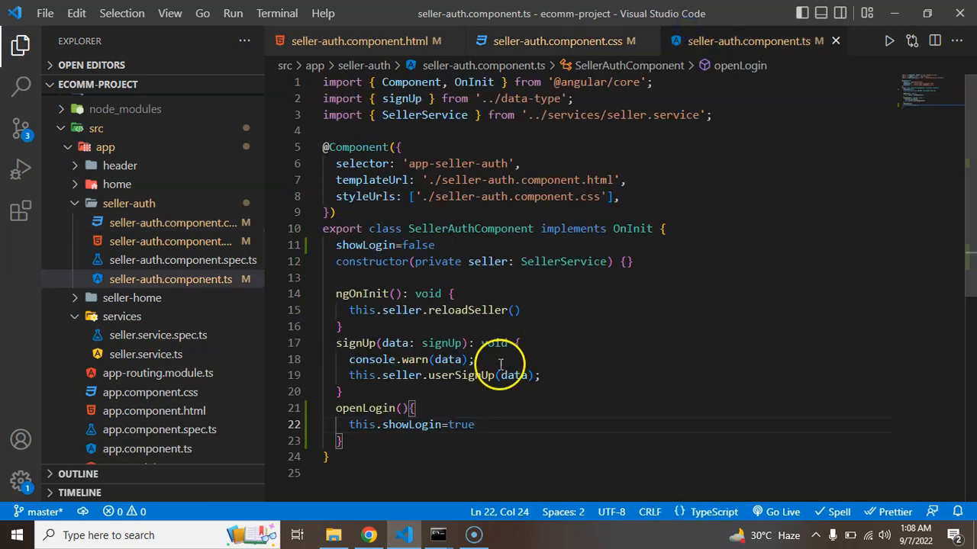
double_click(461, 424)
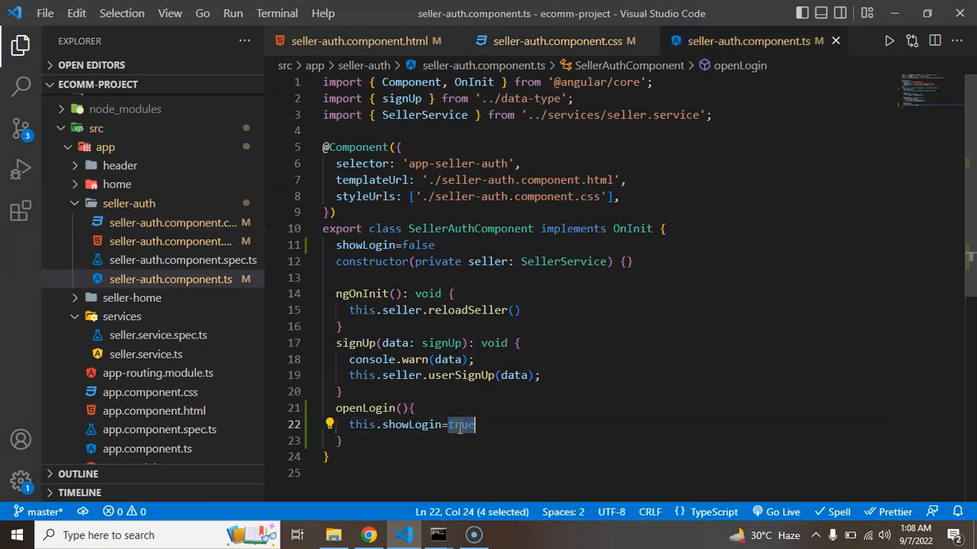
mouse_move(359, 40)
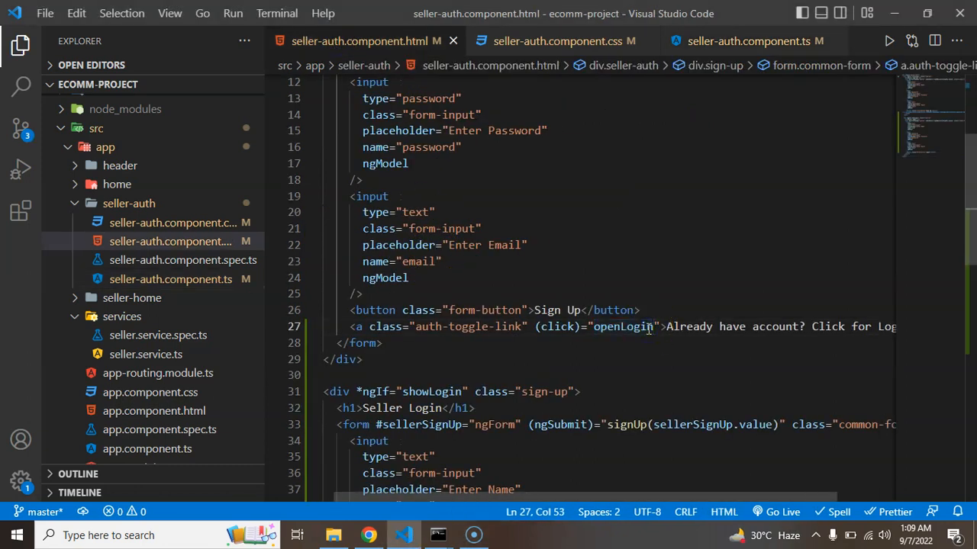
type("(")
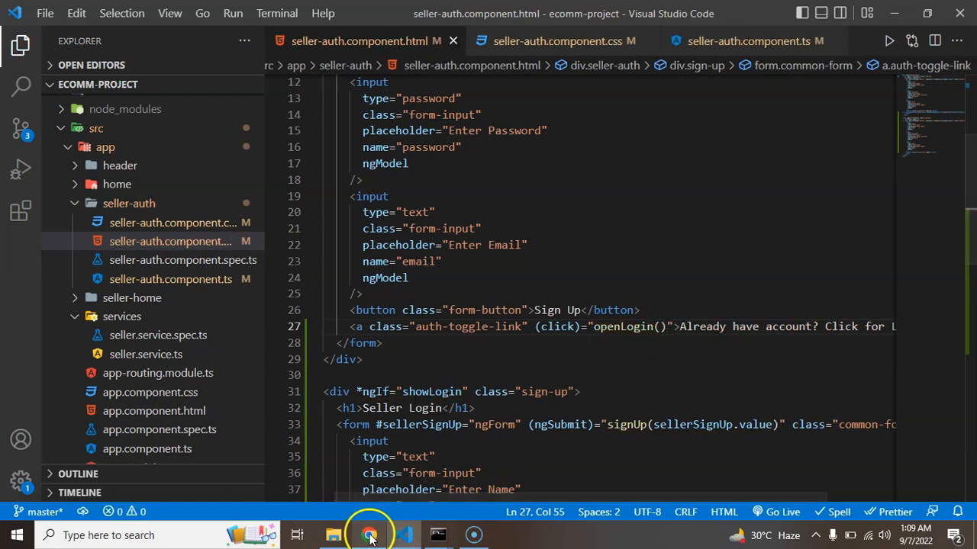
Step: View the seller-auth page in Chrome now showing the Seller Login form
left_click(370, 534)
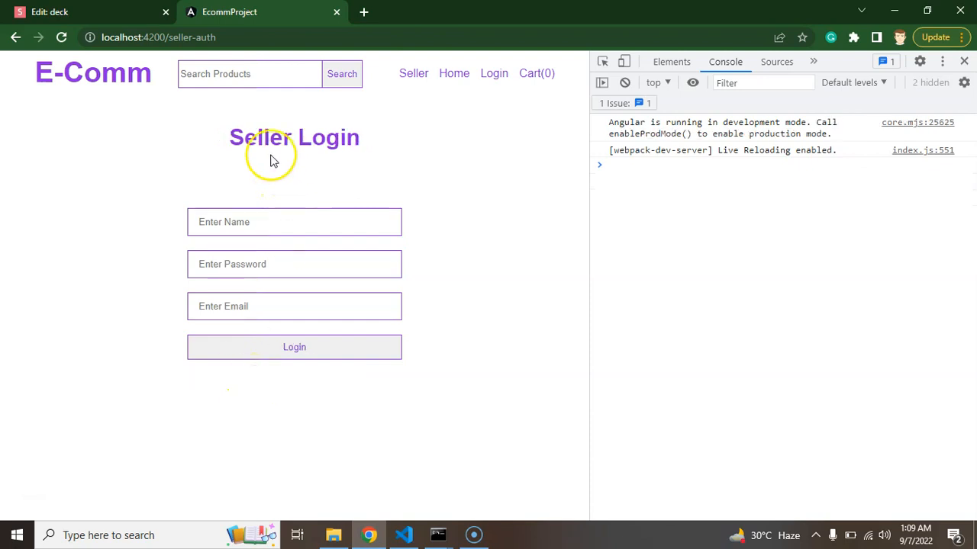
mouse_move(409, 430)
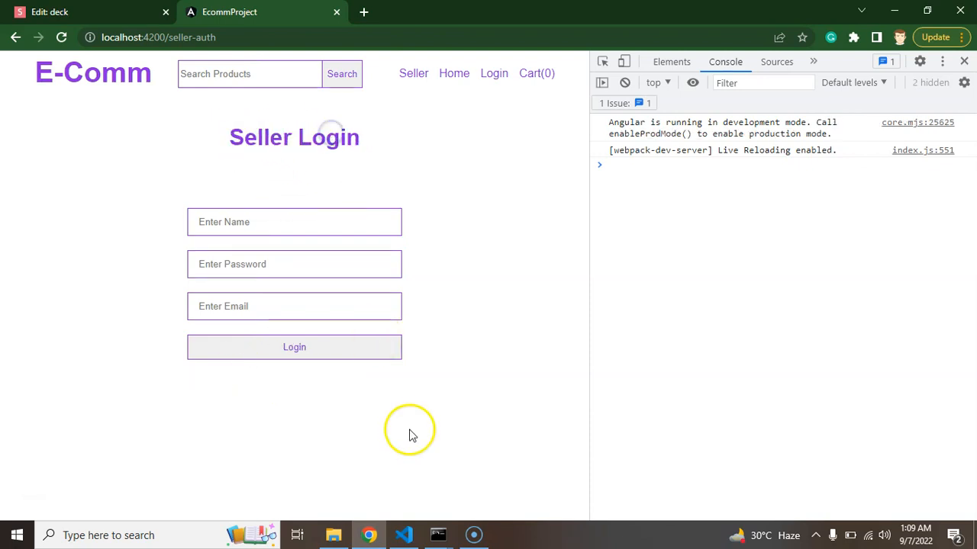
mouse_move(353, 435)
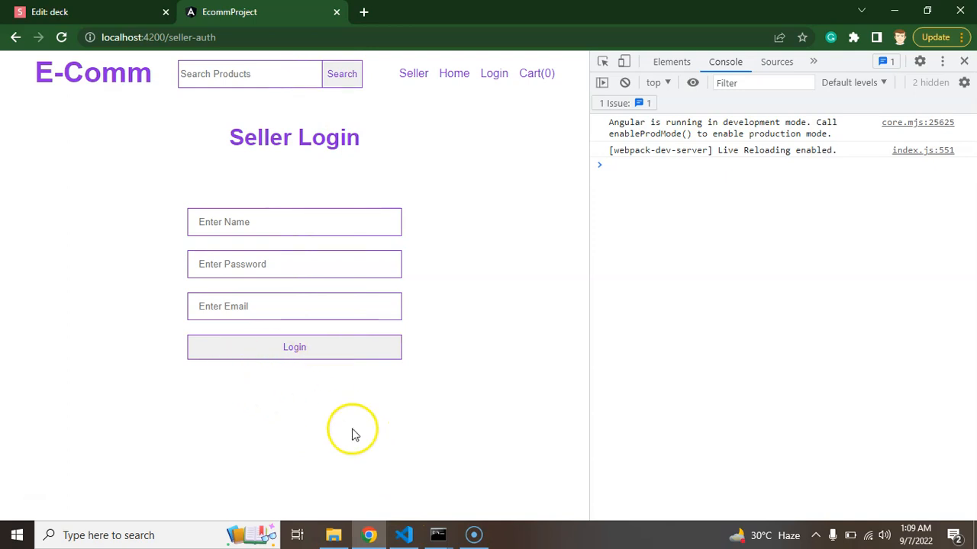
left_click(403, 534)
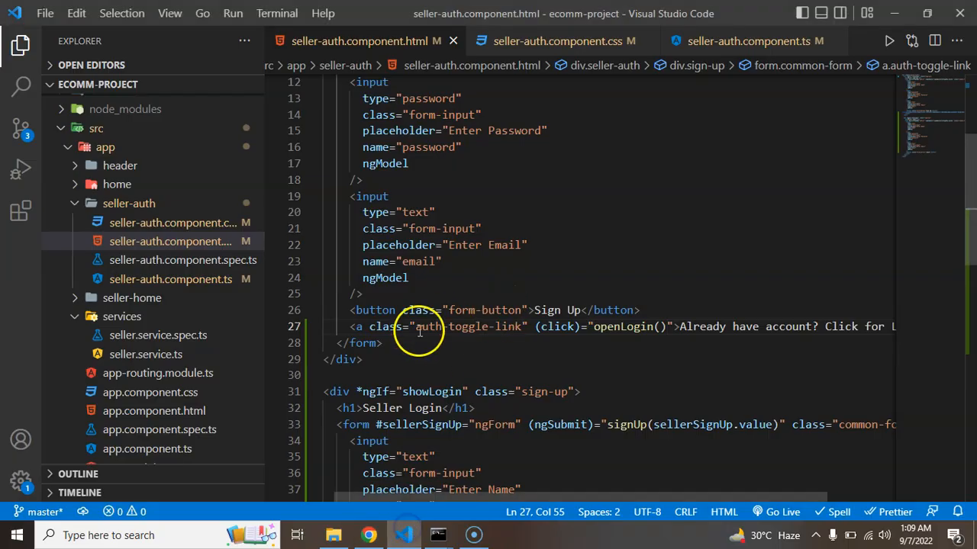
Step: Edit the login form's link to 'Don't have account? Click for sign-up', save, and check the browser
scroll("down", 3)
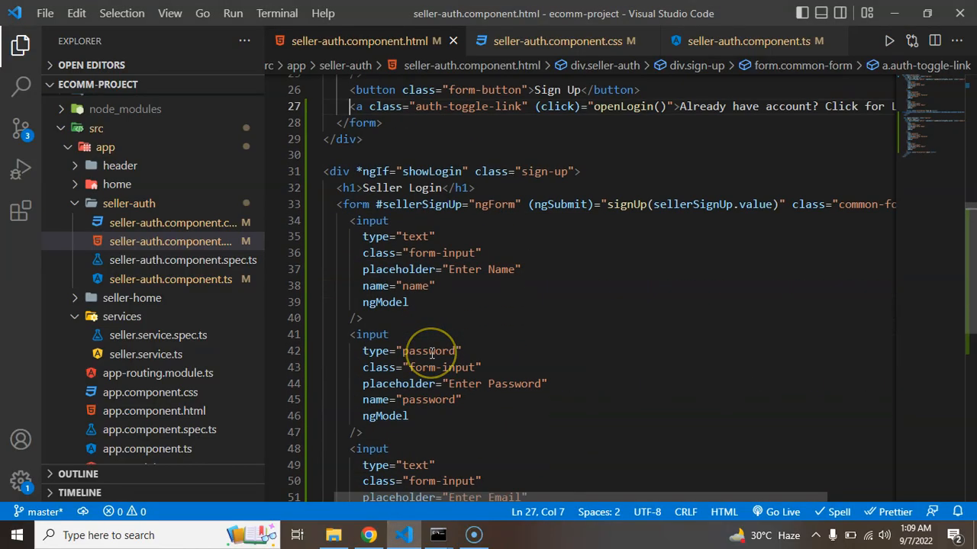
scroll("down", 3)
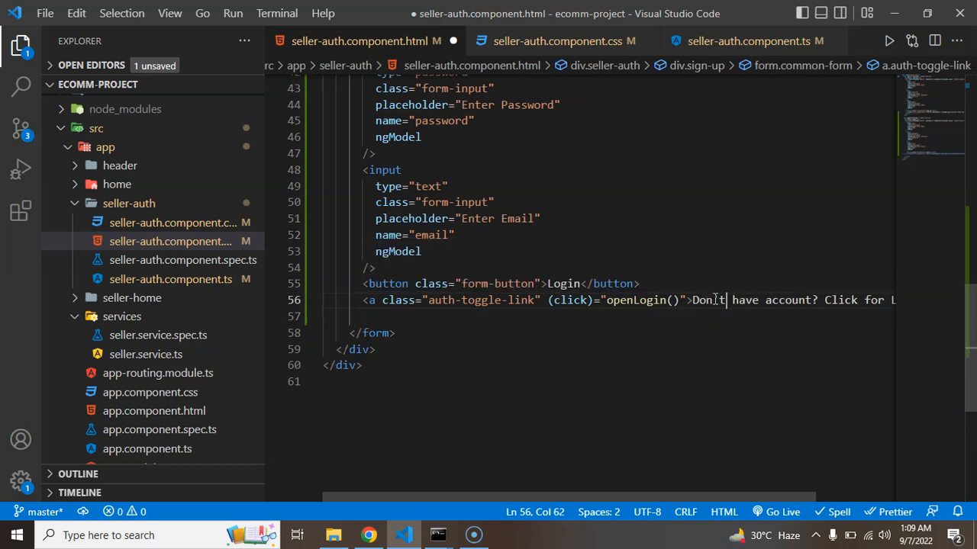
key("ctrl+s")
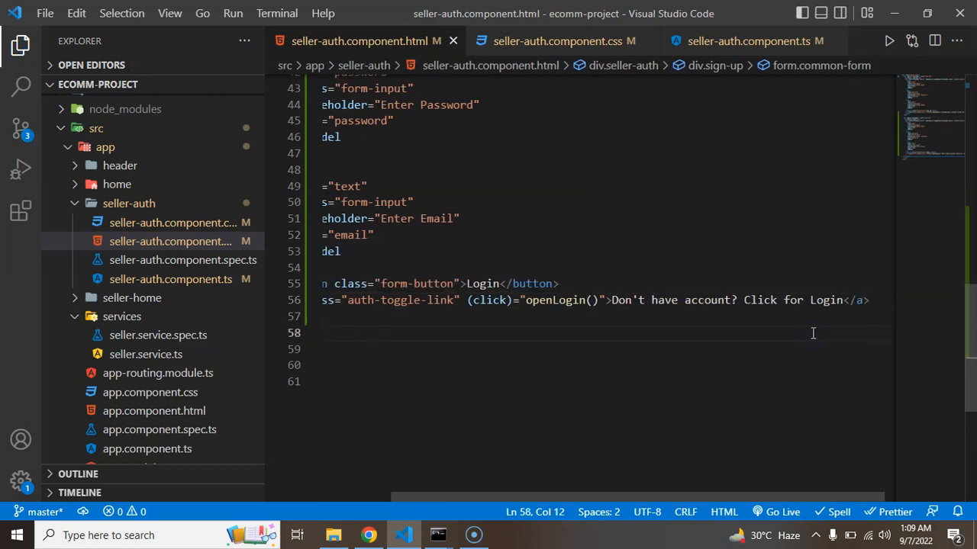
type("Si")
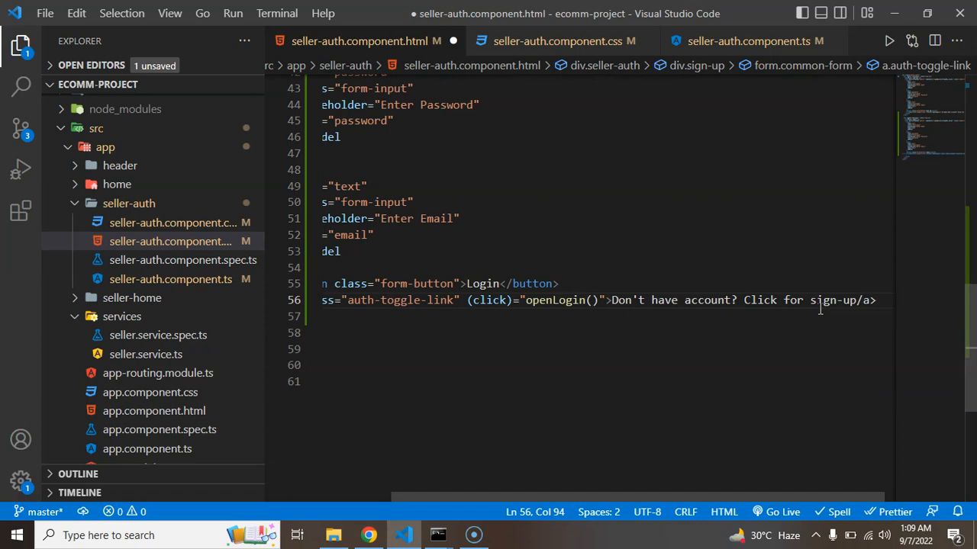
key("ctrl+s")
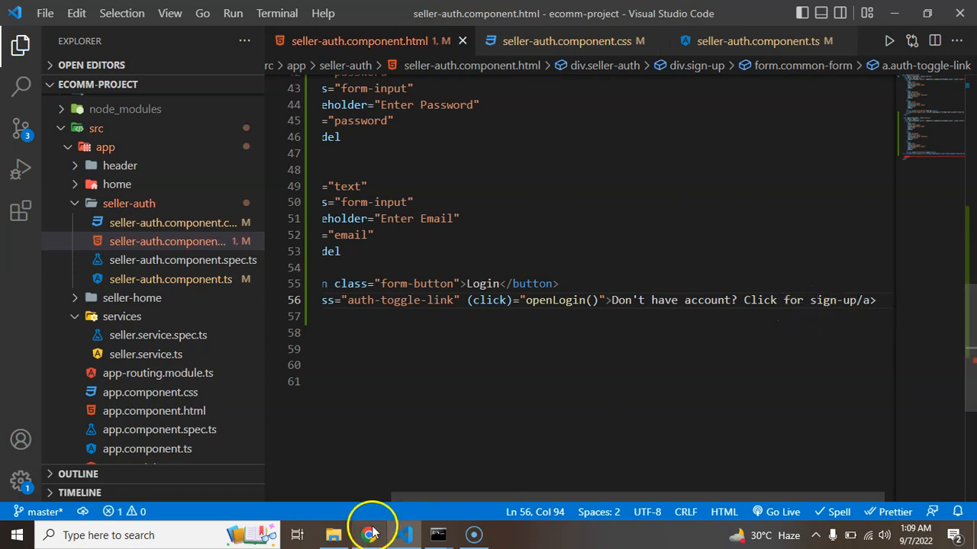
left_click(369, 534)
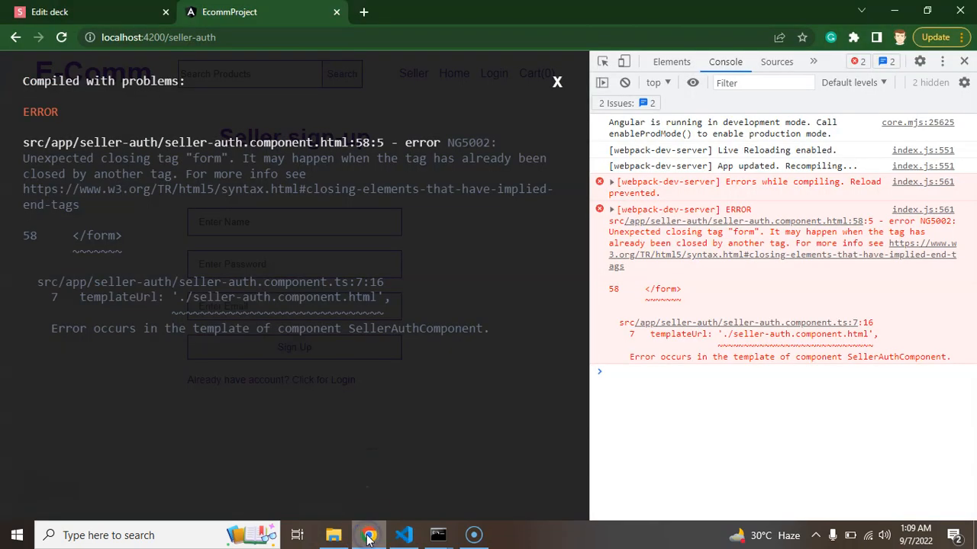
Step: Return to VS Code after reading the unexpected closing form tag error in Chrome
left_click(403, 534)
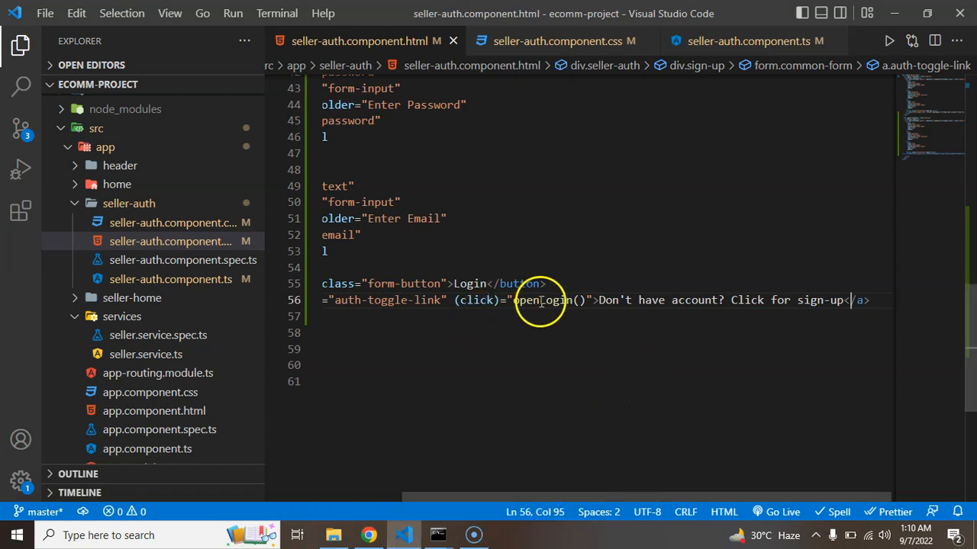
Step: Change the login link's (click) handler from openLogin to openSignUp in the template
double_click(555, 299)
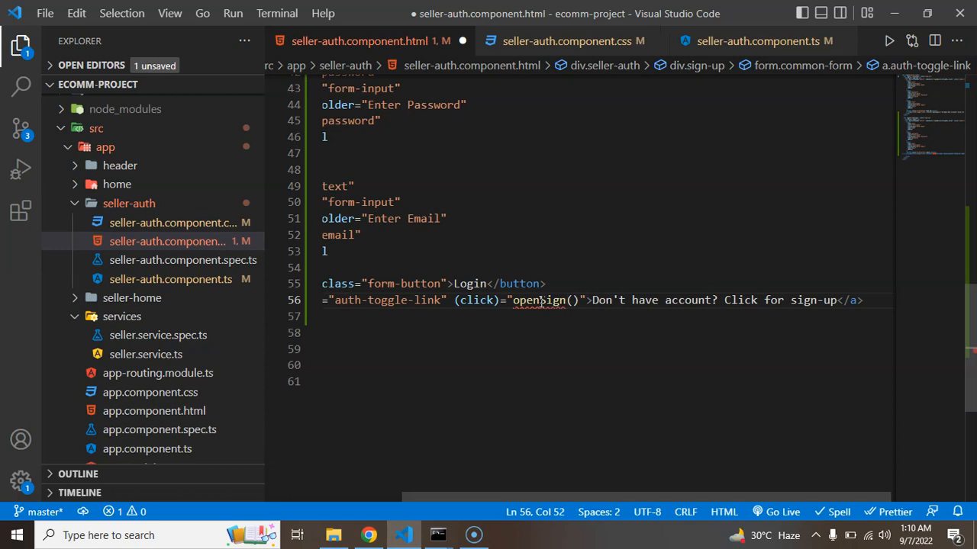
double_click(540, 299)
type("U")
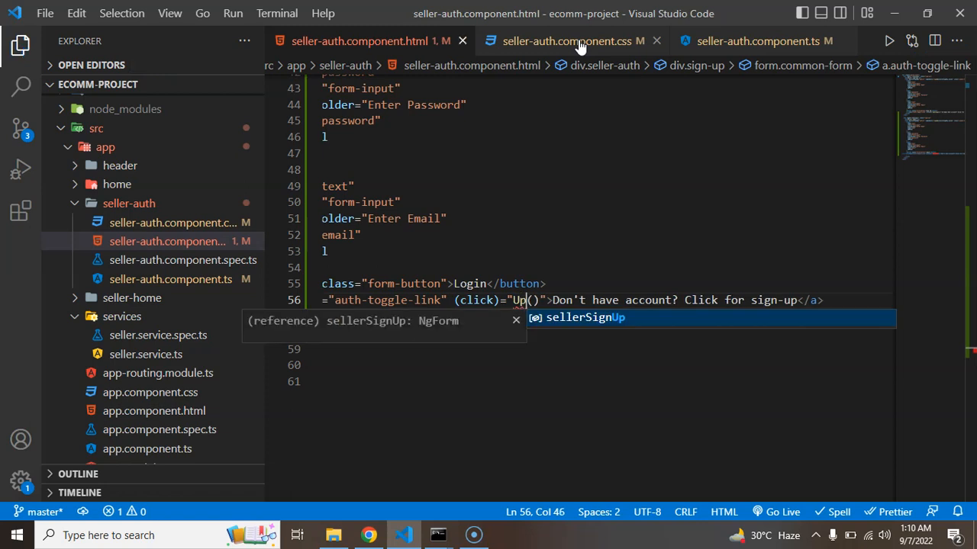
type("openSignUp")
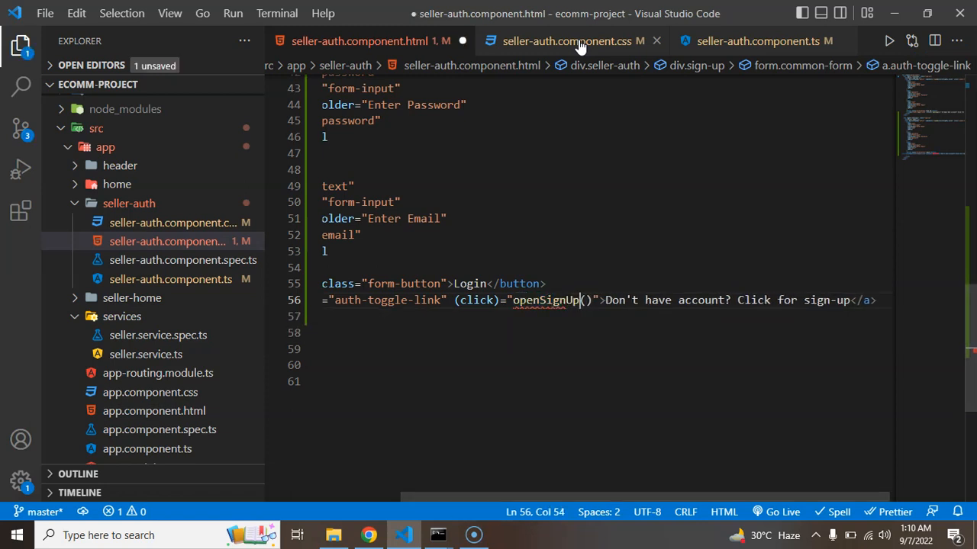
double_click(545, 299)
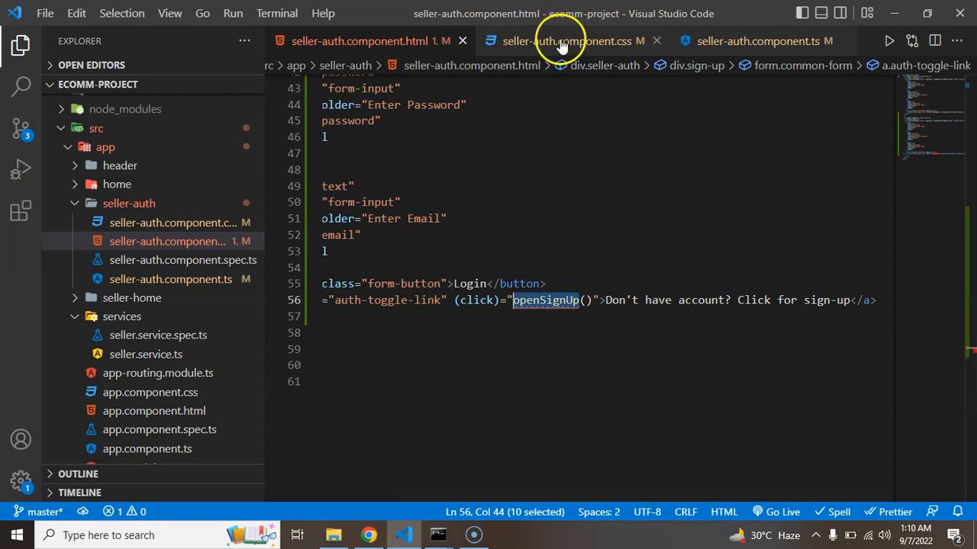
left_click(568, 40)
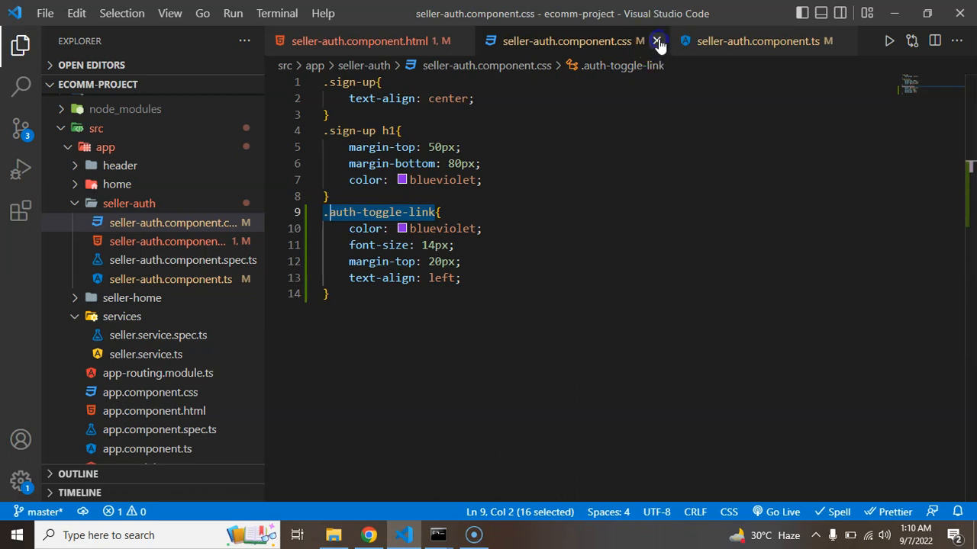
left_click(658, 40)
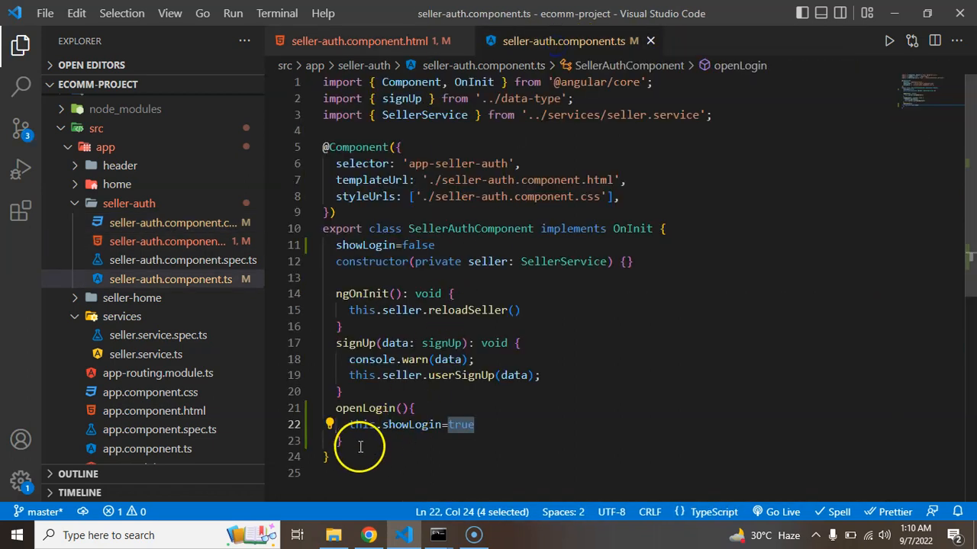
Step: Add an openSignUp() method in the TS file that sets this.showLogin=false
type("openSignUp")
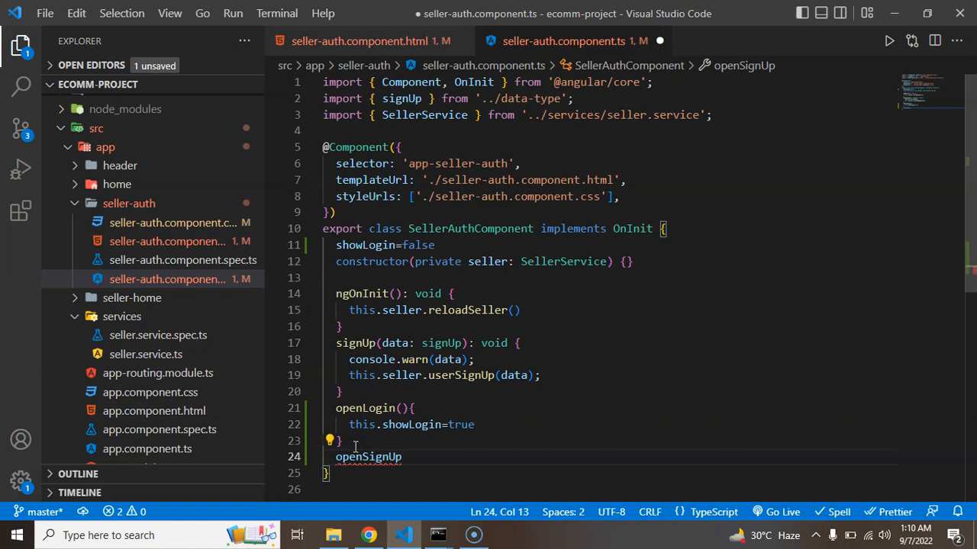
type("(){")
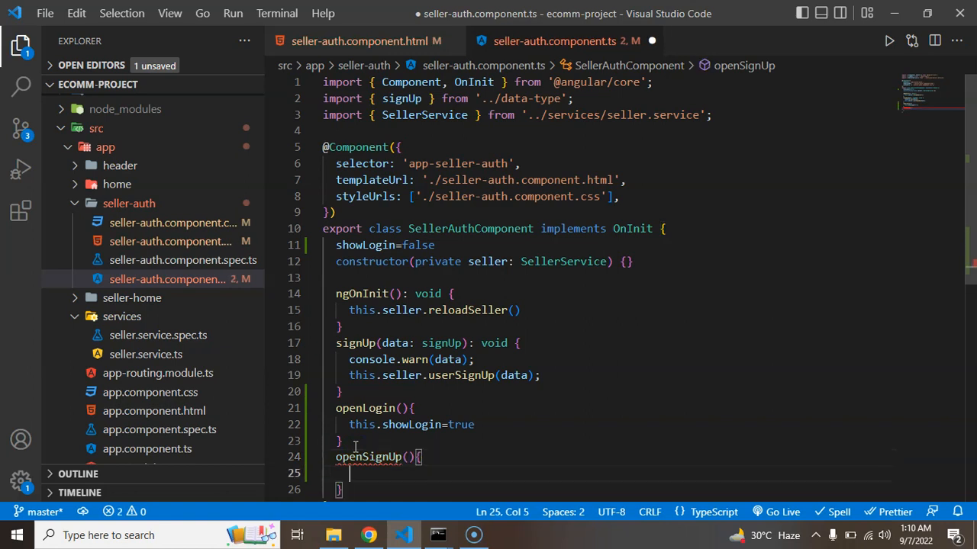
type("this.showLogin")
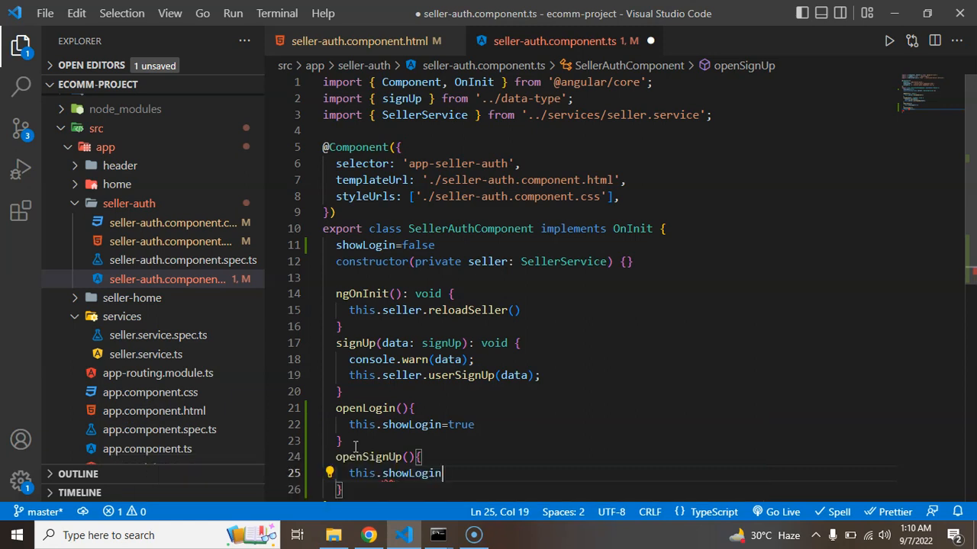
type("=false")
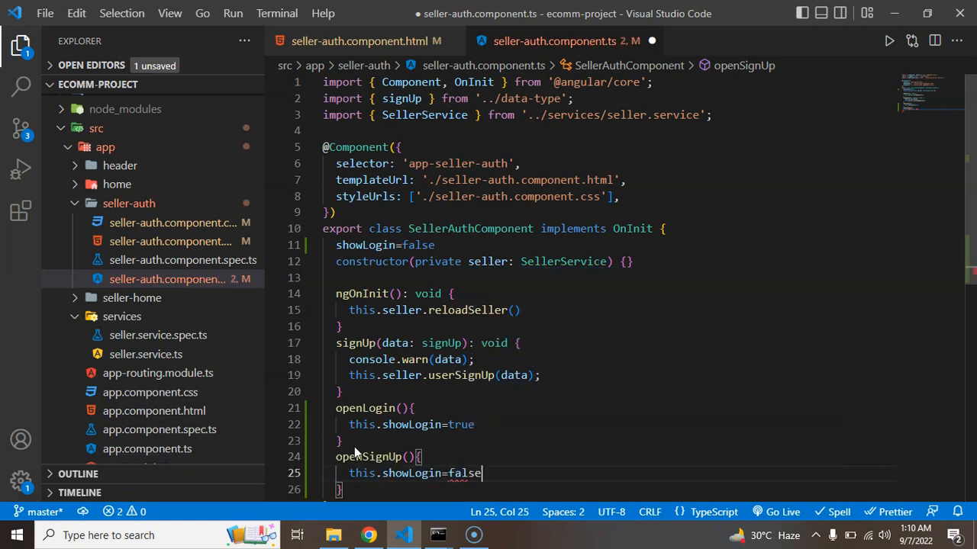
left_click(370, 534)
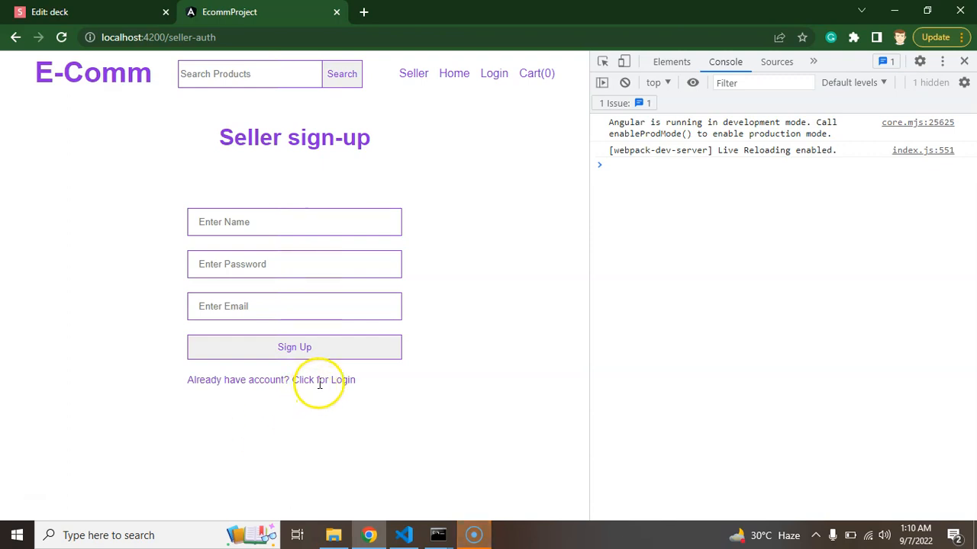
Step: Toggle the seller page to the login form via the link, then return to VS Code
left_click(323, 379)
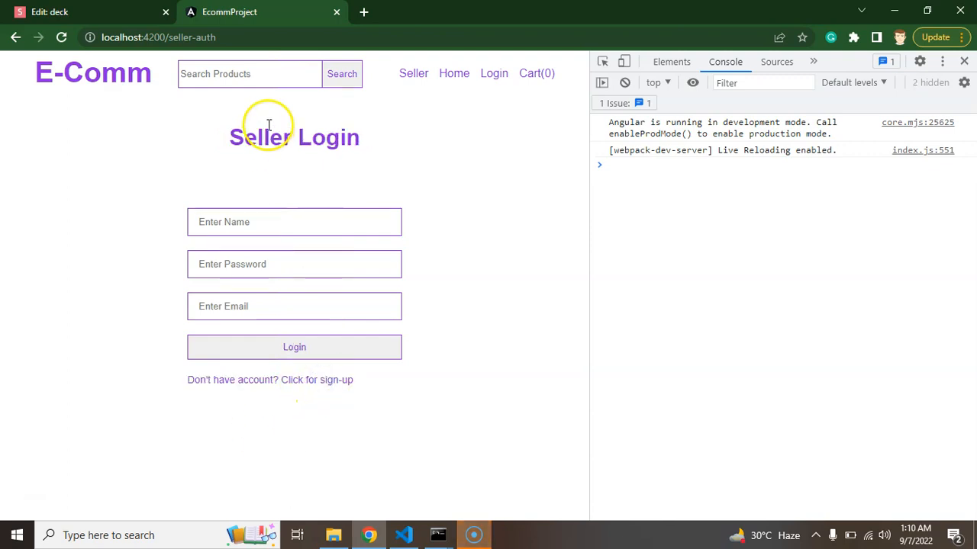
mouse_move(324, 379)
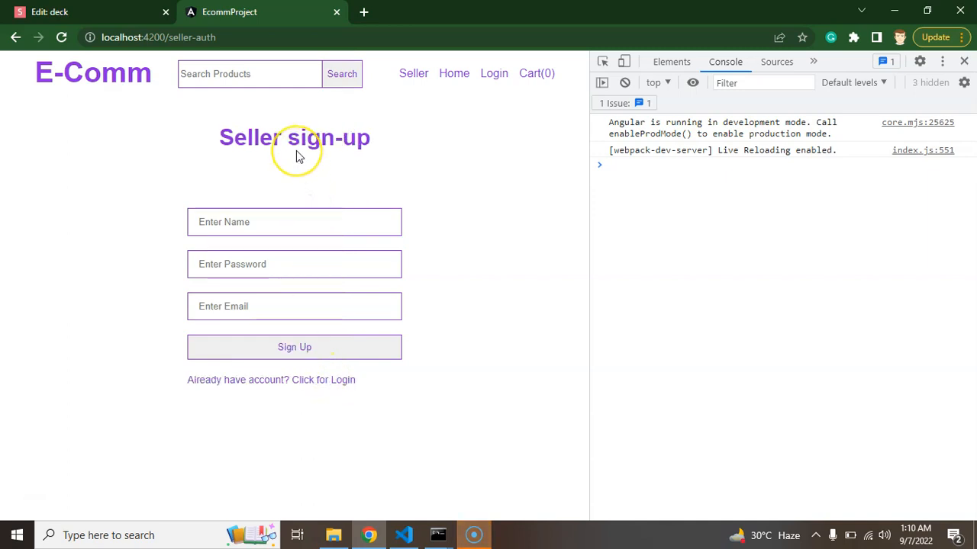
mouse_move(310, 379)
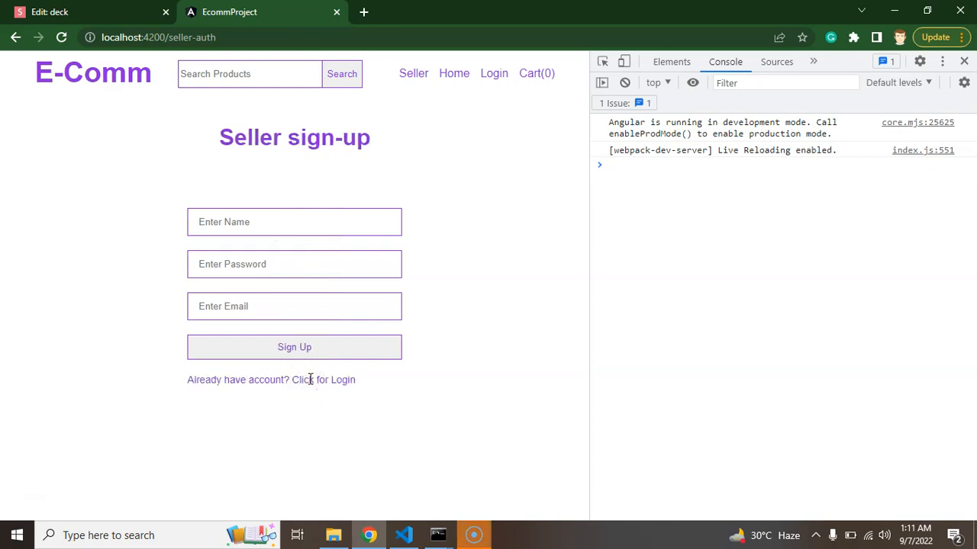
left_click(403, 534)
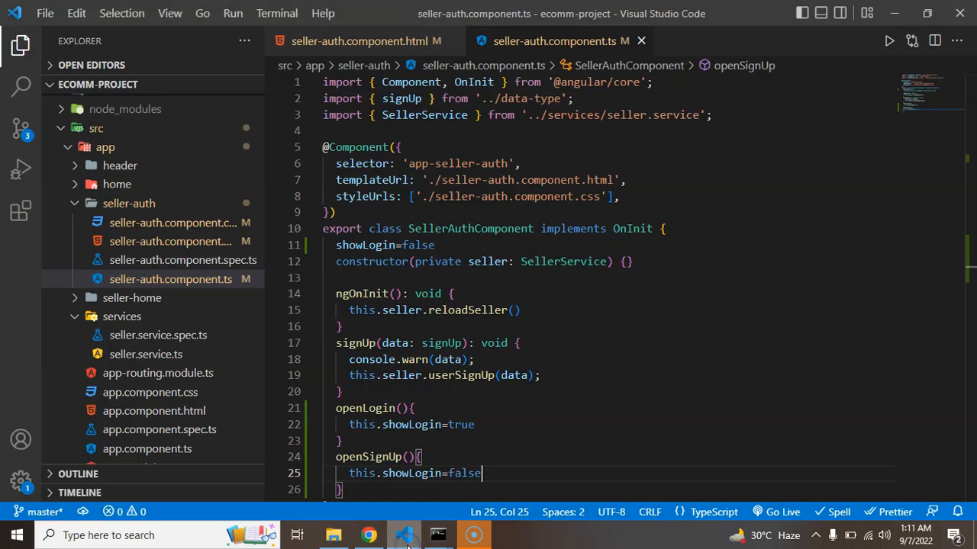
Step: Remove the name input from the login form and move the email input above password
left_click(360, 39)
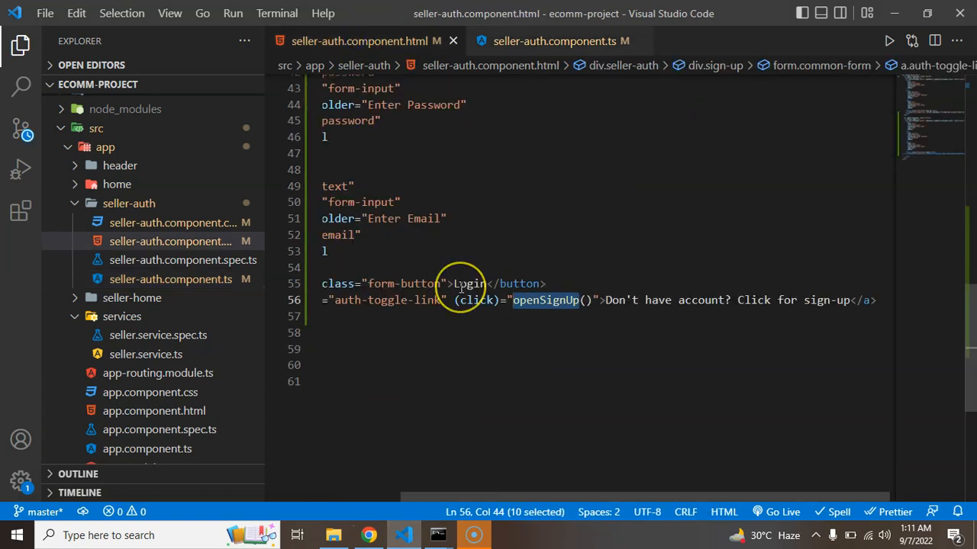
scroll("up", 3)
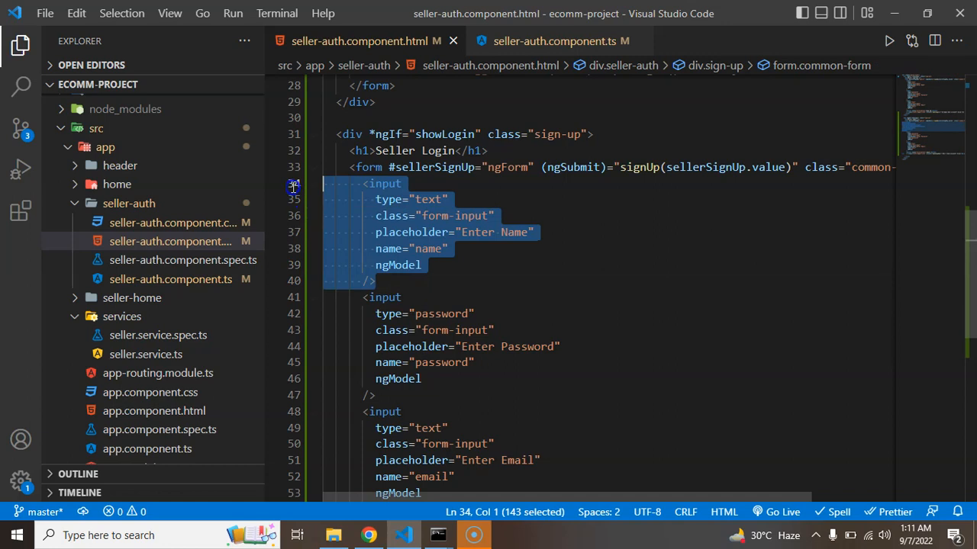
key("Delete")
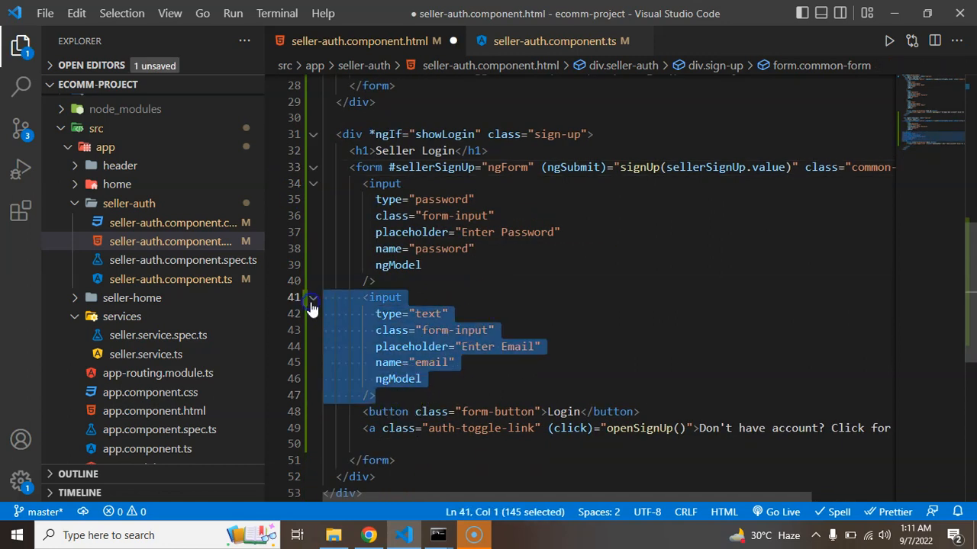
key("Delete")
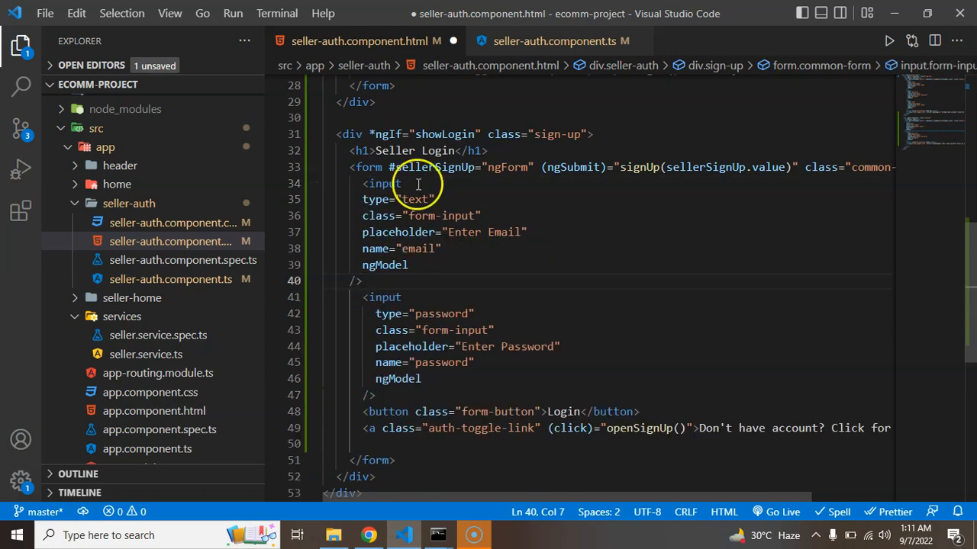
Step: Rename the form reference to #sellerLogin and submit it to login(sellerLogin.value)
left_click(455, 166)
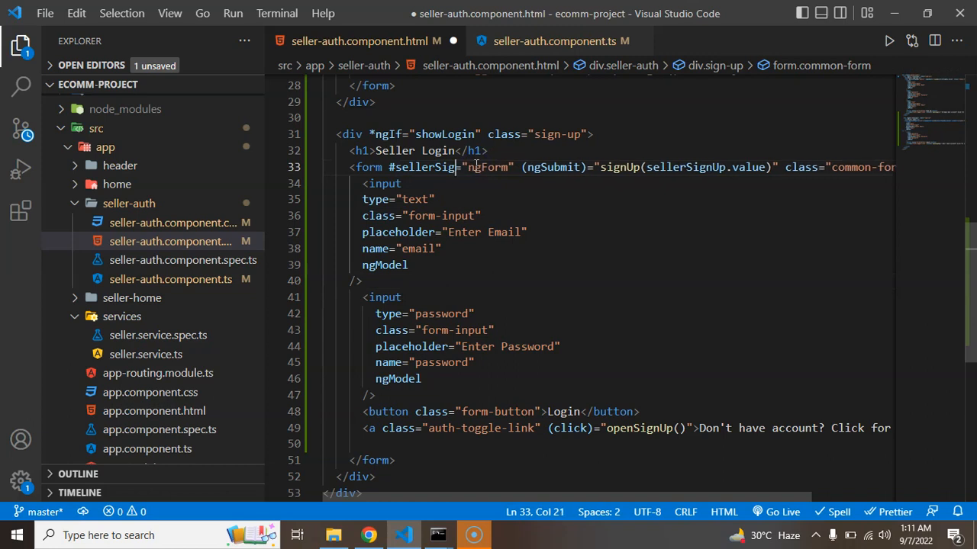
type("n")
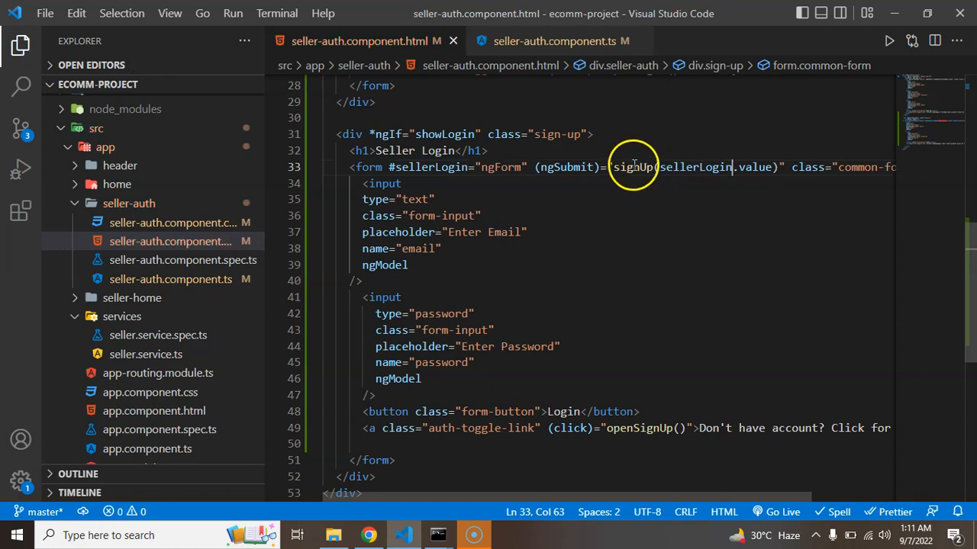
type("login")
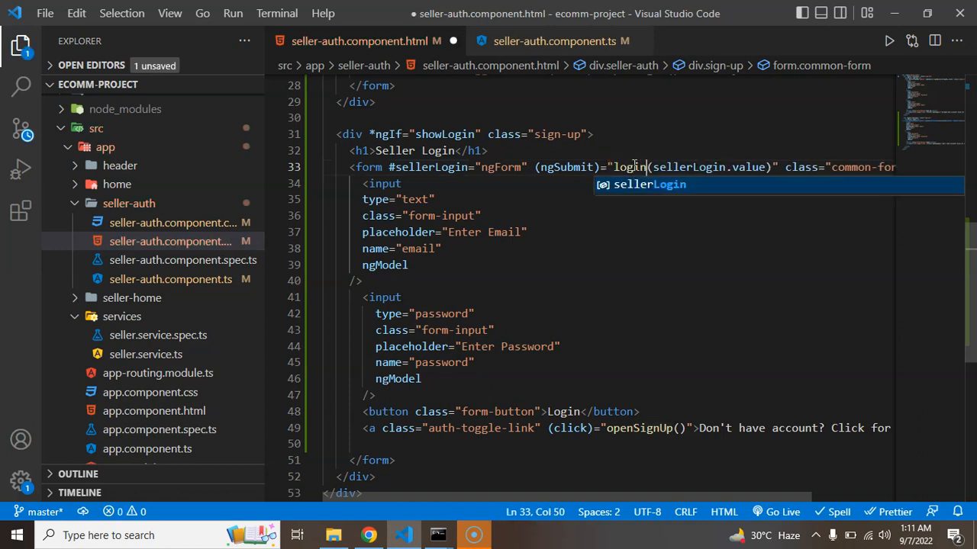
left_click(559, 39)
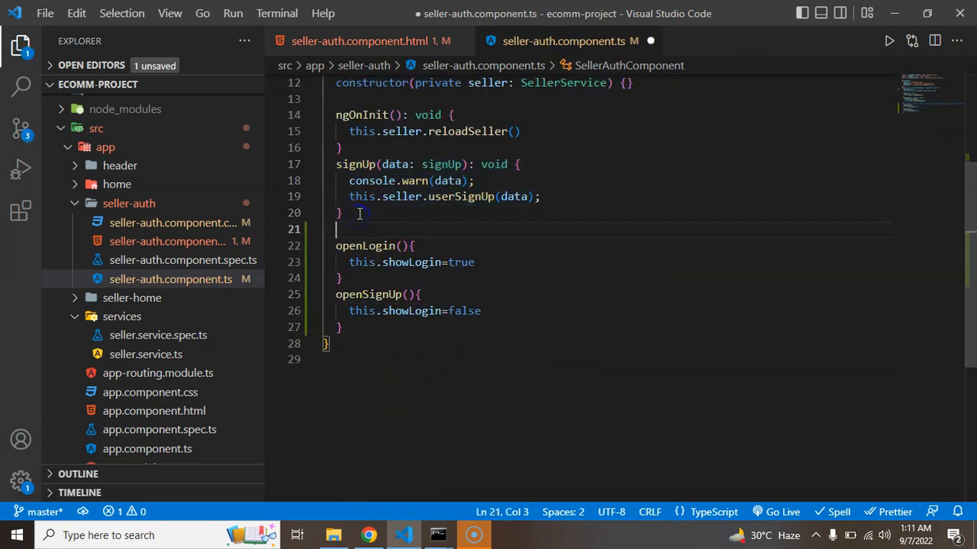
Step: Paste a copy of signUp renamed login that does console.warn(data), then go to Chrome
key("ctrl+v")
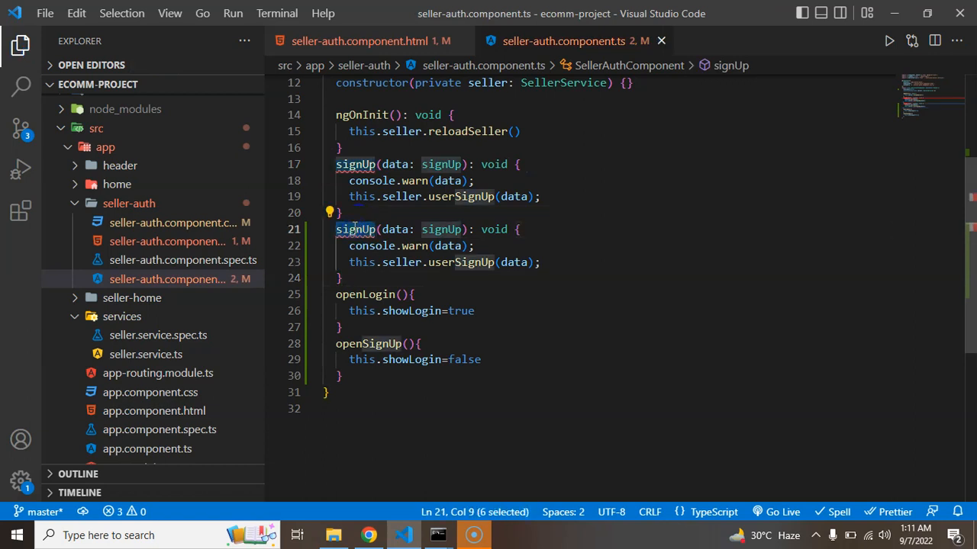
type("log")
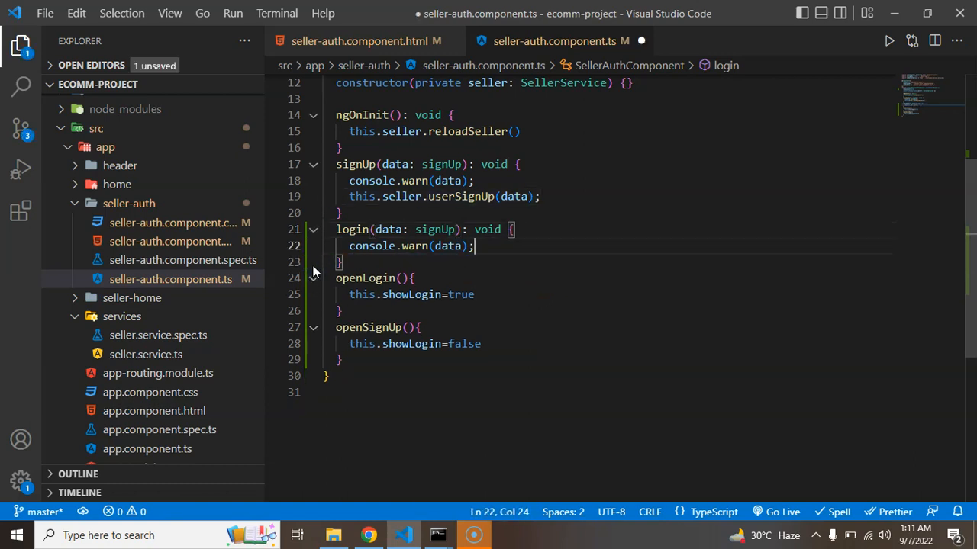
mouse_move(446, 245)
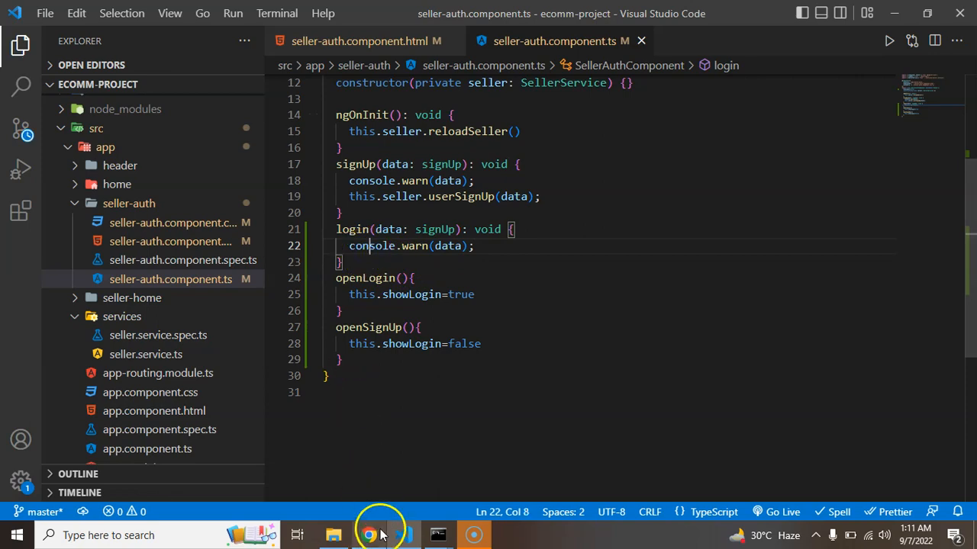
left_click(370, 534)
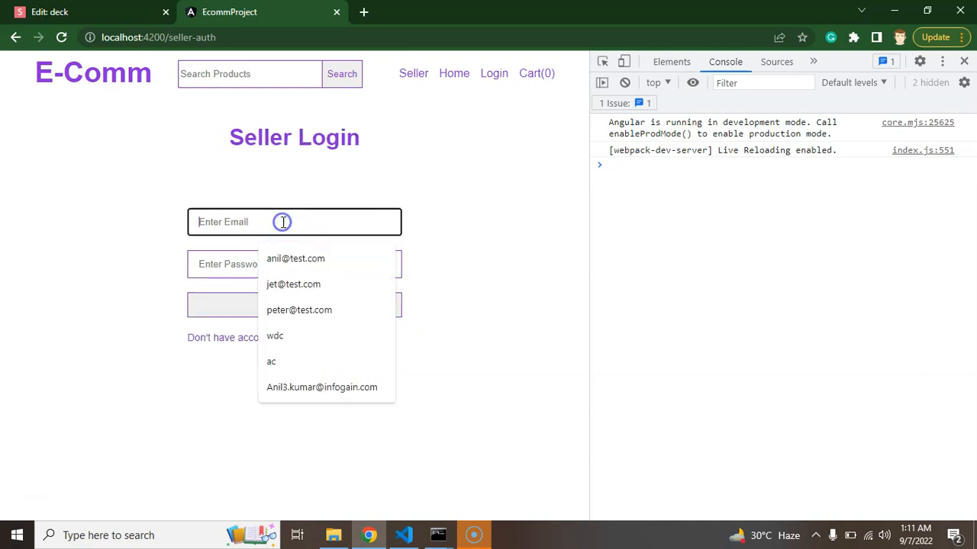
left_click(296, 258)
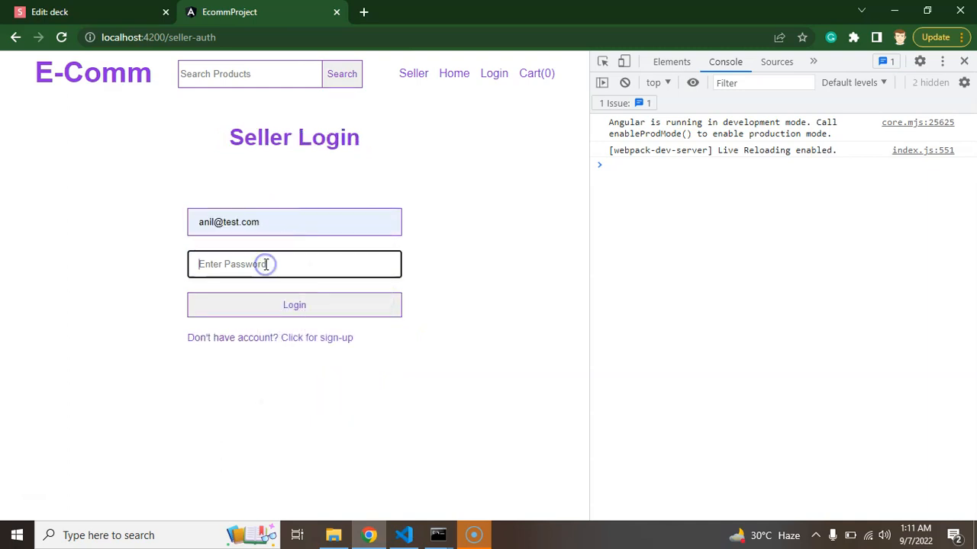
type("123")
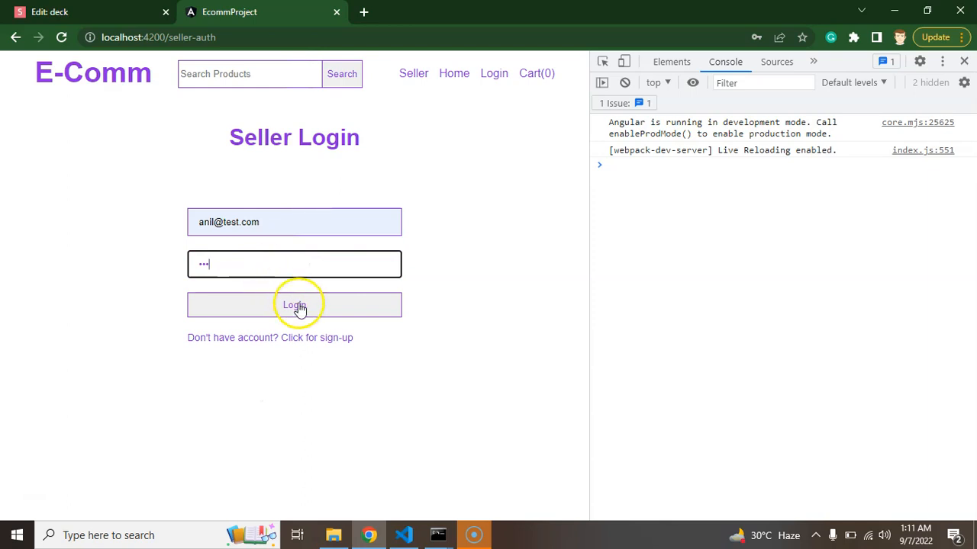
left_click(293, 305)
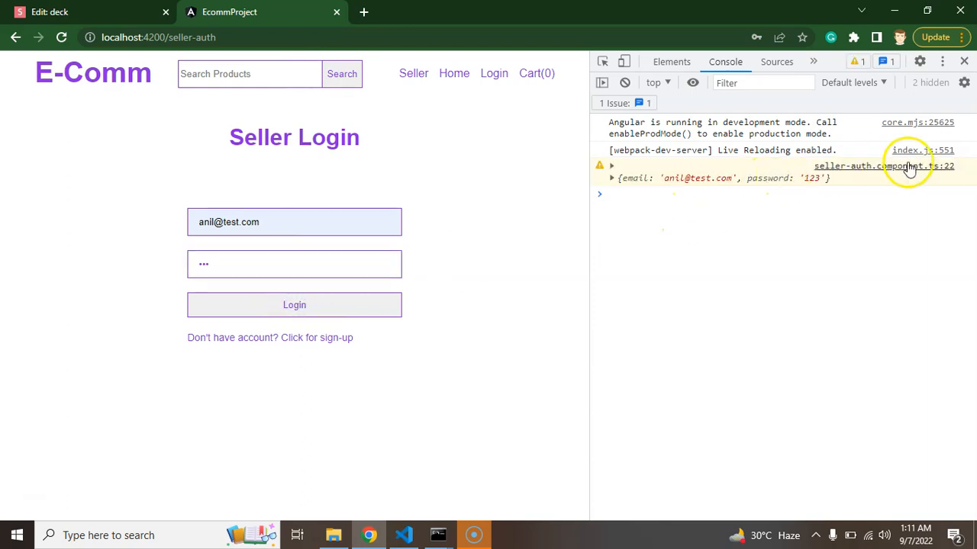
mouse_move(699, 186)
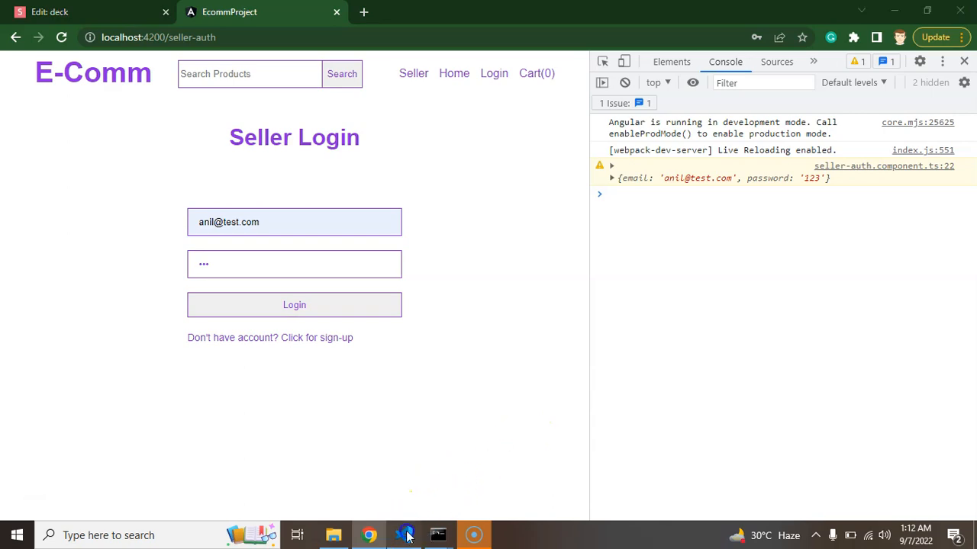
Step: Change the showLogin div's class from "sign-up" to "login" and check the unstyled login page in Chrome
left_click(404, 535)
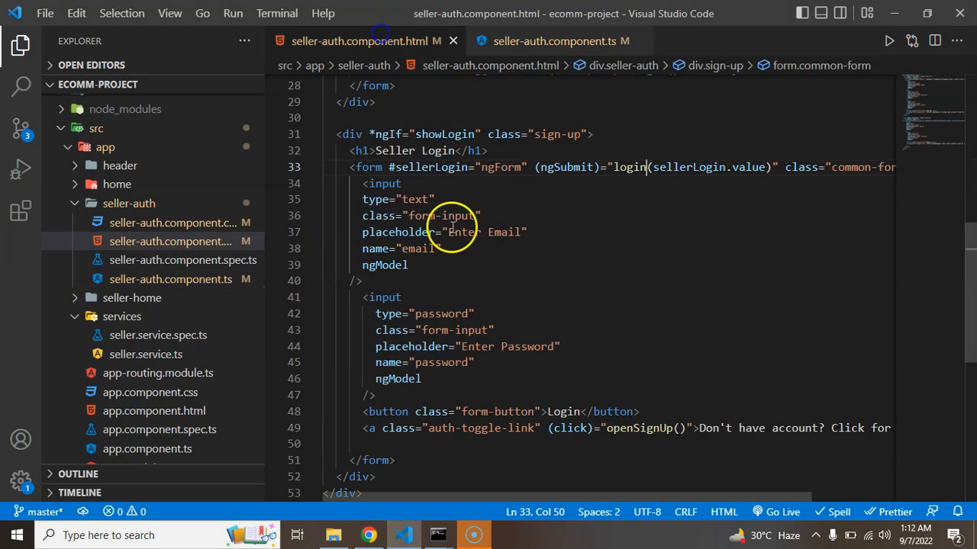
scroll("up", 3)
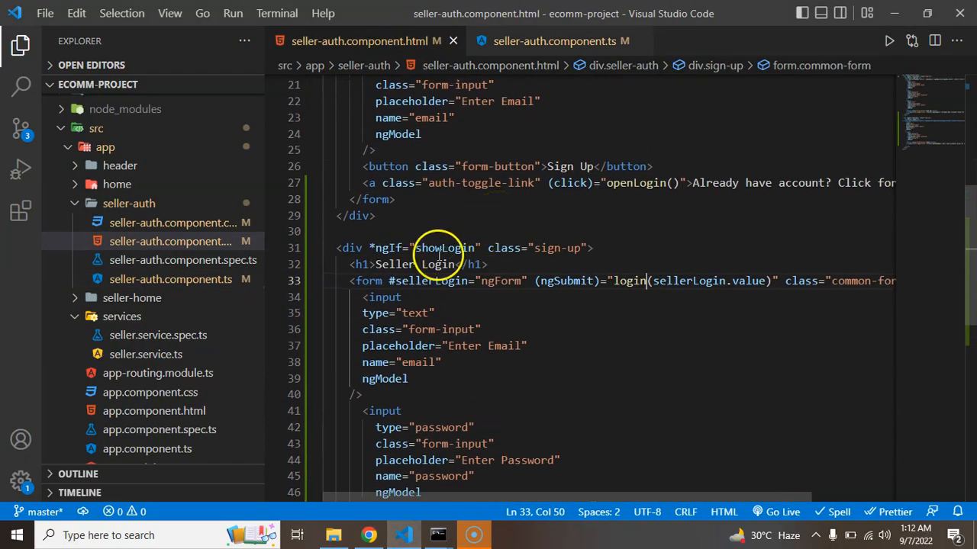
mouse_move(580, 248)
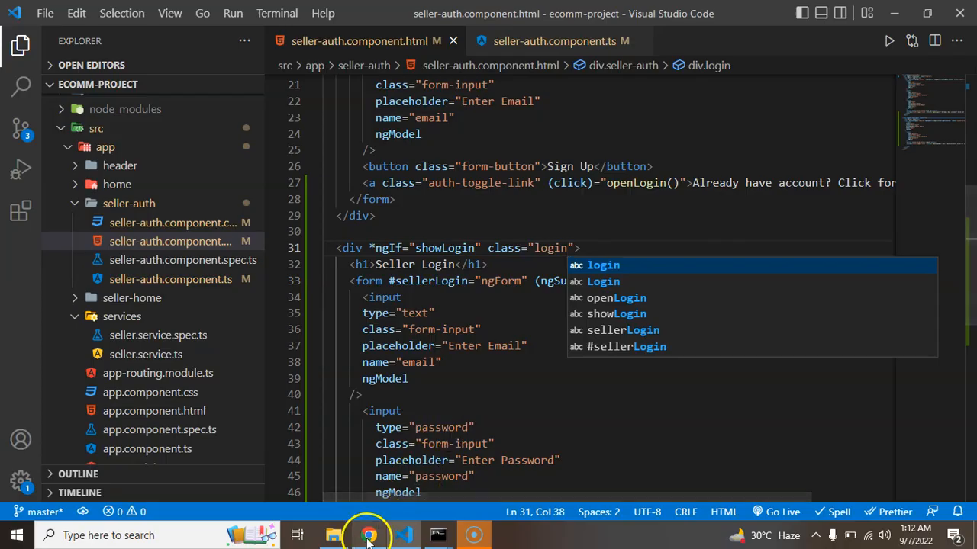
left_click(369, 534)
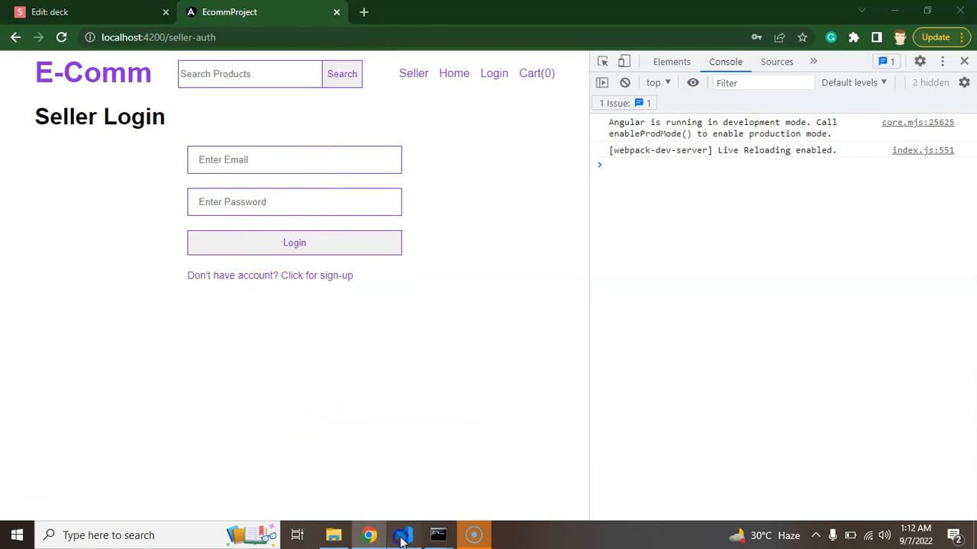
left_click(403, 534)
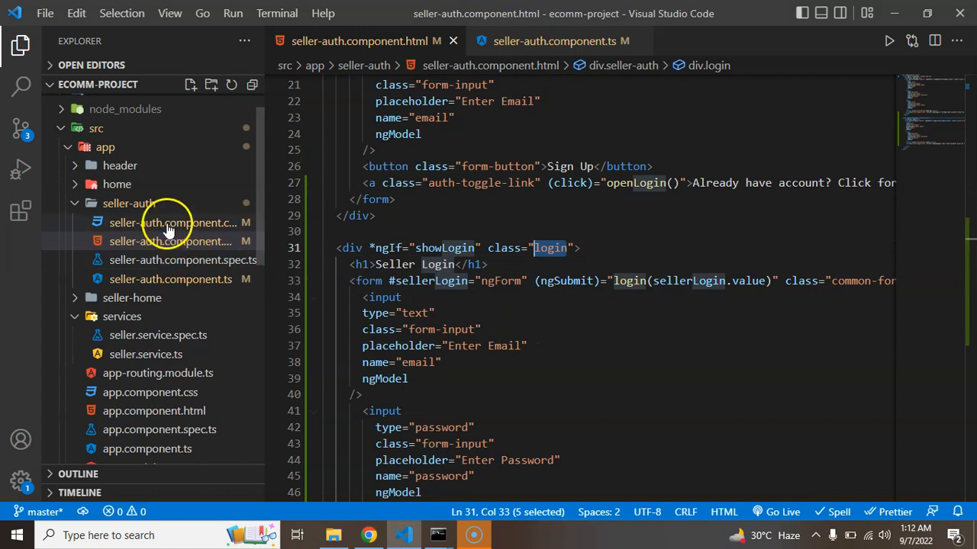
Step: Add .login to the .sign-up rule and .login h1 to the .sign-up h1 rule in the stylesheet
left_click(172, 223)
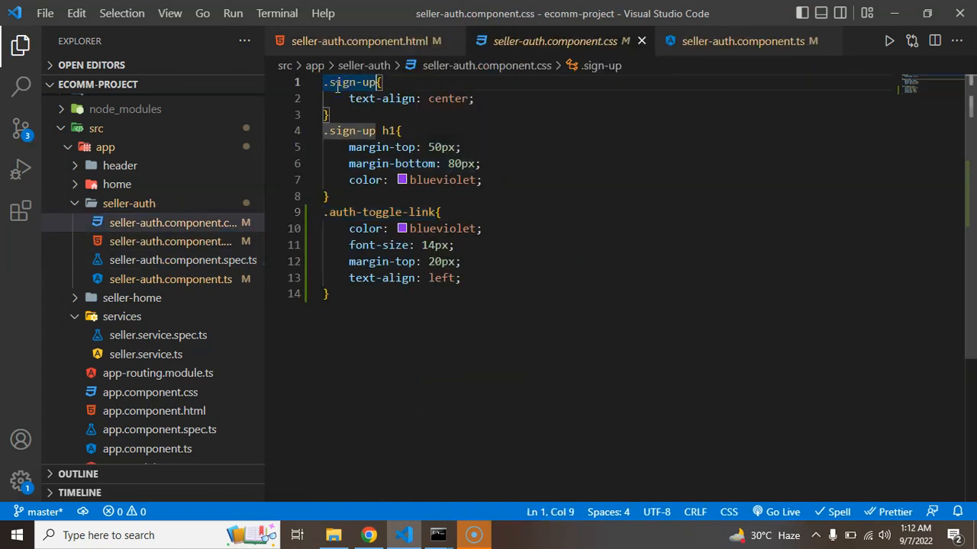
type(", login")
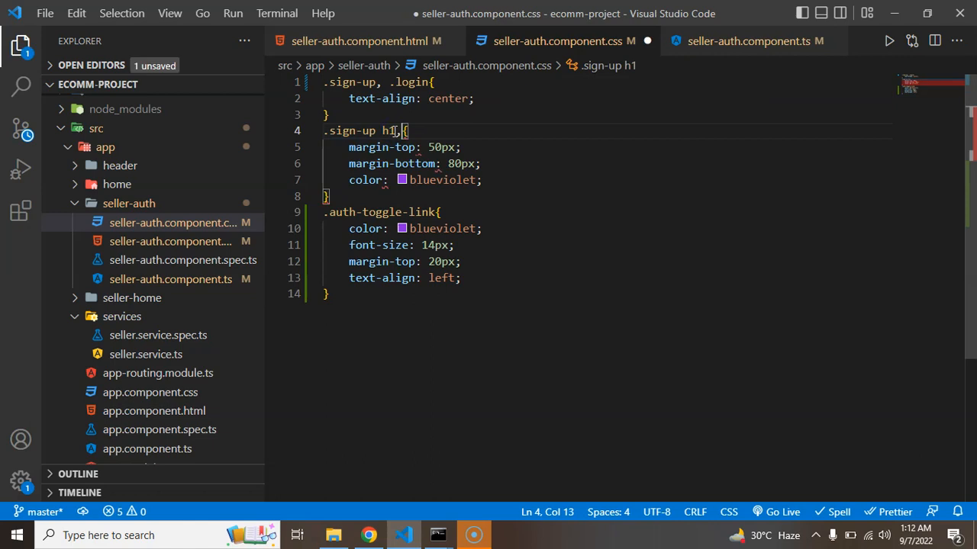
type(", .login h1")
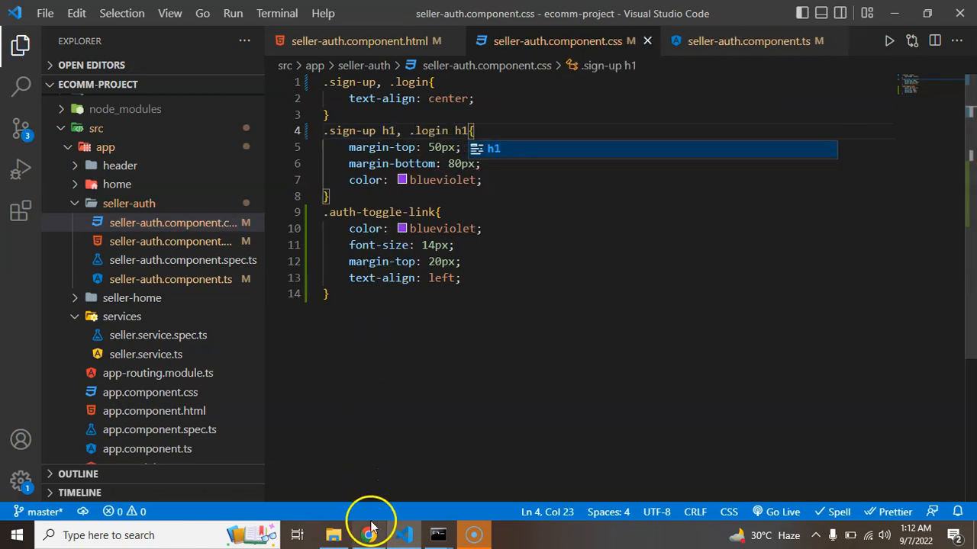
Step: Switch to Chrome and bring up the lesson Slides tab
left_click(369, 534)
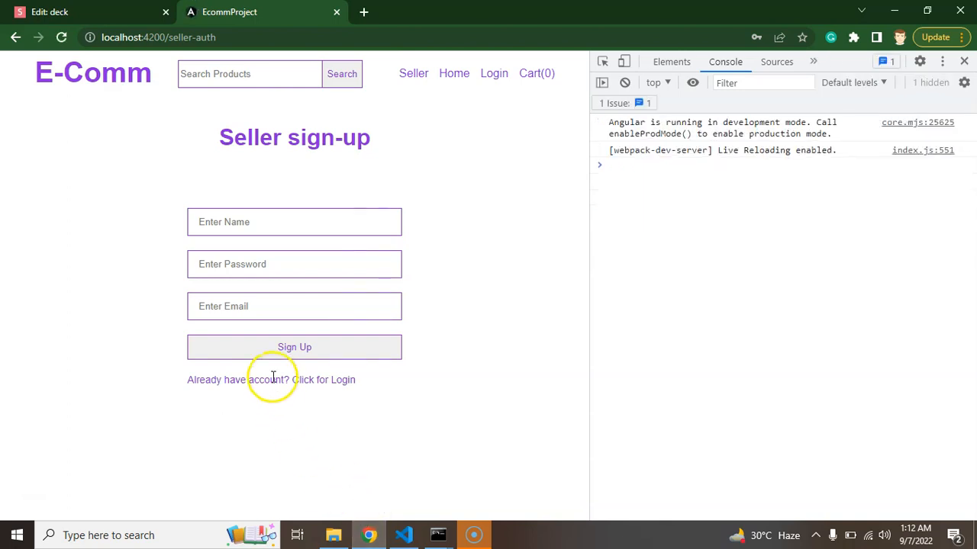
left_click(48, 12)
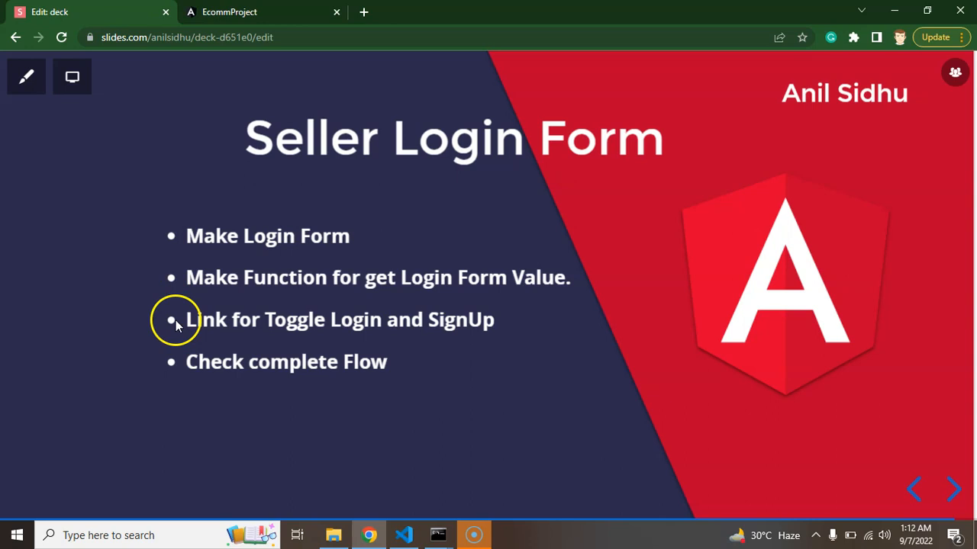